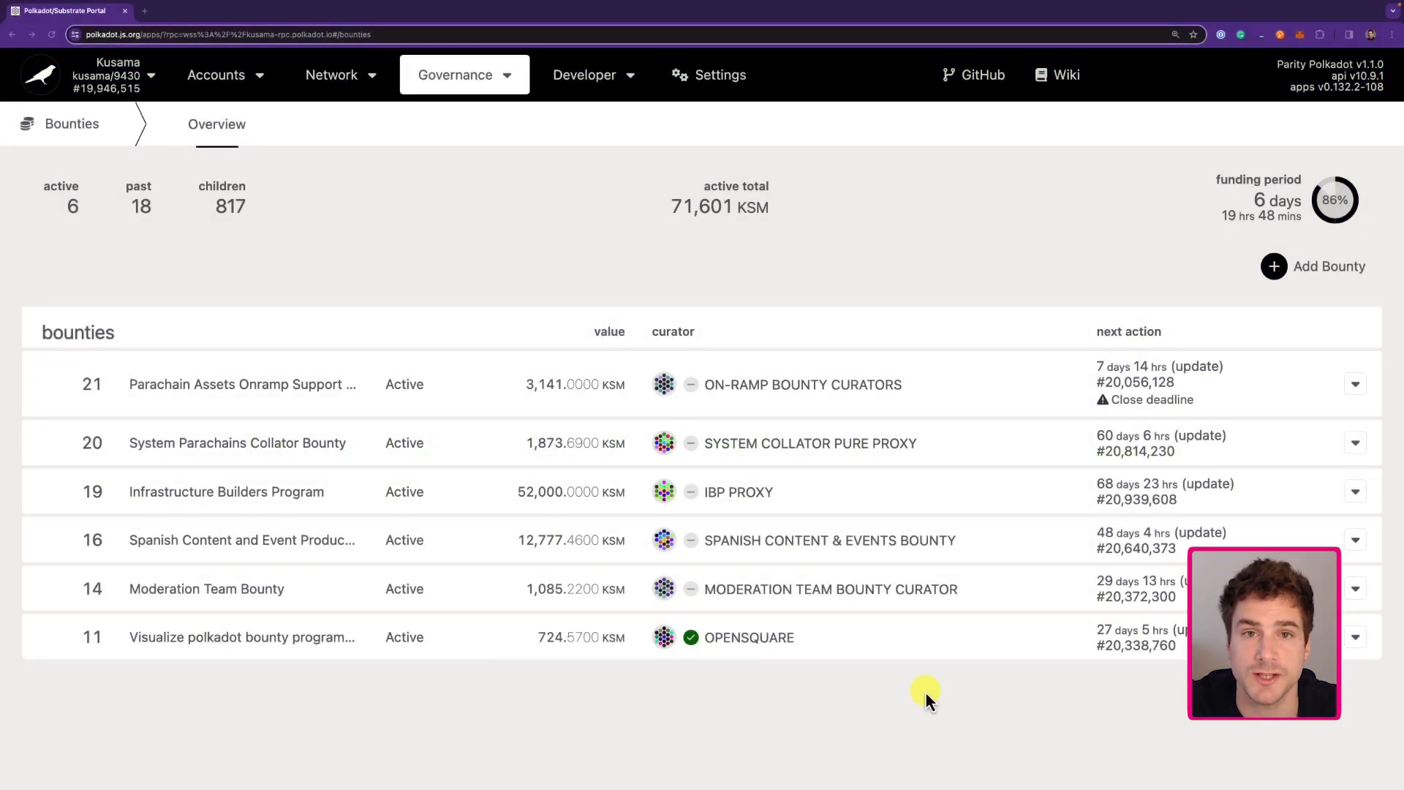
{"action": "mouse_move", "coordinate": [310, 321]}
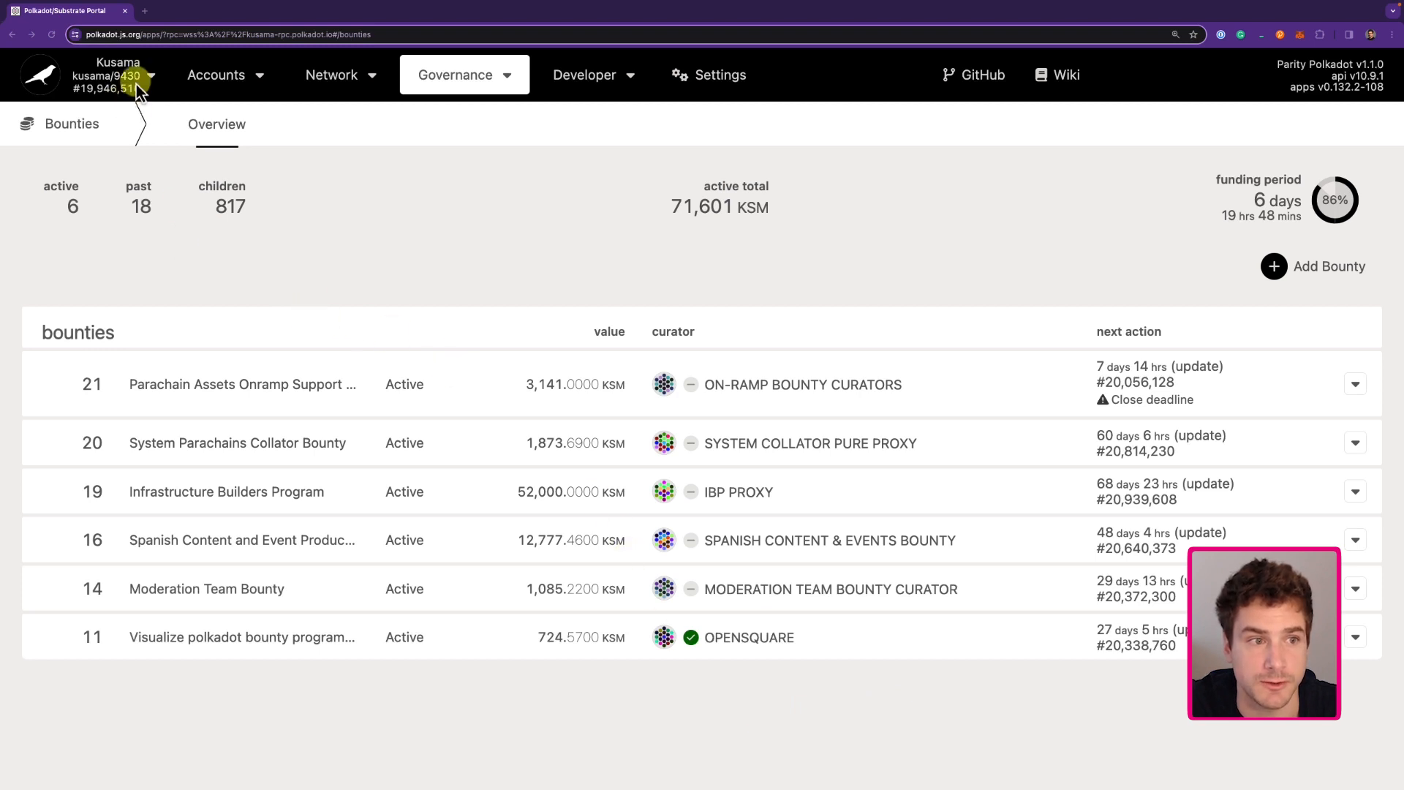
{"action": "mouse_move", "coordinate": [241, 143]}
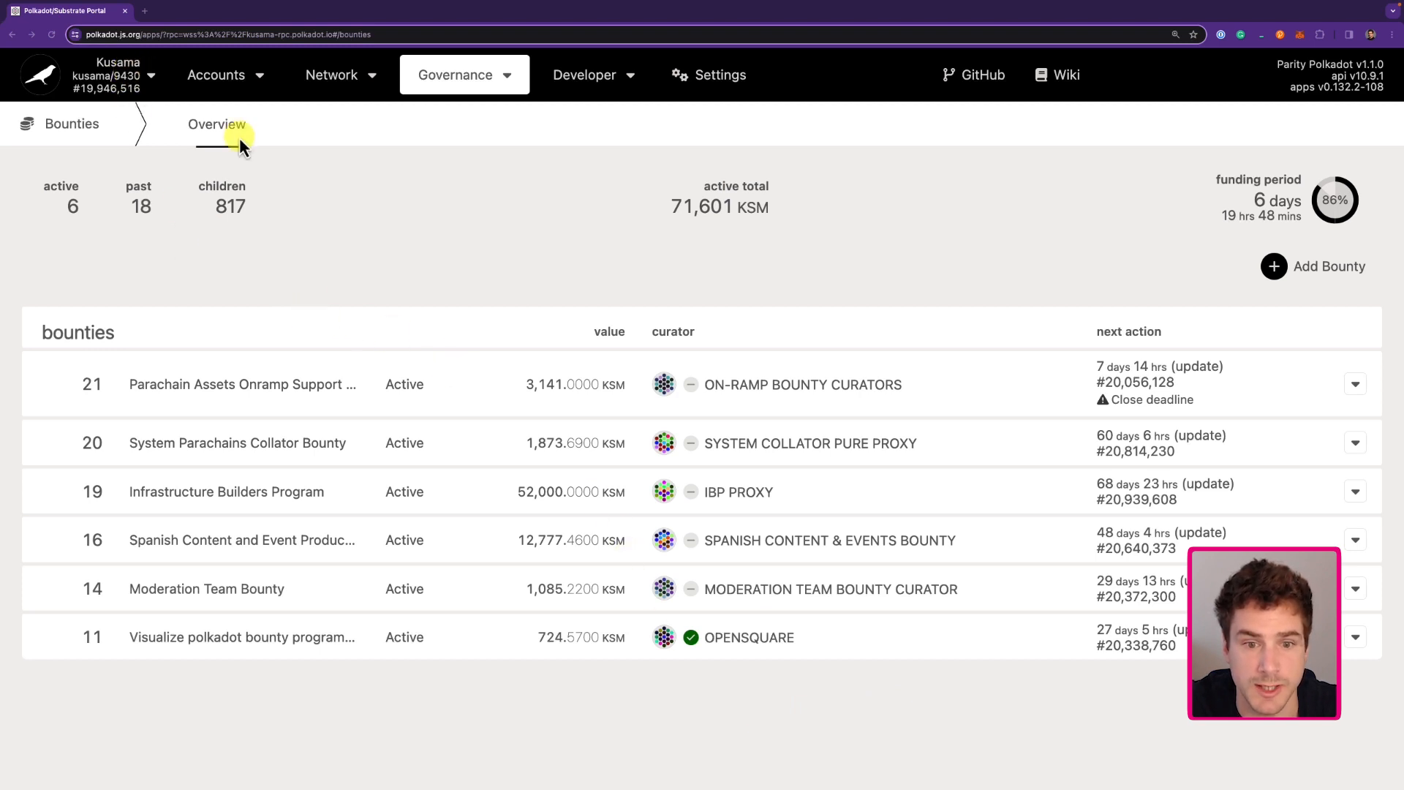
{"action": "mouse_move", "coordinate": [378, 237]}
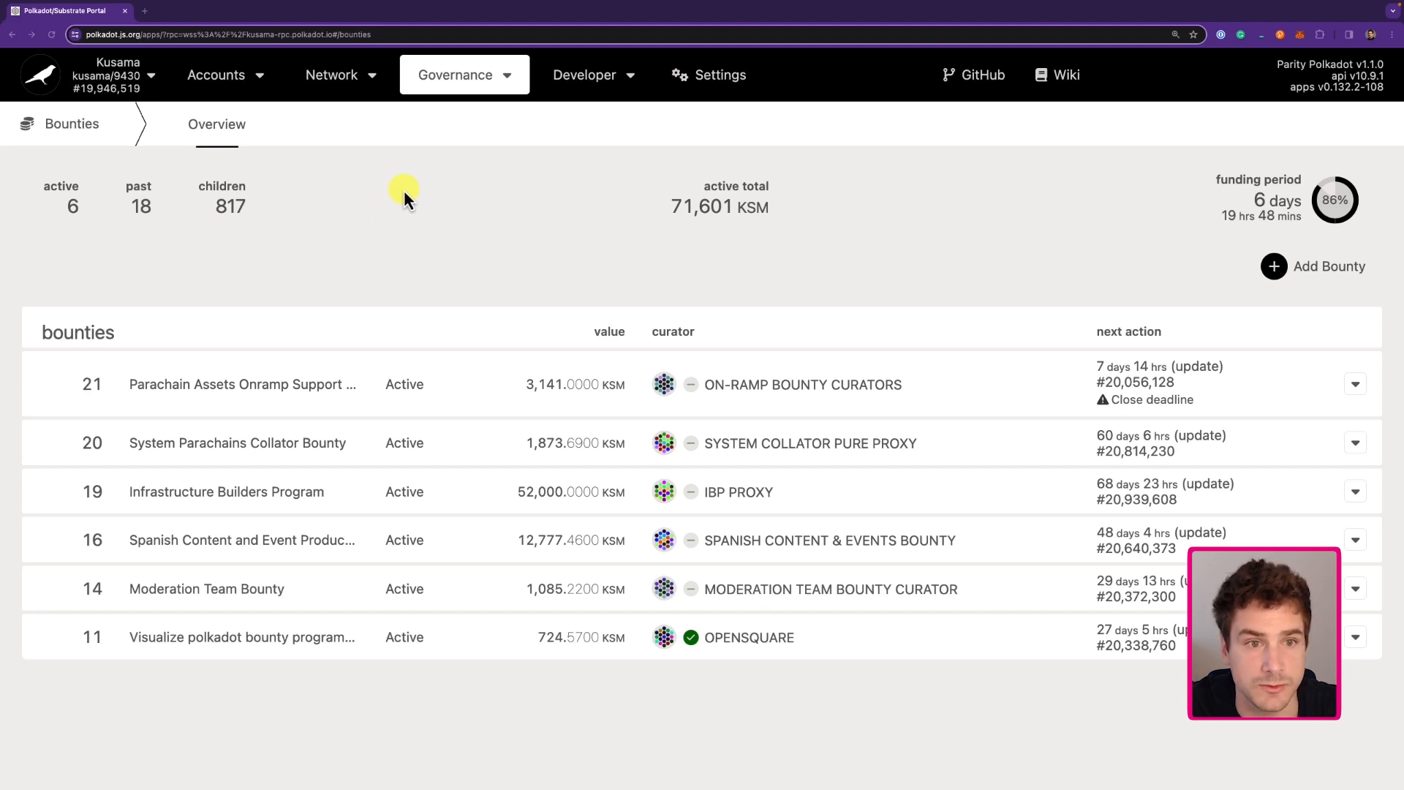
Step: Start a new bounty titled 'Teched Bounty Test Tutorial' with a requested allocation of 1 KSM
{"action": "left_click", "coordinate": [465, 75]}
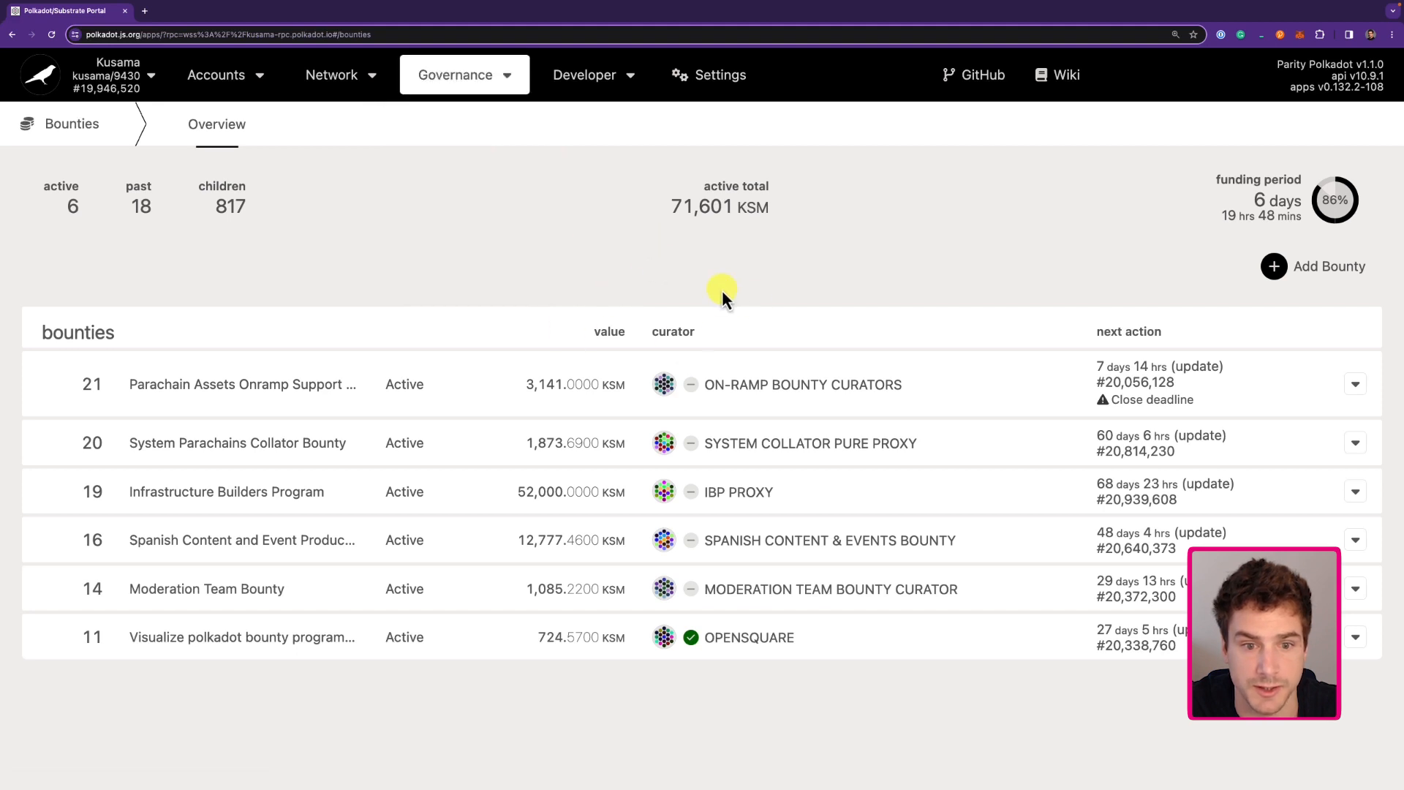
{"action": "mouse_move", "coordinate": [1290, 276]}
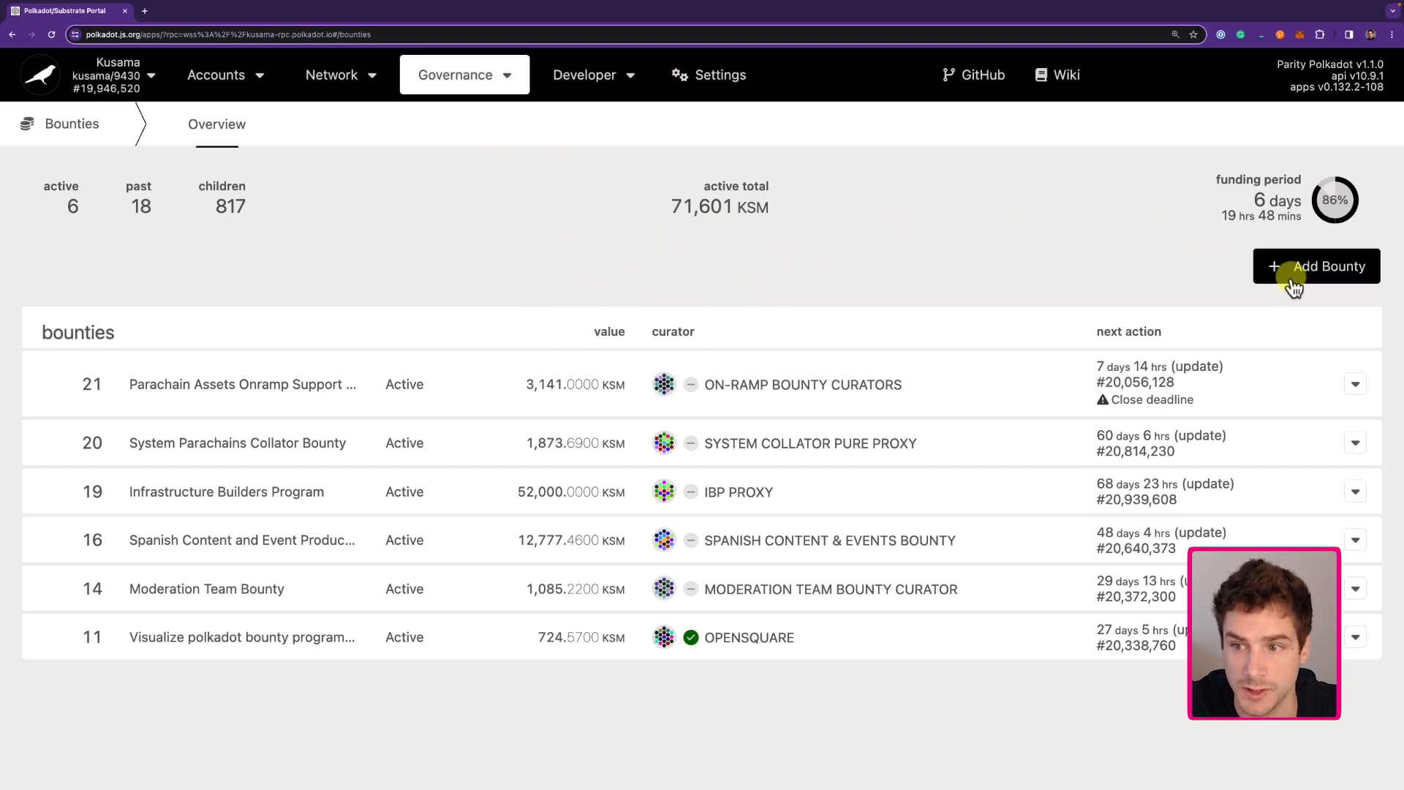
{"action": "mouse_move", "coordinate": [1313, 279]}
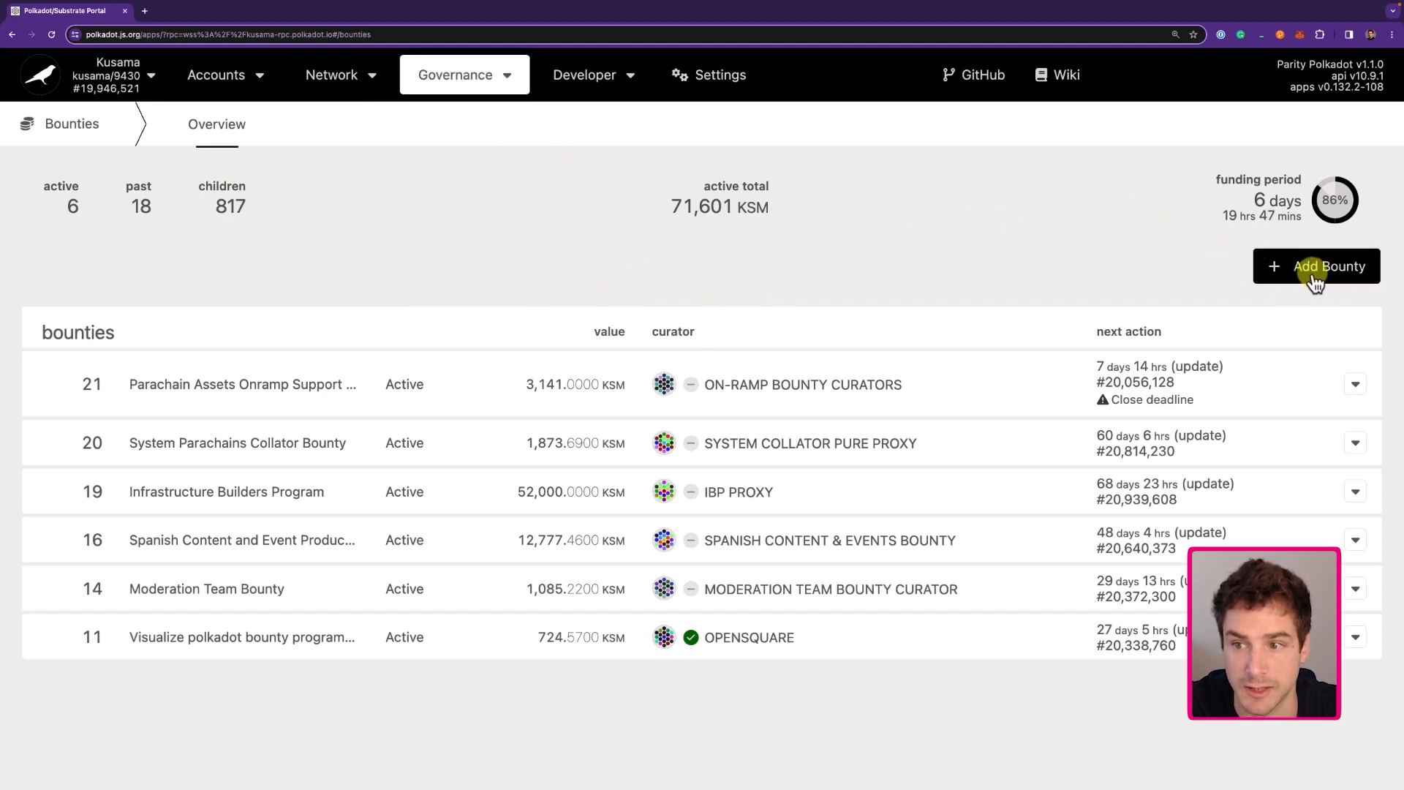
{"action": "left_click", "coordinate": [1316, 266]}
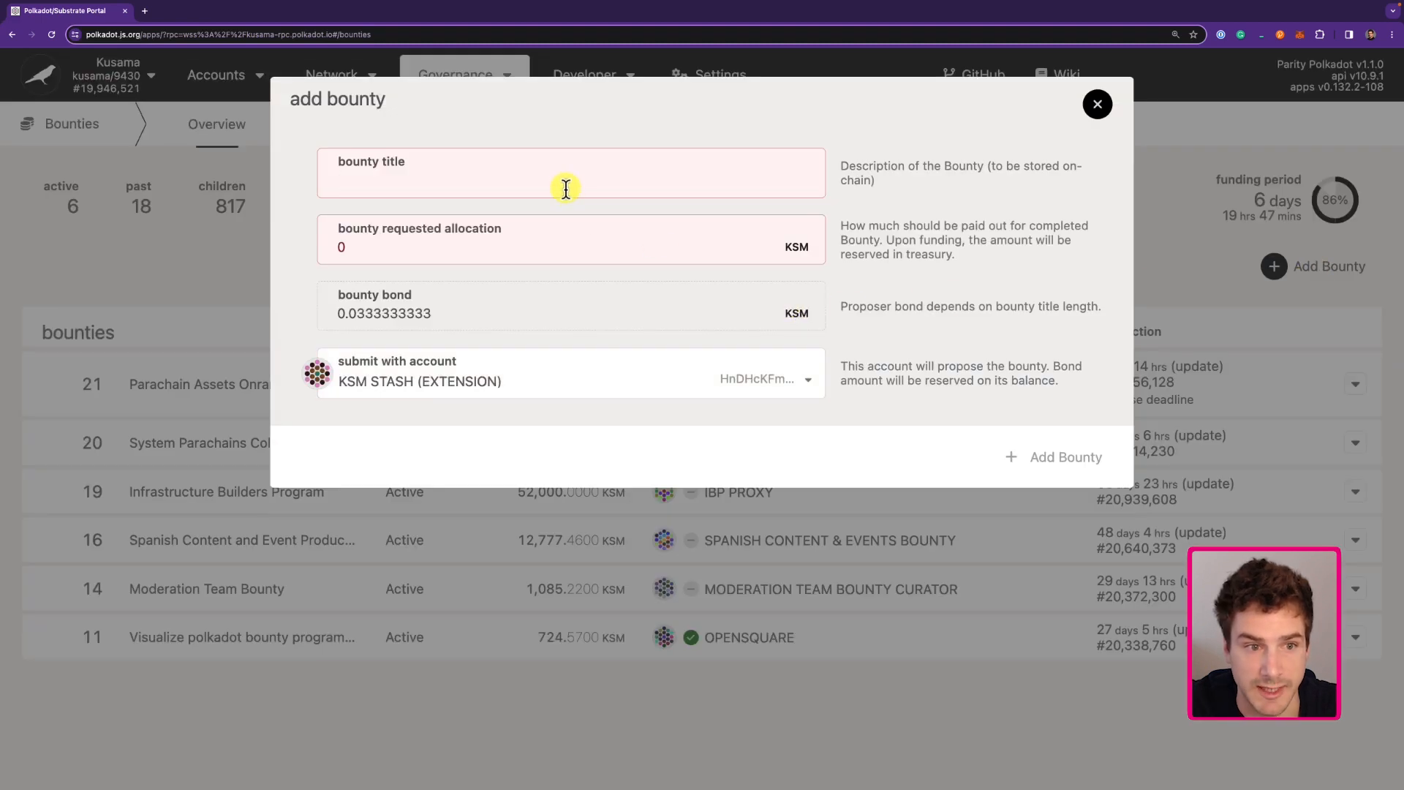
{"action": "type", "text": "Teched Bounty Test Tutorial"}
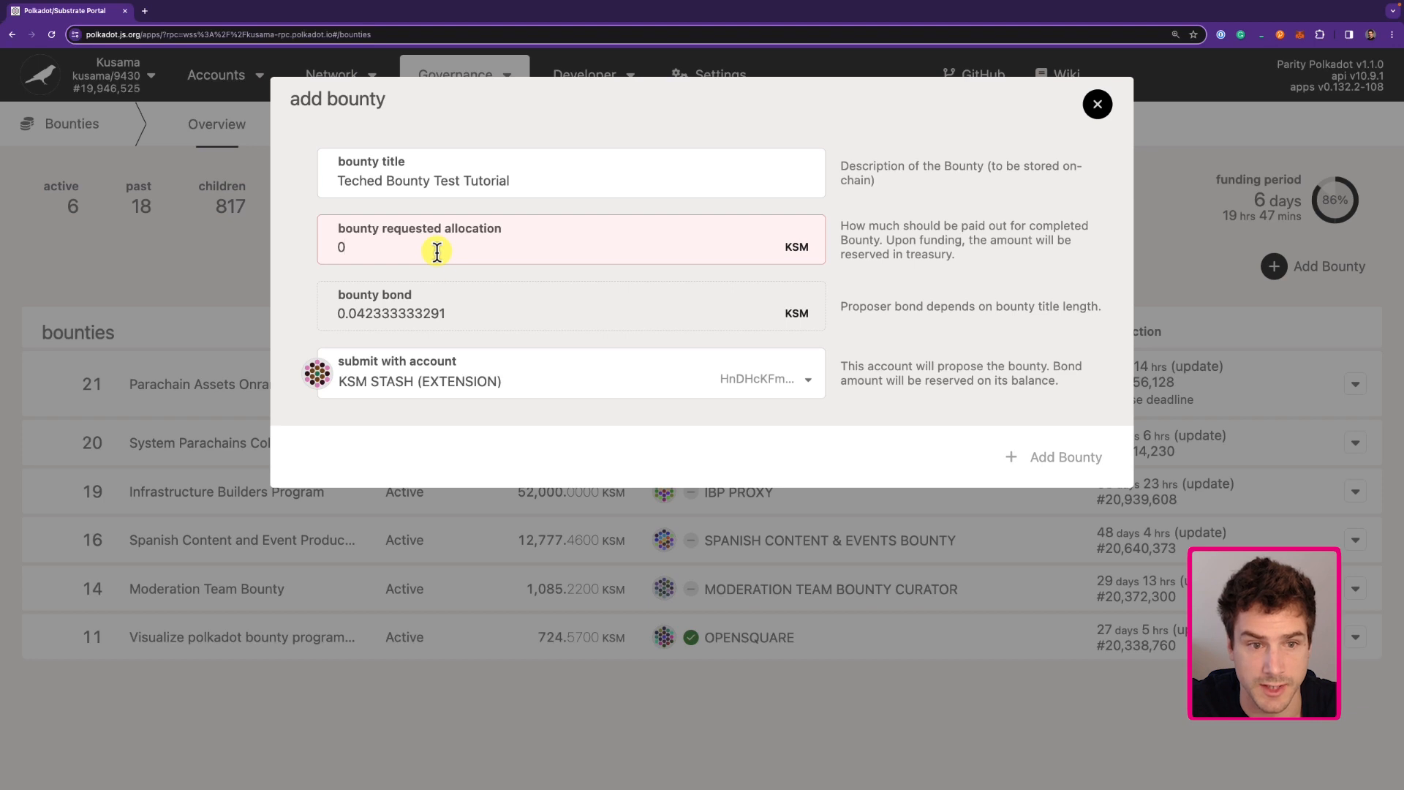
{"action": "type", "text": "1"}
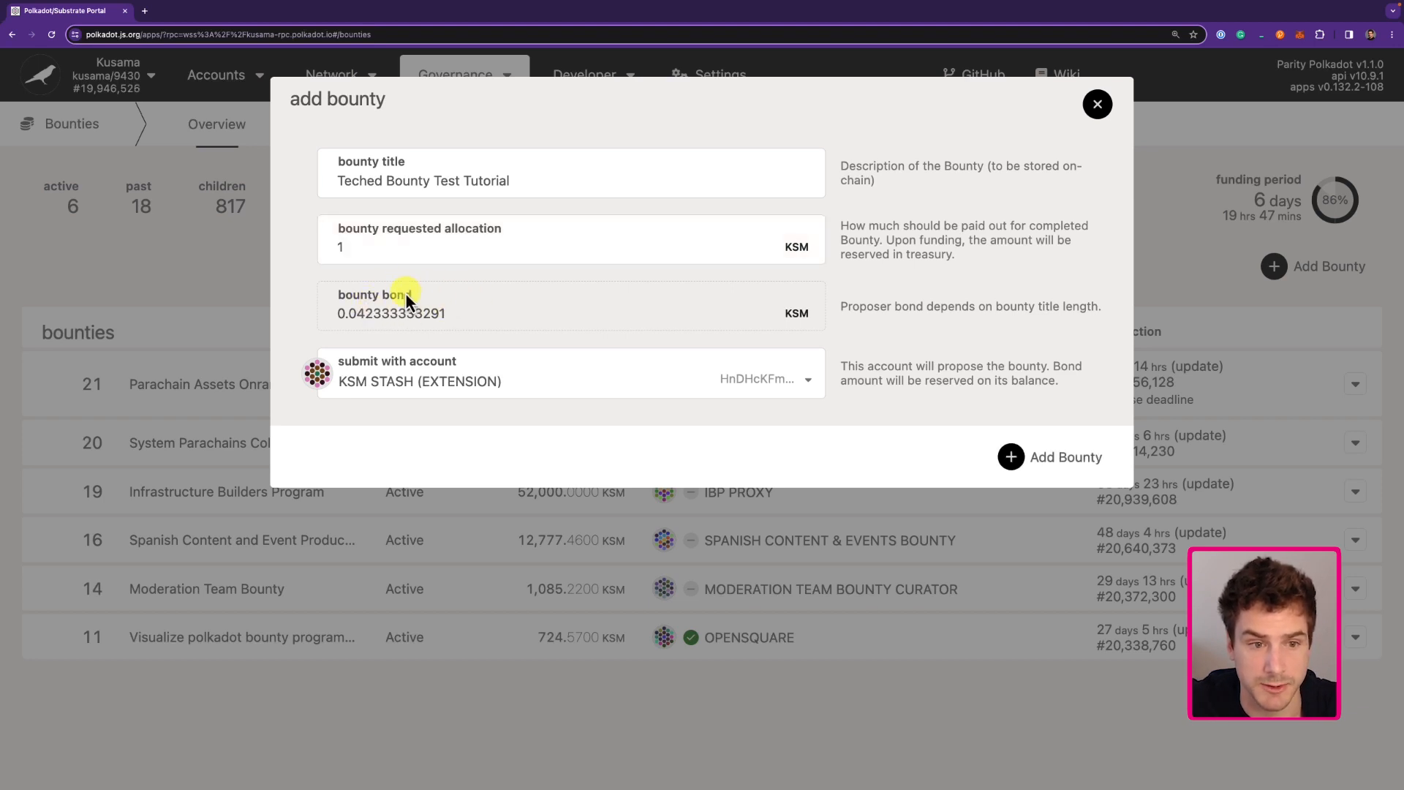
{"action": "mouse_move", "coordinate": [1065, 330]}
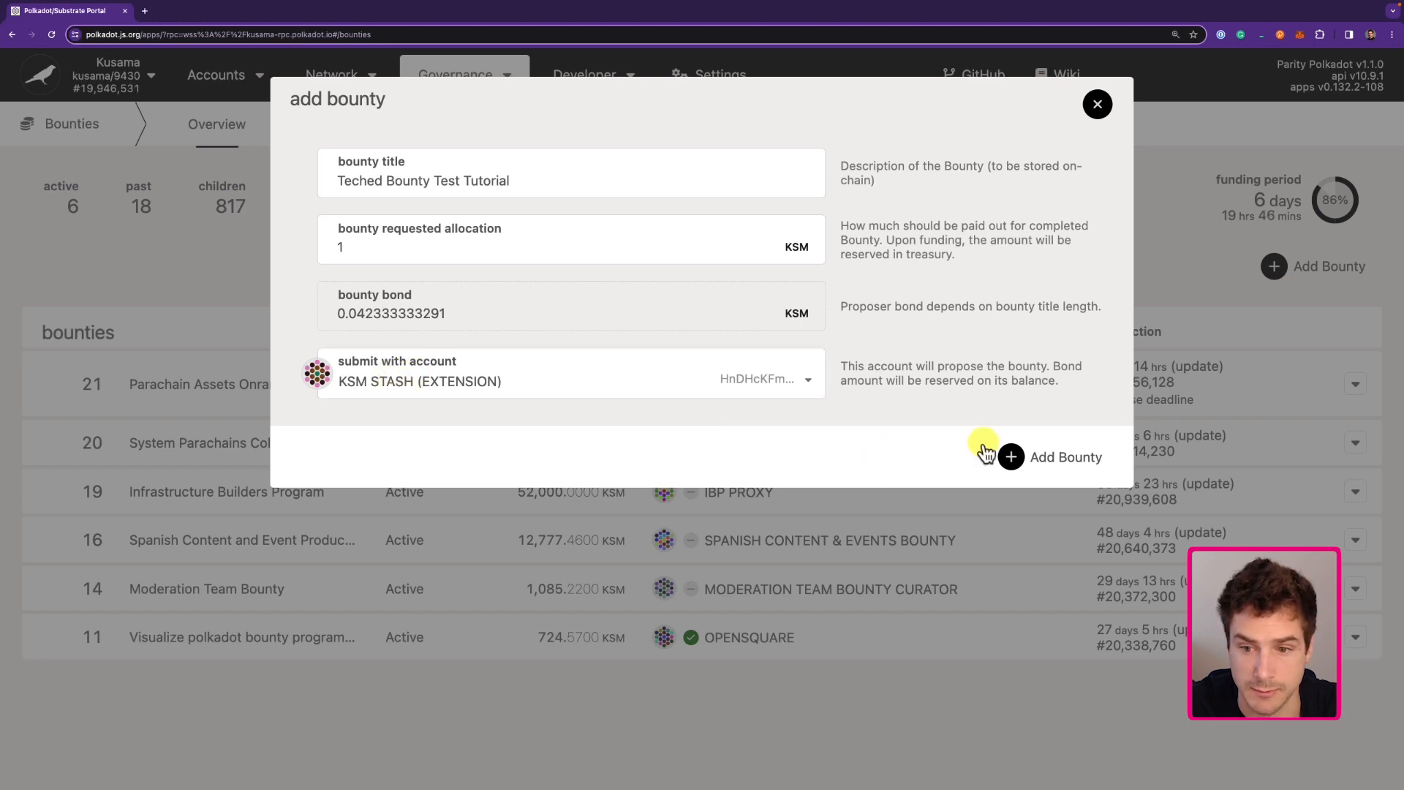
Step: Submit the bounty proposal and sign the transaction in the wallet extension
{"action": "left_click", "coordinate": [1053, 456]}
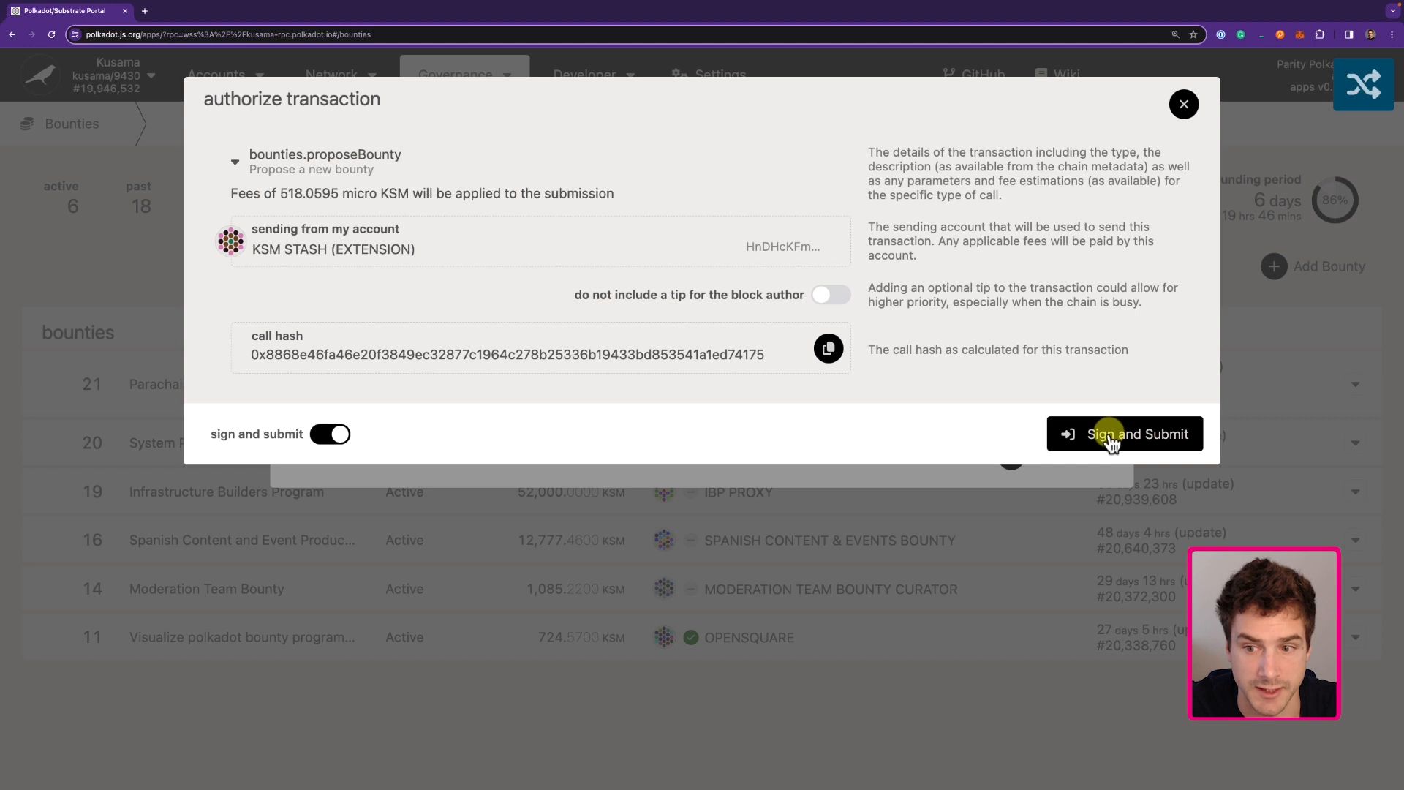
{"action": "left_click", "coordinate": [1125, 433]}
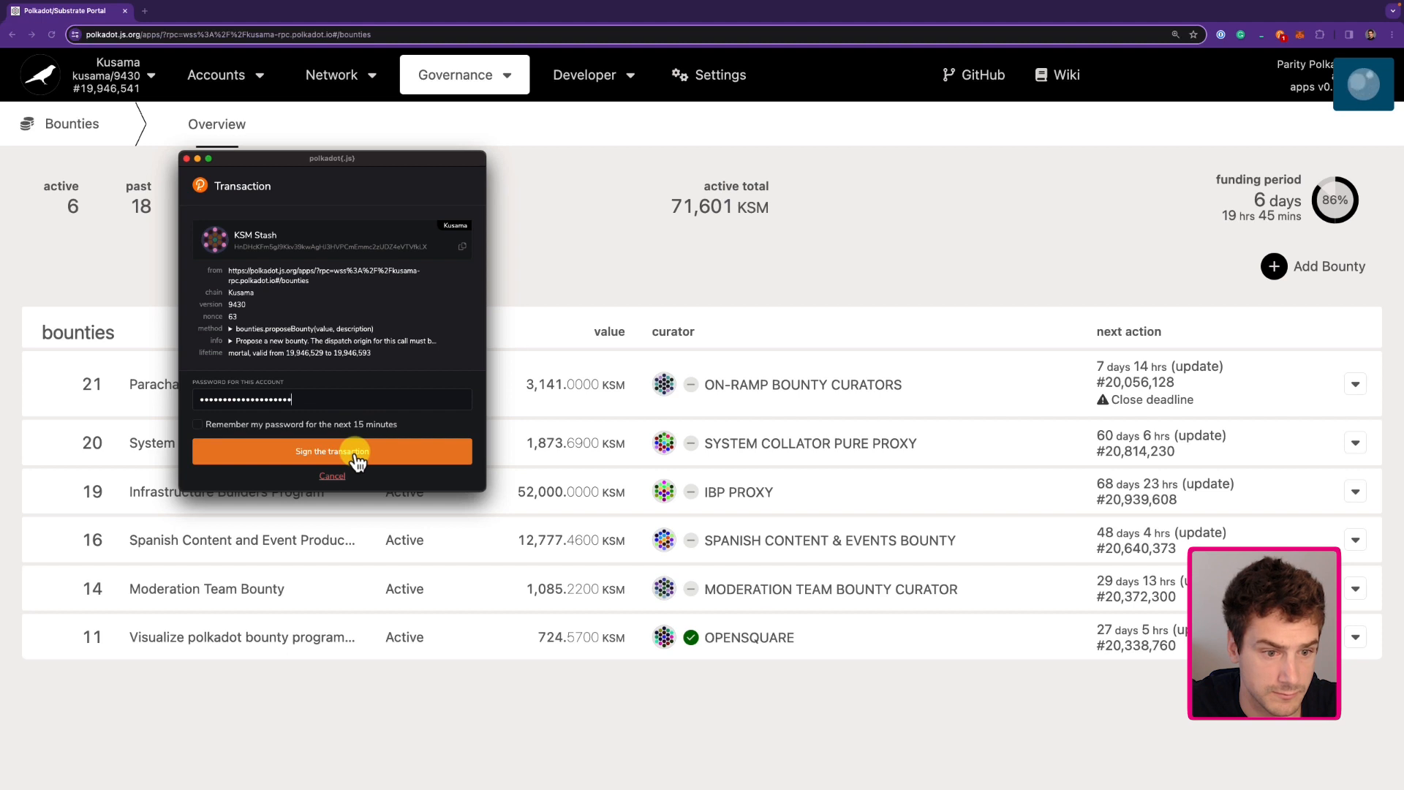
{"action": "left_click", "coordinate": [332, 450]}
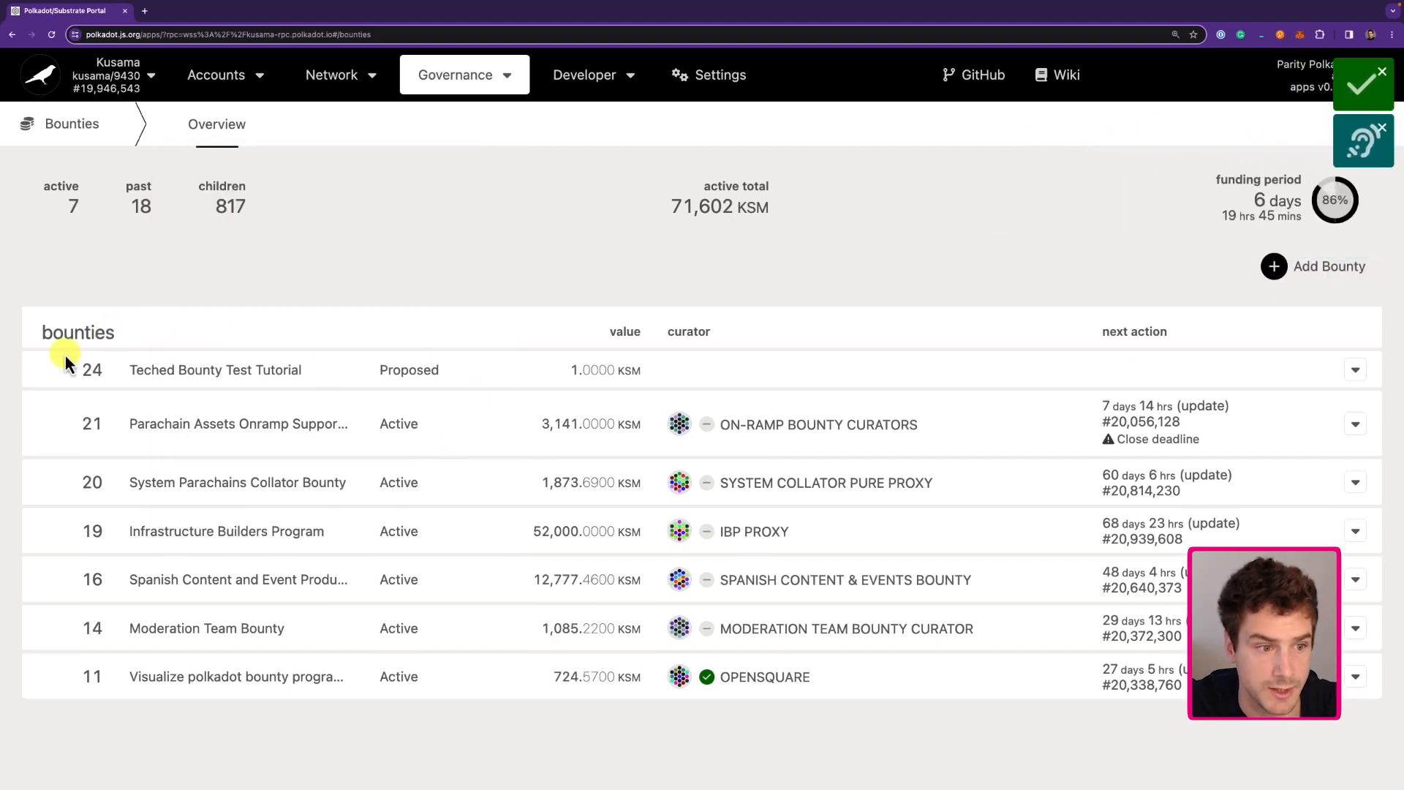
{"action": "mouse_move", "coordinate": [241, 370]}
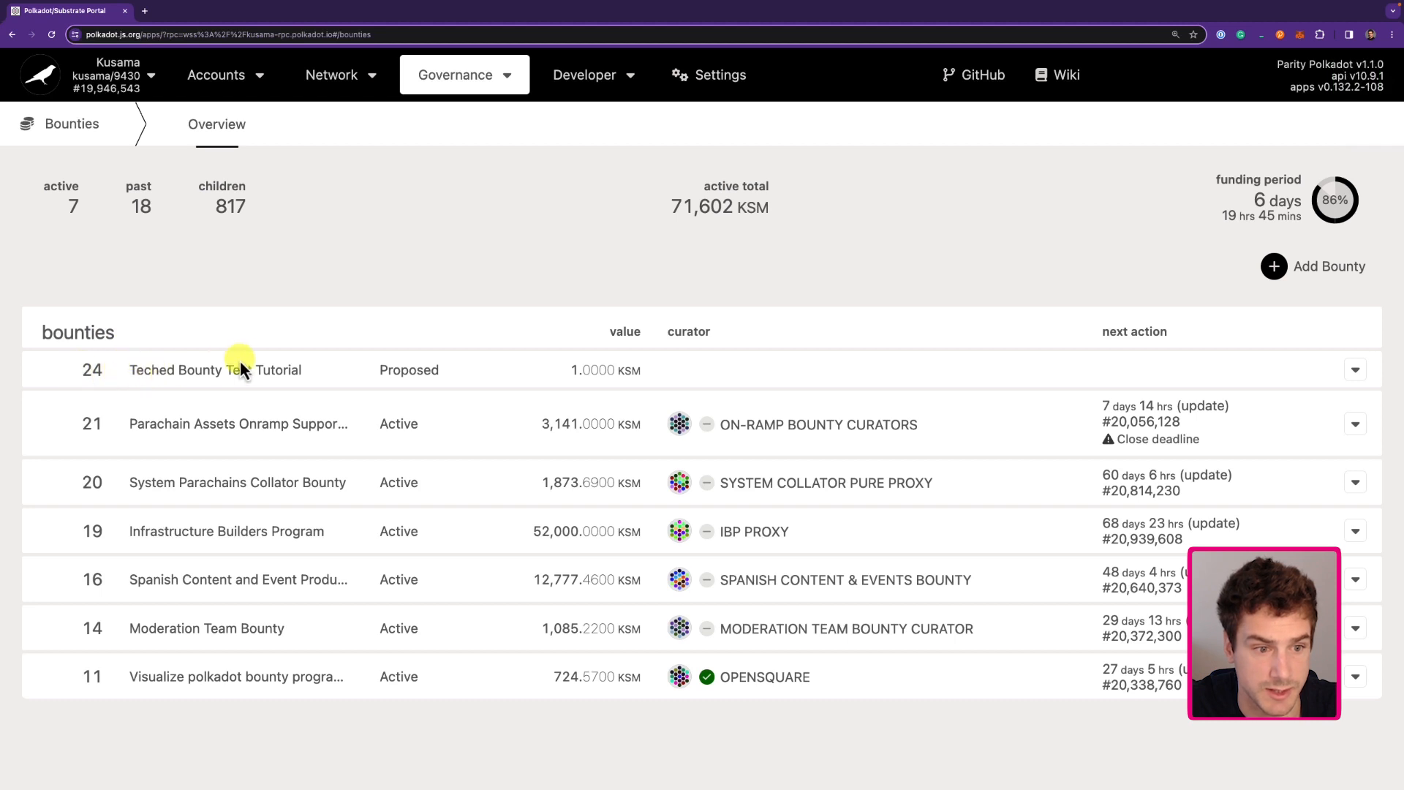
{"action": "mouse_move", "coordinate": [295, 365]}
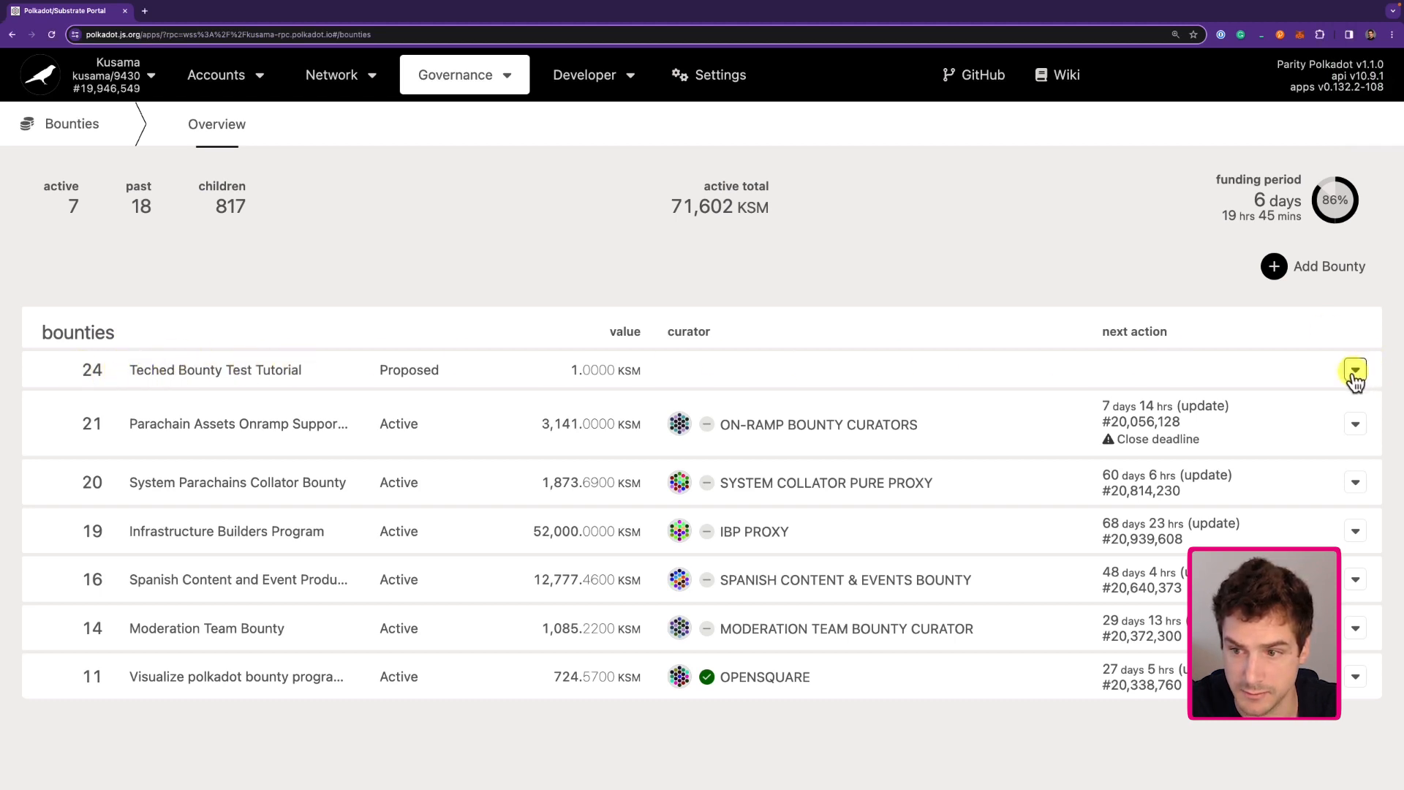
Step: Expand bounty #24 to see its proposer and 0.0423 KSM bond, then go to its Polkassembly page
{"action": "left_click", "coordinate": [1355, 371]}
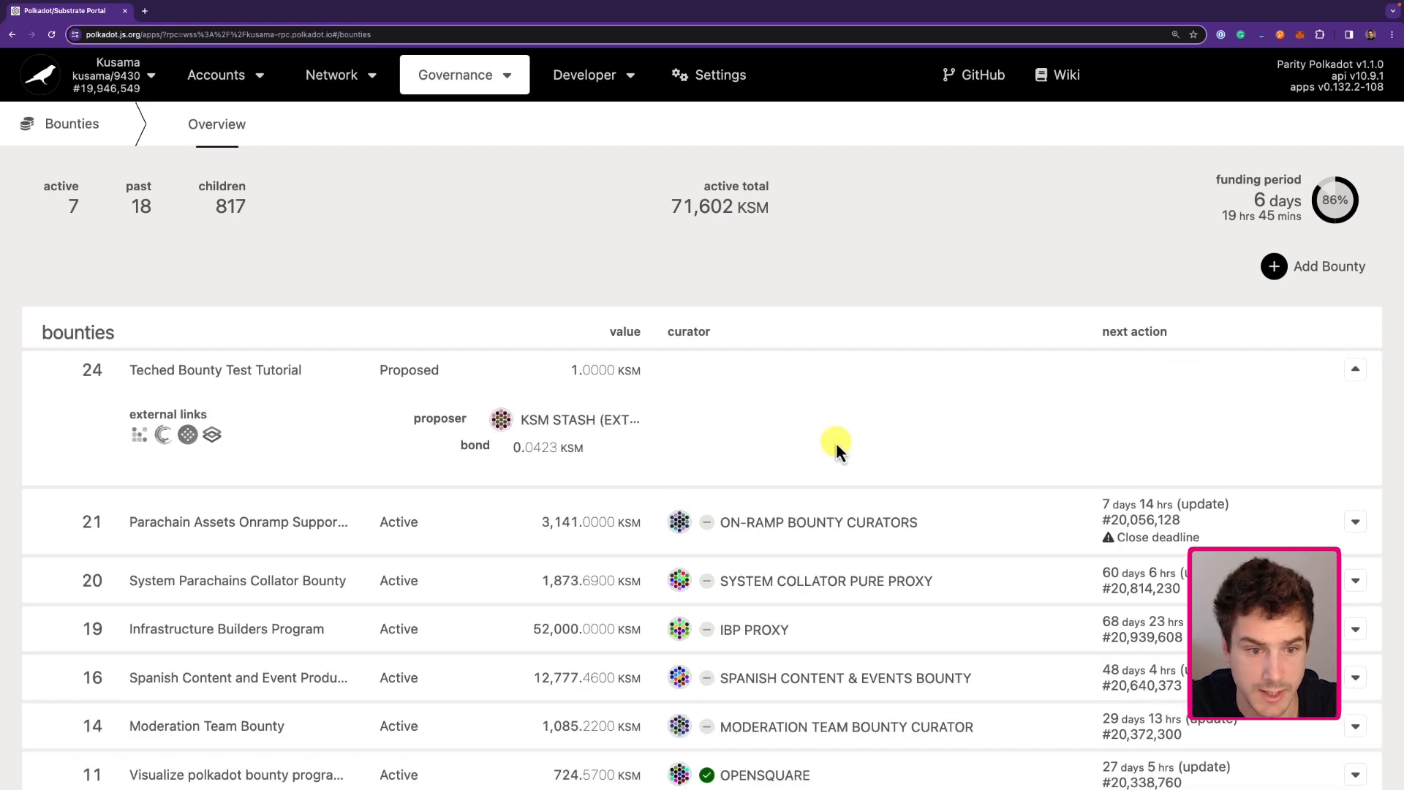
{"action": "mouse_move", "coordinate": [509, 457]}
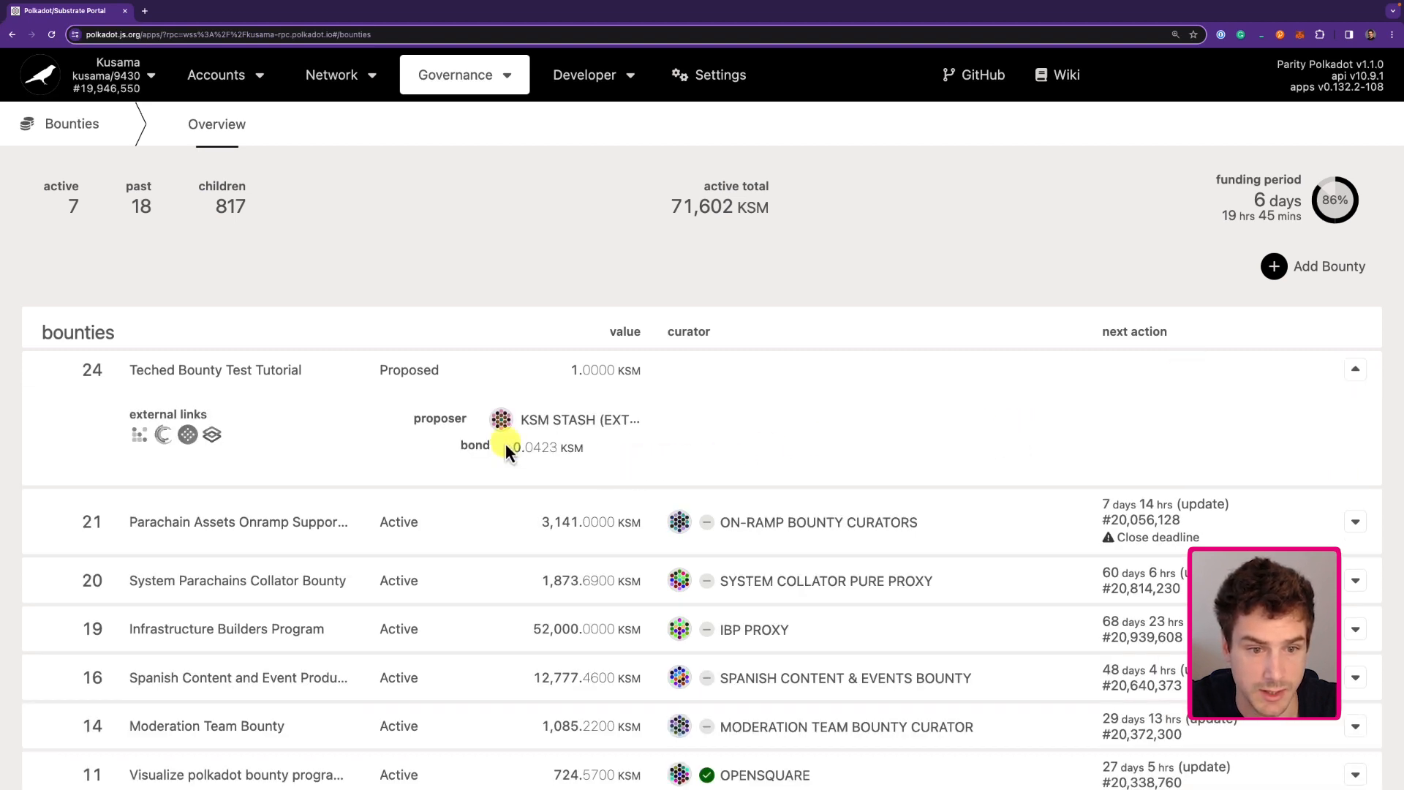
{"action": "mouse_move", "coordinate": [536, 421]}
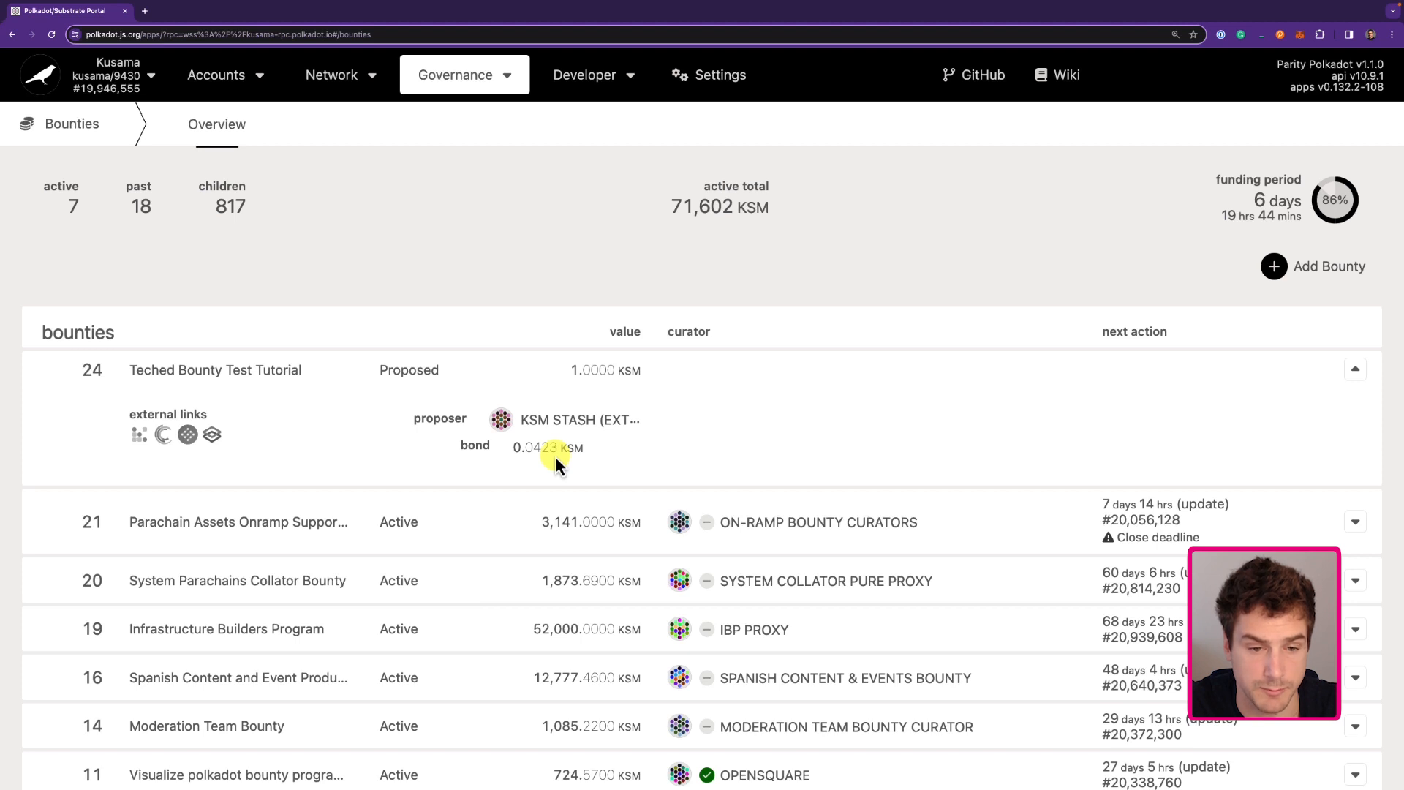
{"action": "mouse_move", "coordinate": [166, 439]}
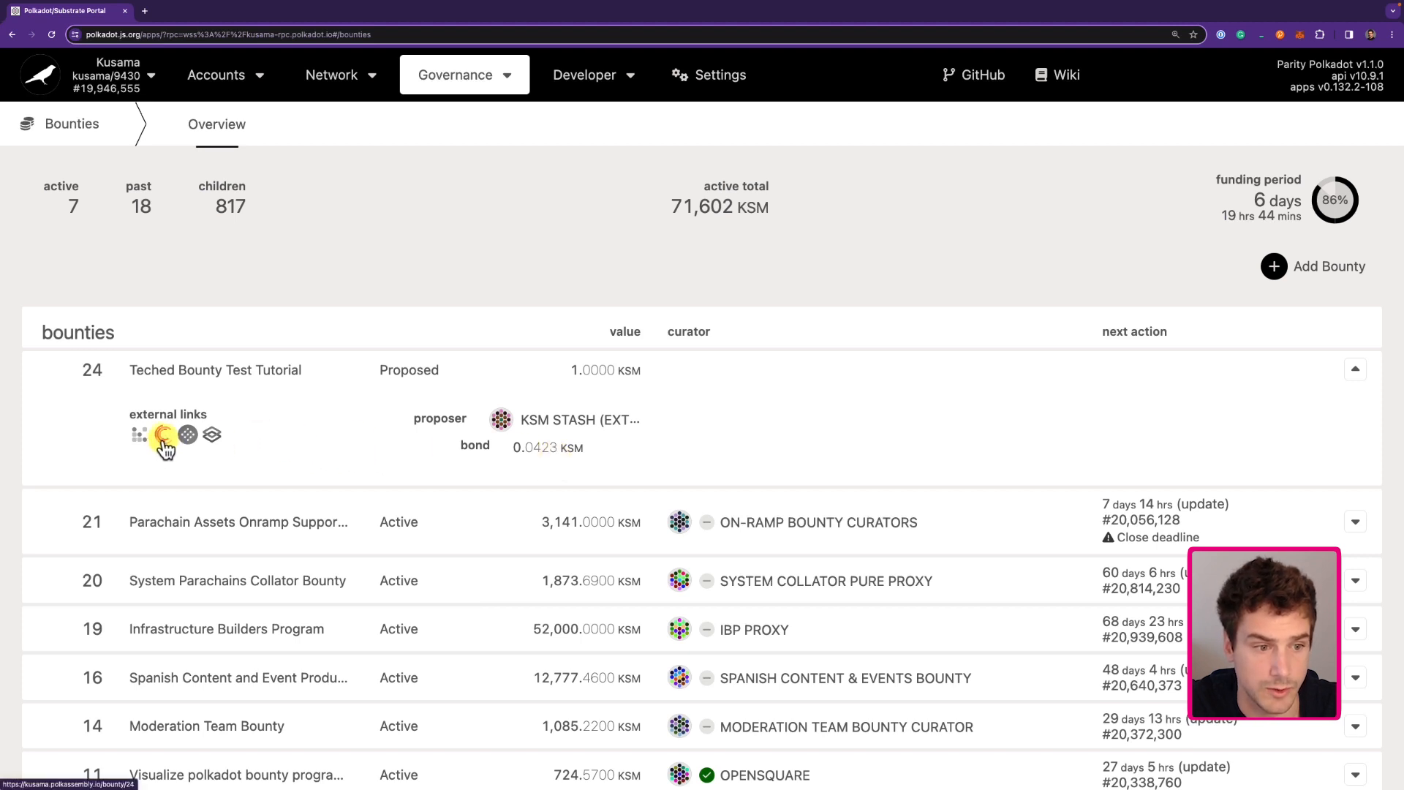
{"action": "mouse_move", "coordinate": [164, 438]}
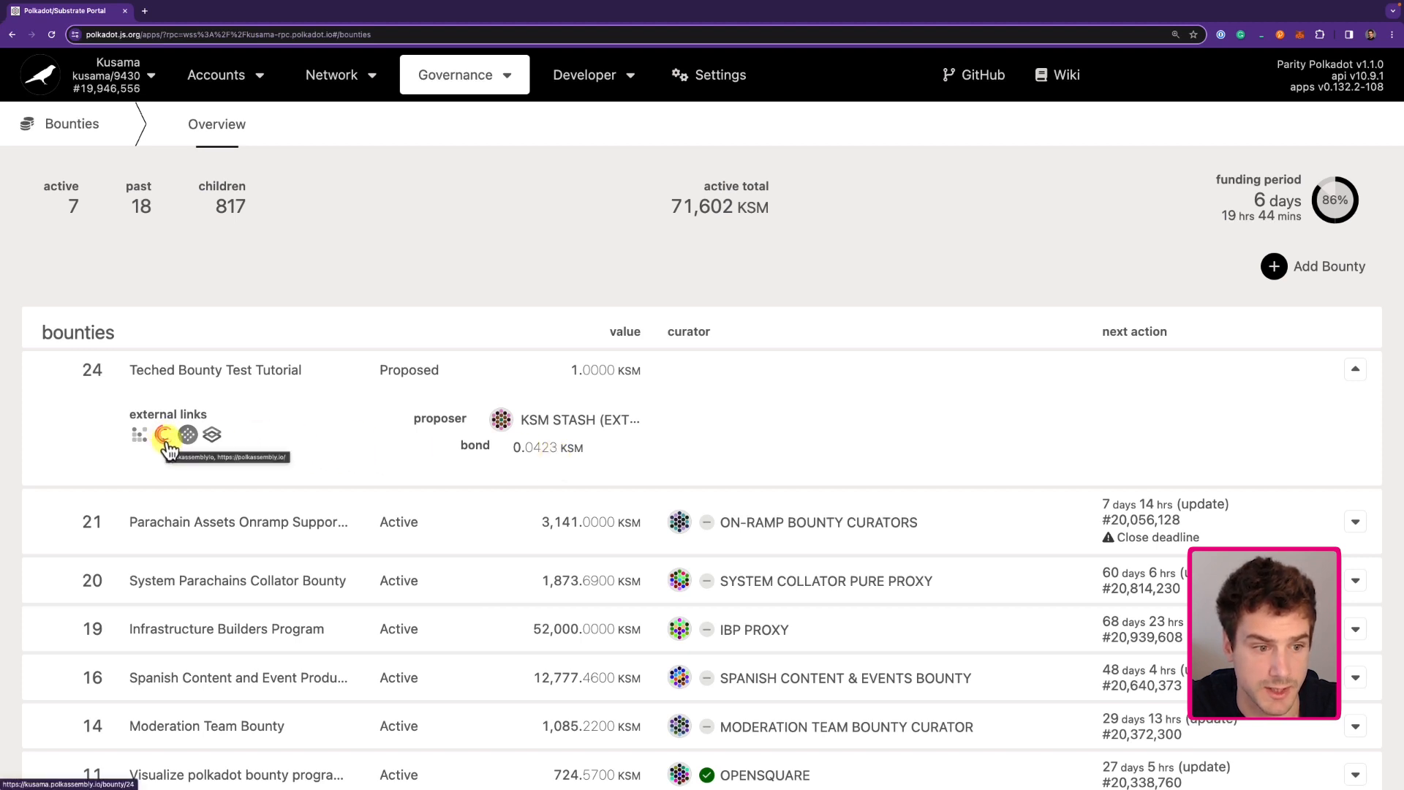
{"action": "left_click", "coordinate": [160, 435]}
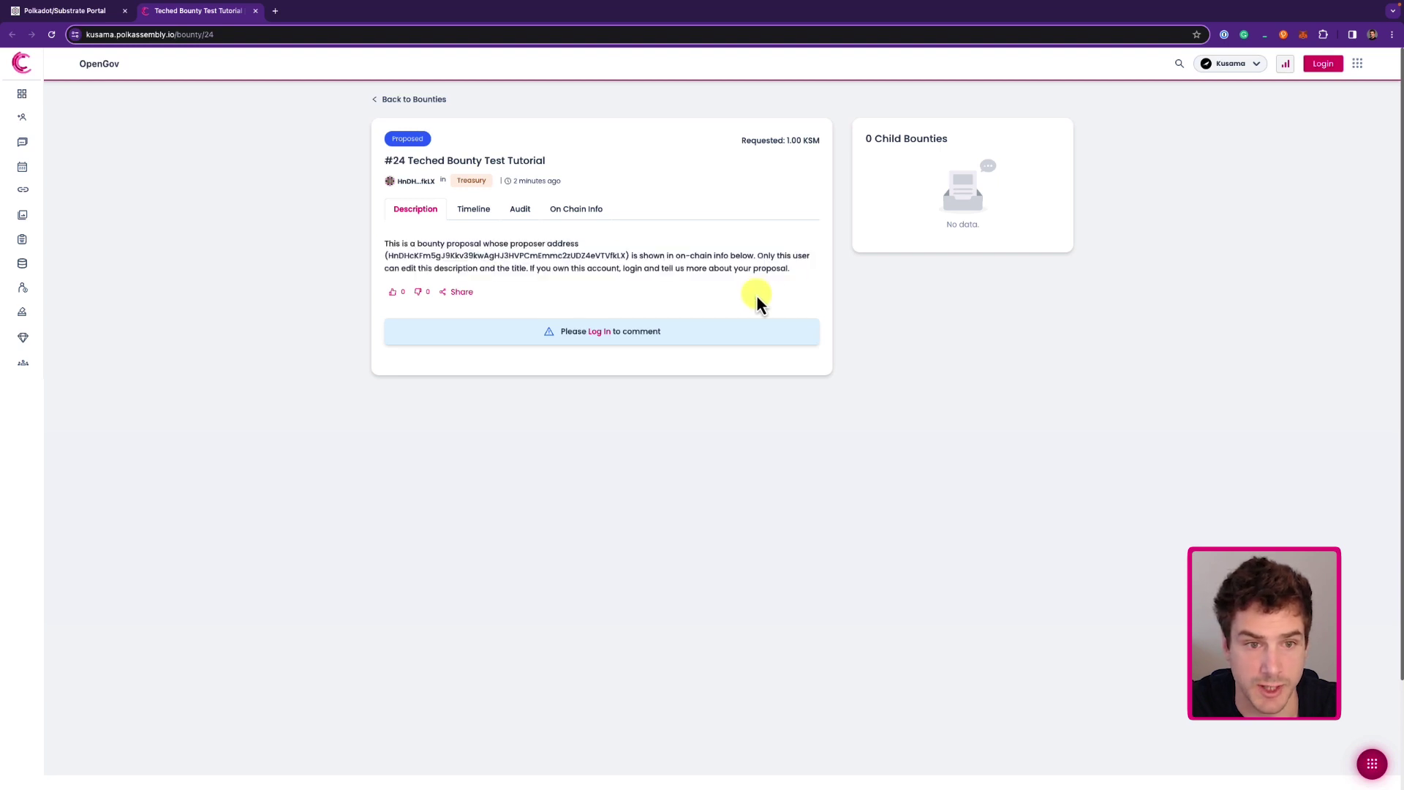
{"action": "mouse_move", "coordinate": [875, 198]}
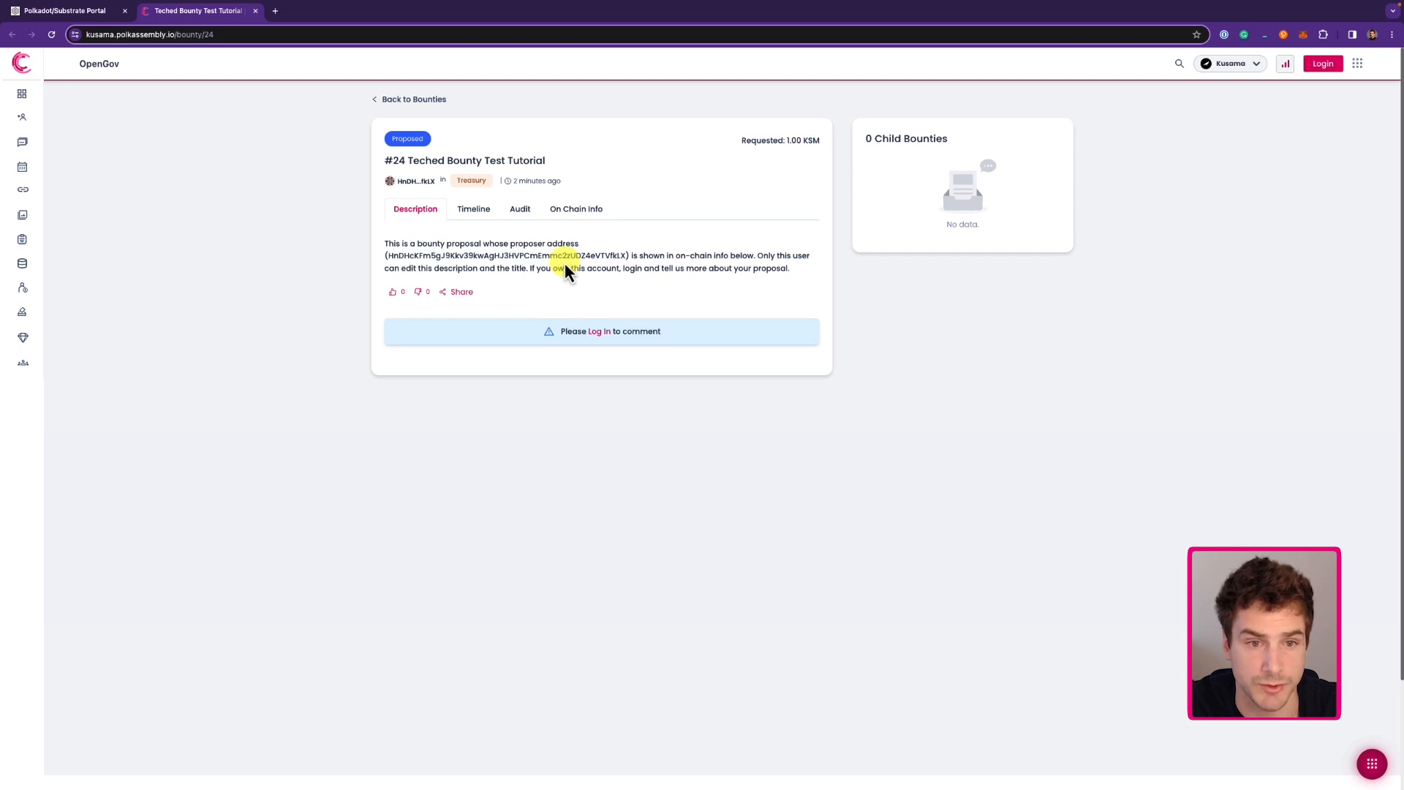
{"action": "mouse_move", "coordinate": [1325, 63]}
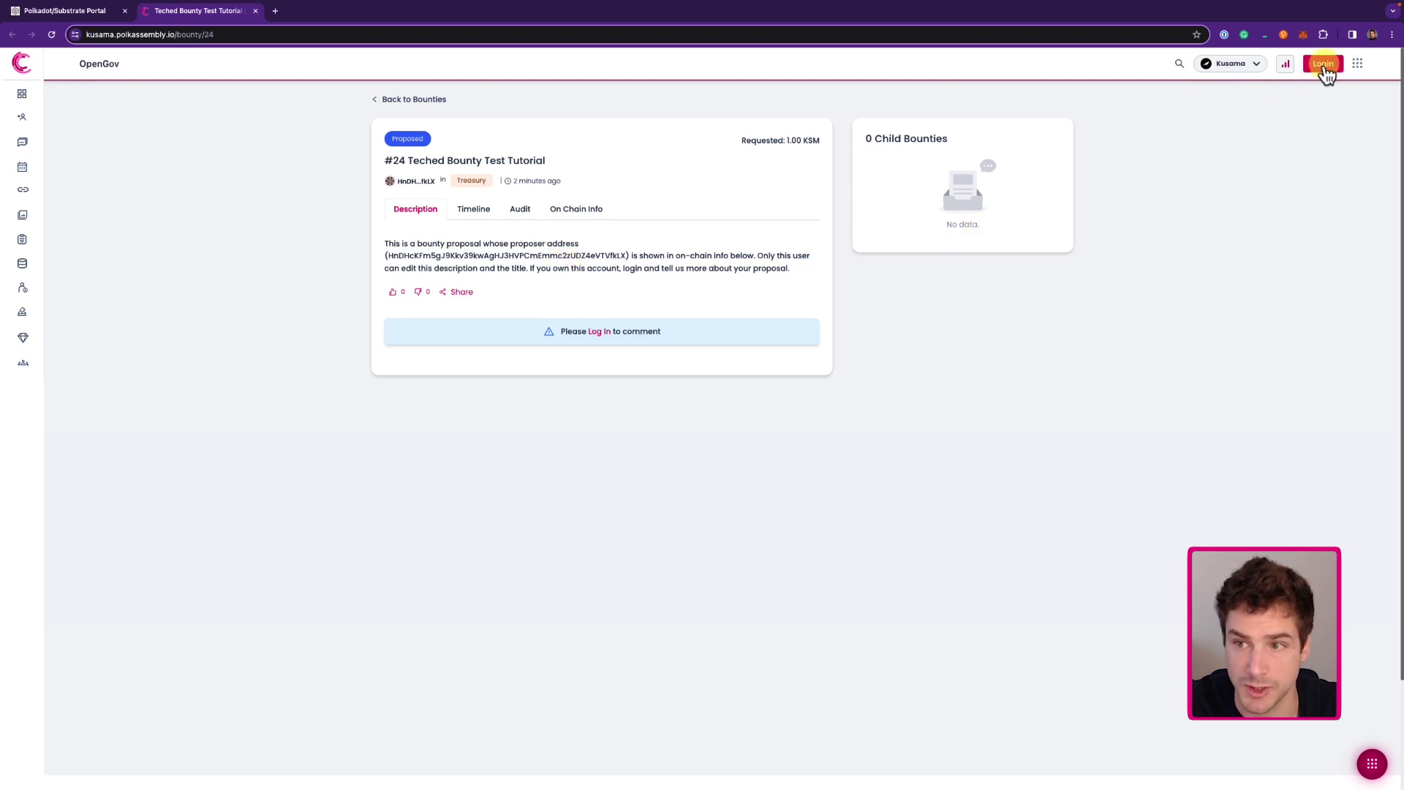
Step: Log in to Polkassembly via the browser wallet with the KSM Stash account
{"action": "left_click", "coordinate": [1322, 63]}
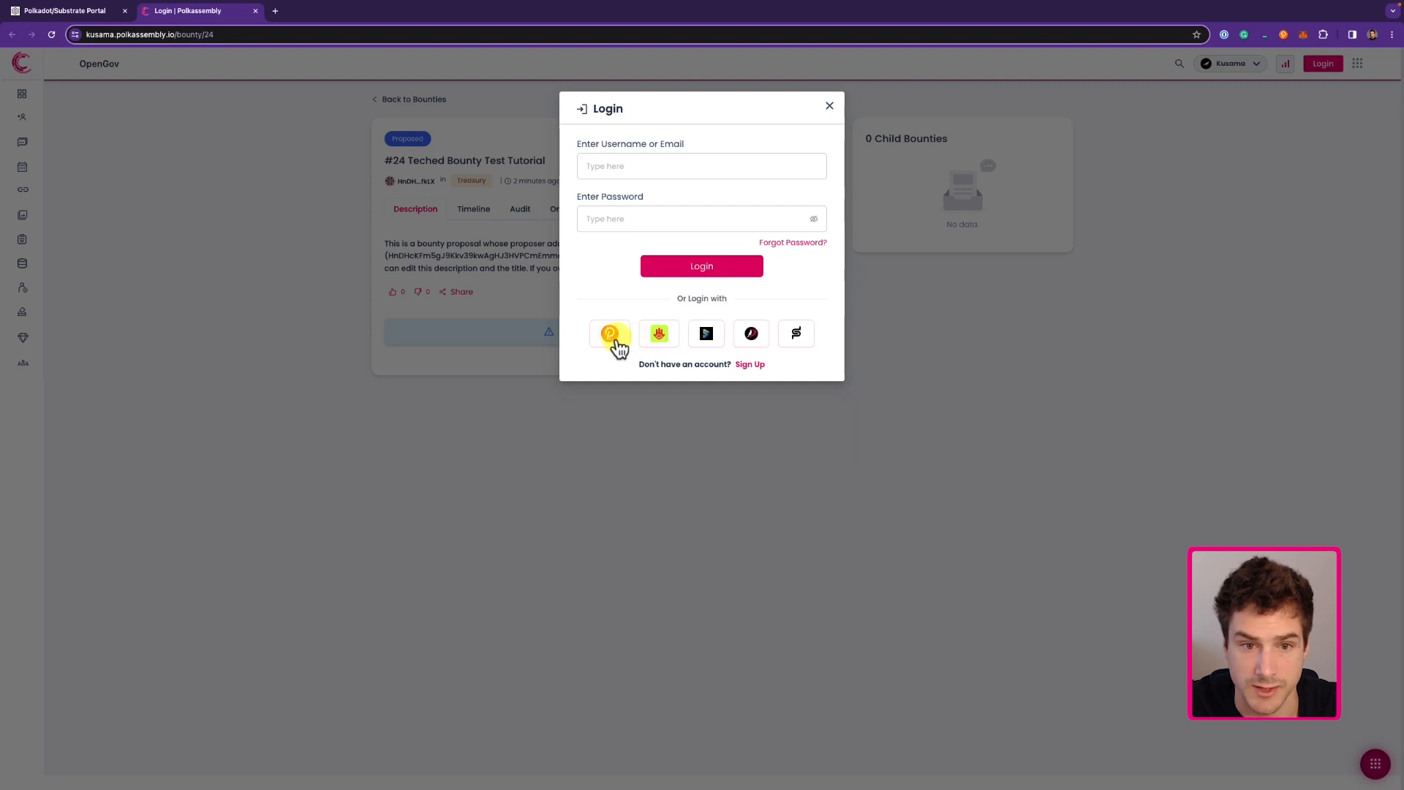
{"action": "left_click", "coordinate": [610, 334]}
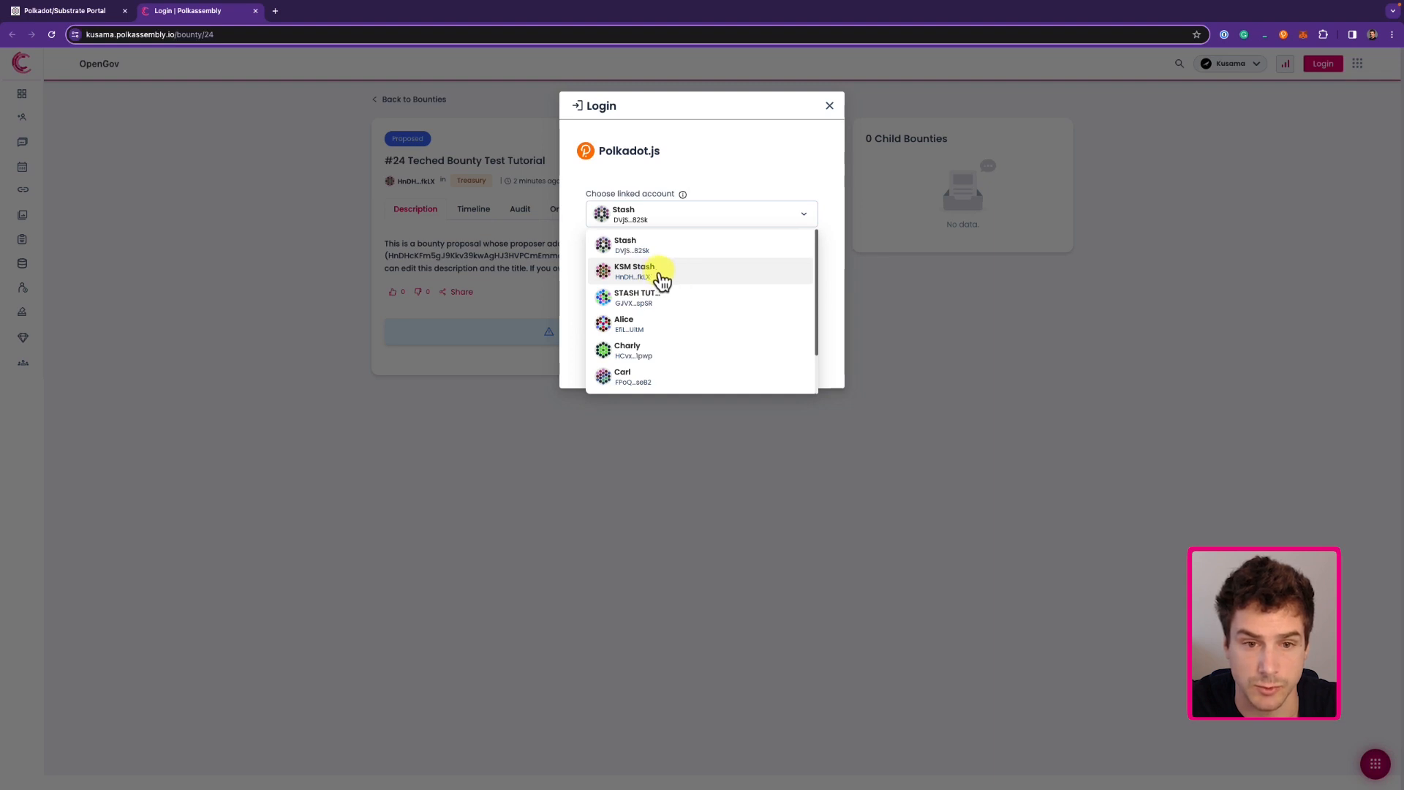
{"action": "left_click", "coordinate": [634, 273]}
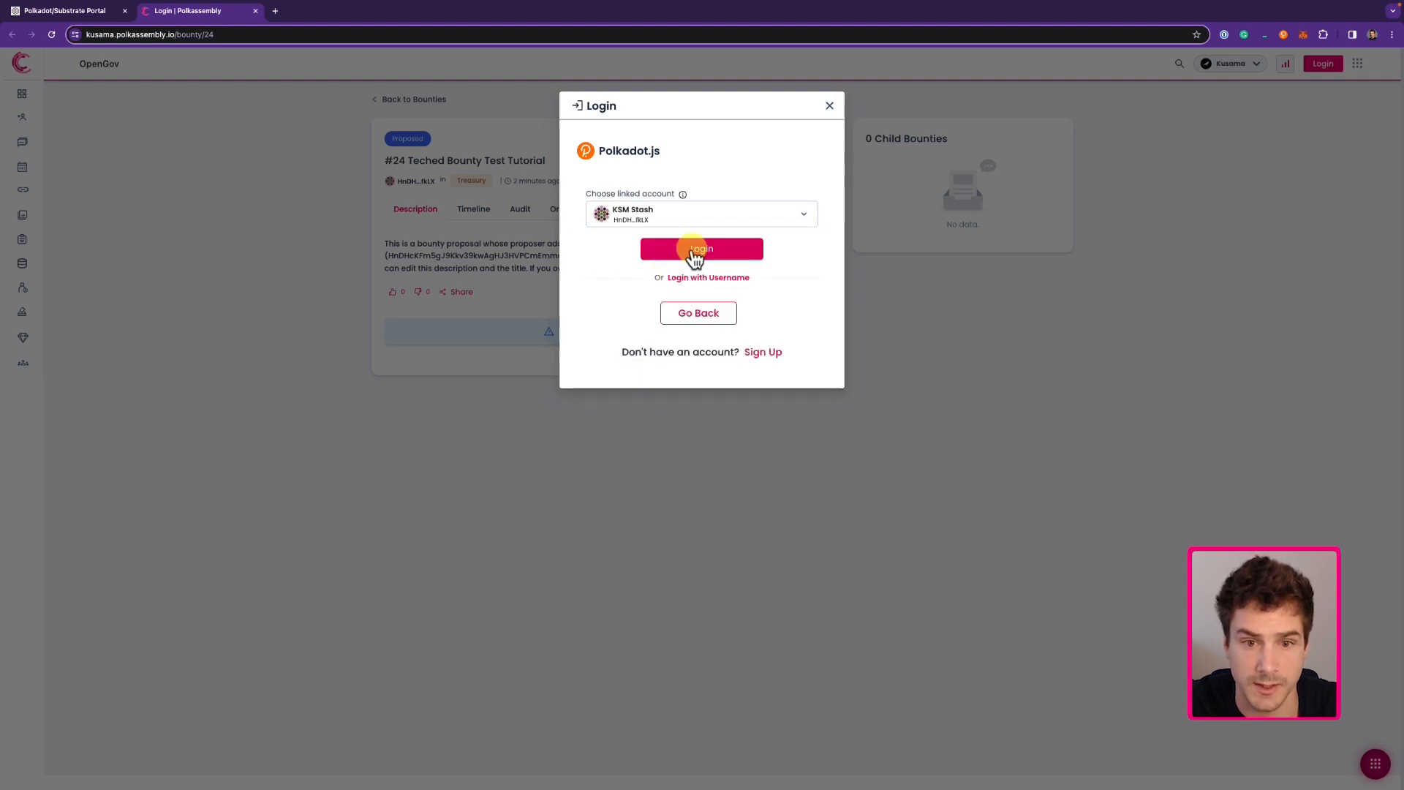
{"action": "left_click", "coordinate": [702, 249]}
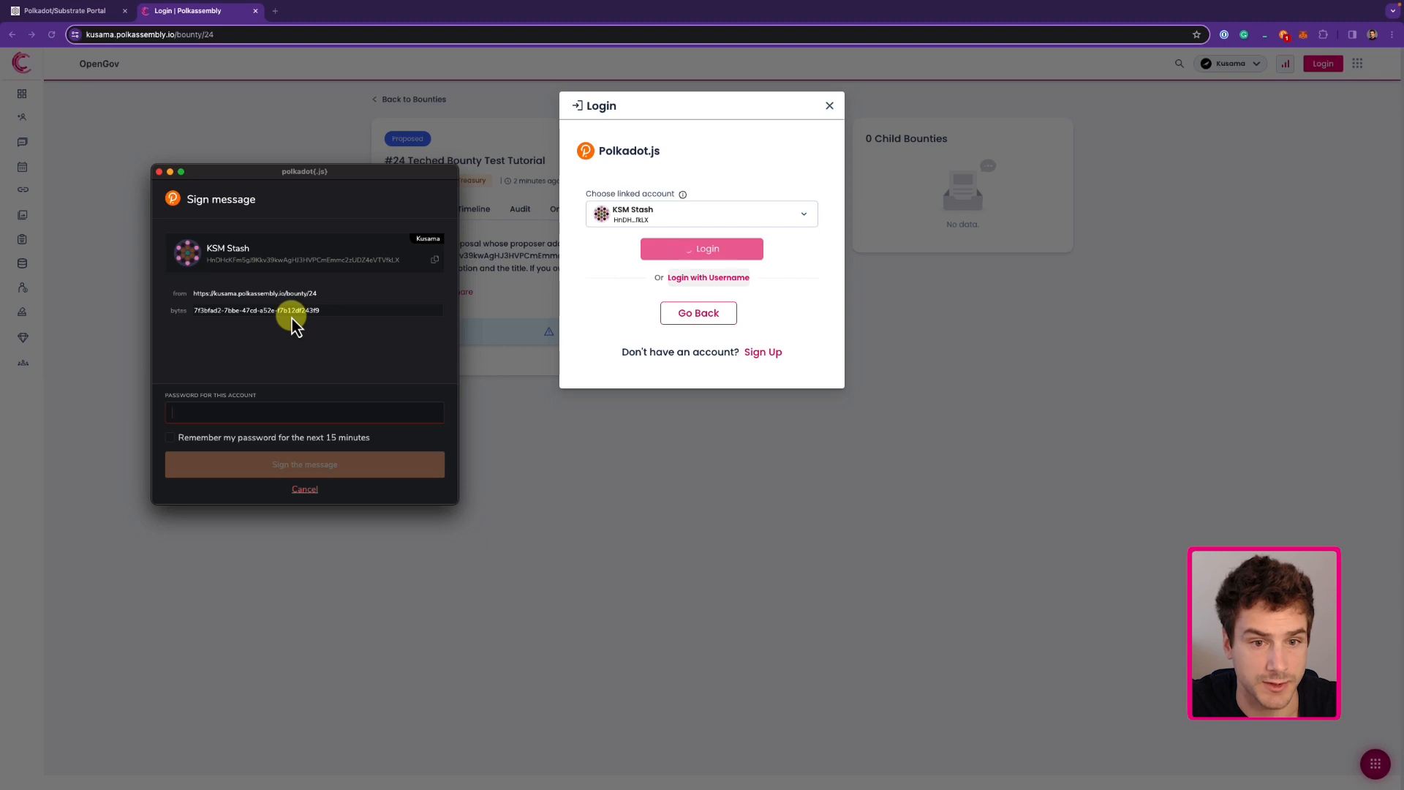
{"action": "mouse_move", "coordinate": [342, 339]}
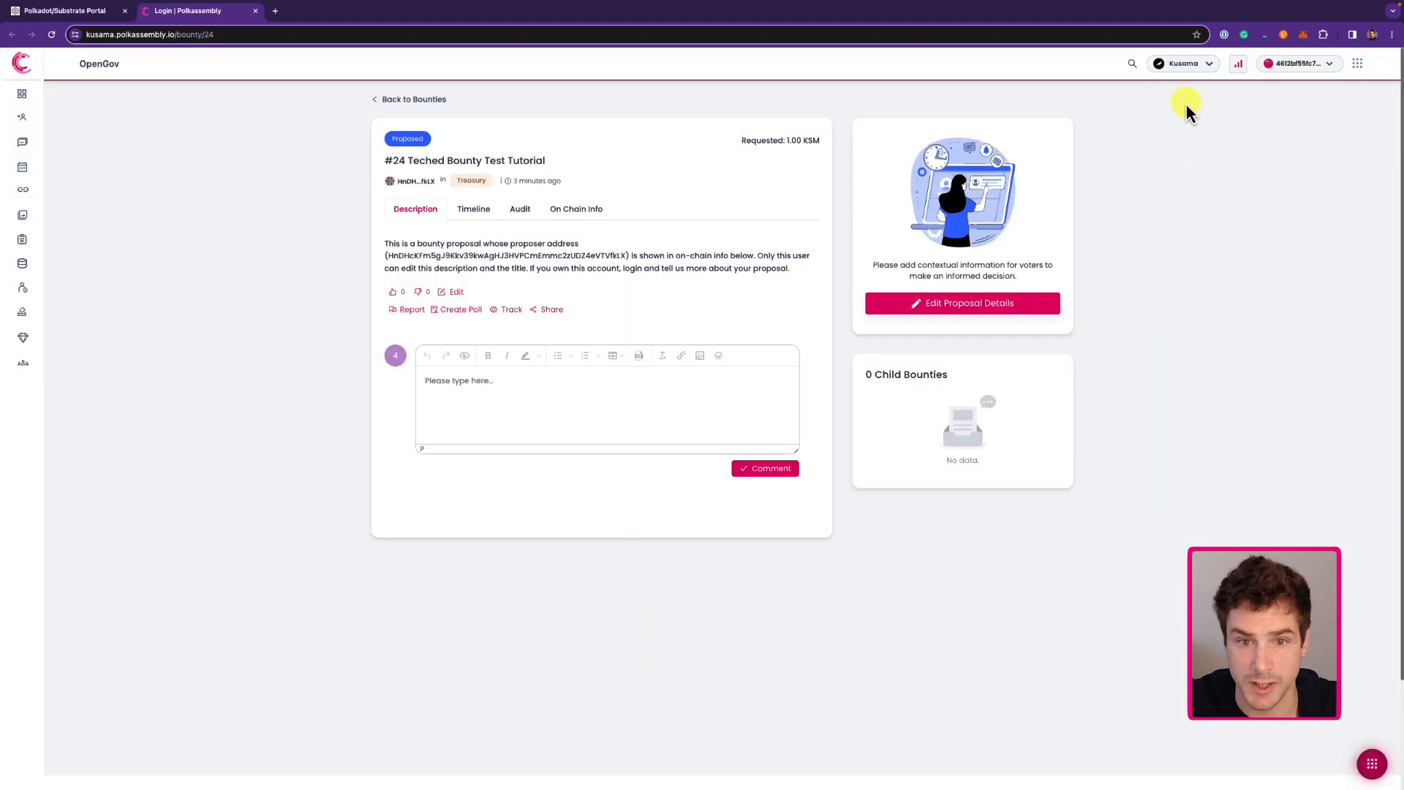
{"action": "mouse_move", "coordinate": [869, 199]}
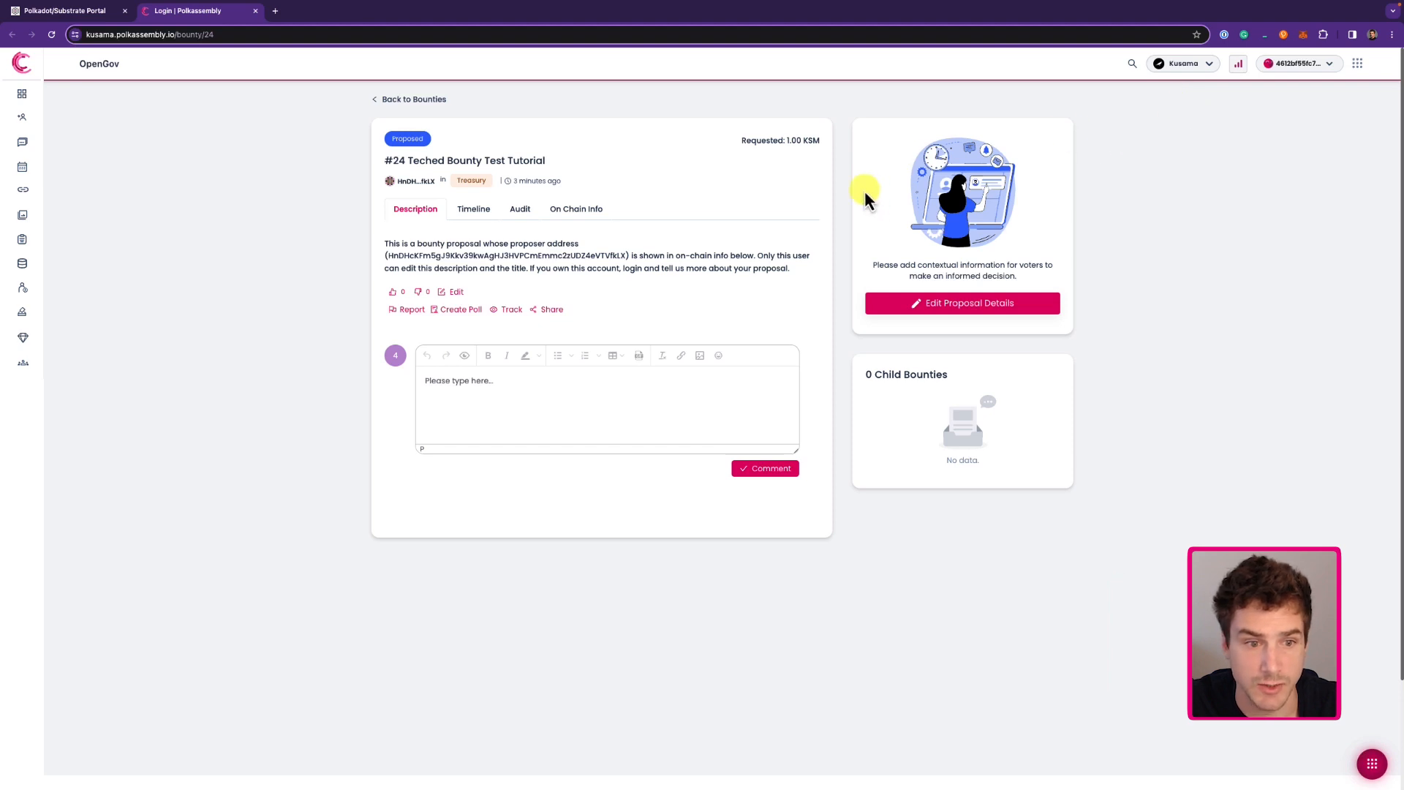
{"action": "mouse_move", "coordinate": [551, 304]}
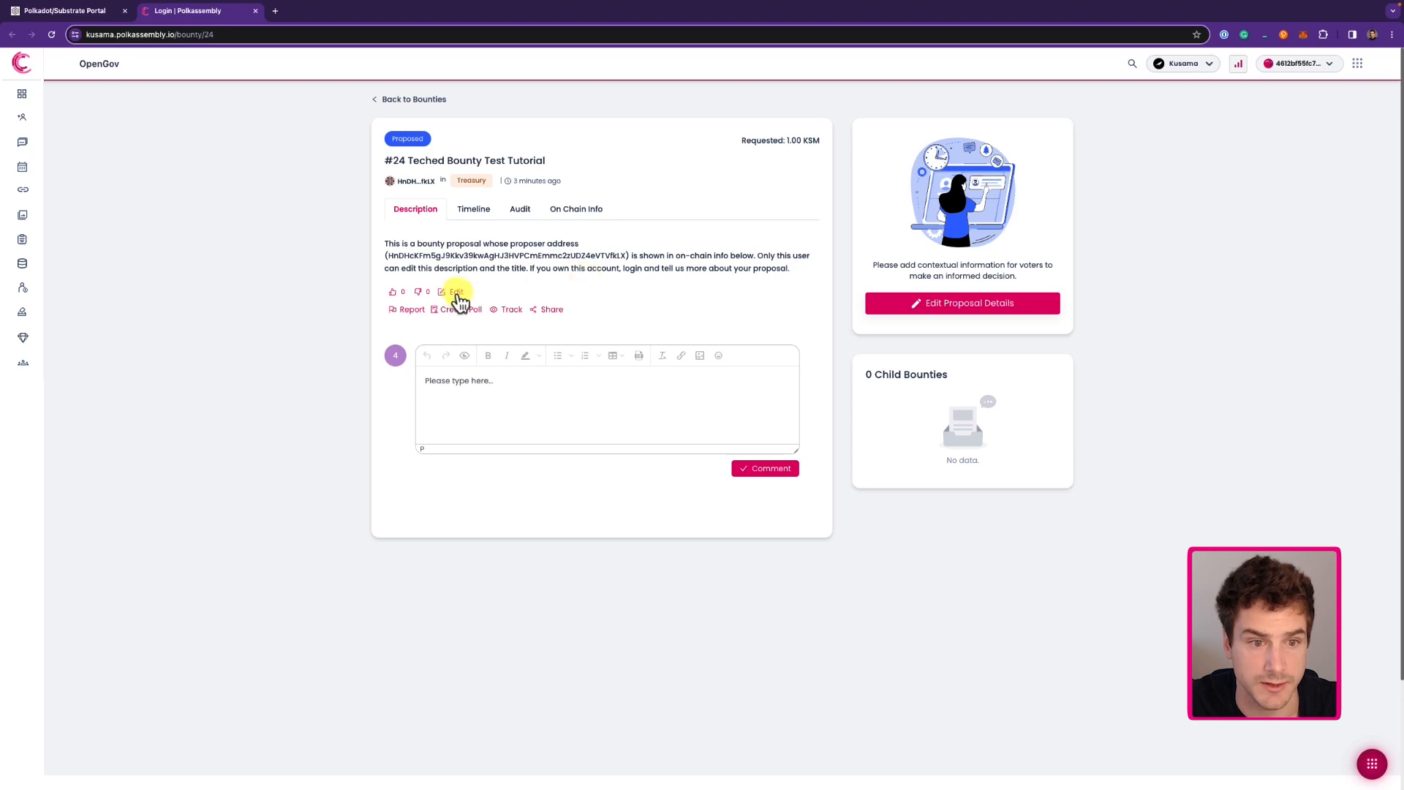
Step: Replace the description with 'I am Filippo from W3F. This is a trial for a video tutorial about how to create bount...'
{"action": "left_click", "coordinate": [455, 291]}
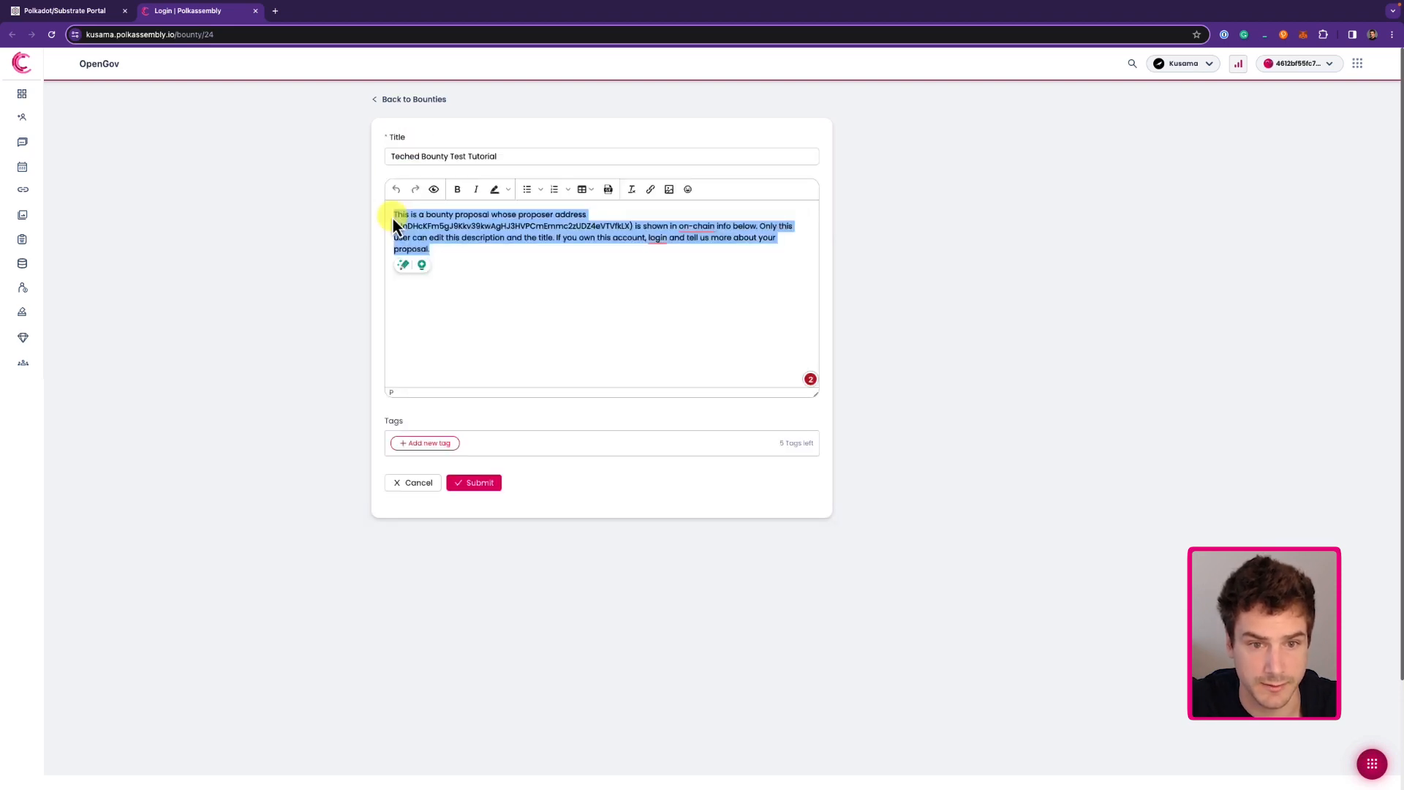
{"action": "key", "text": "Delete"}
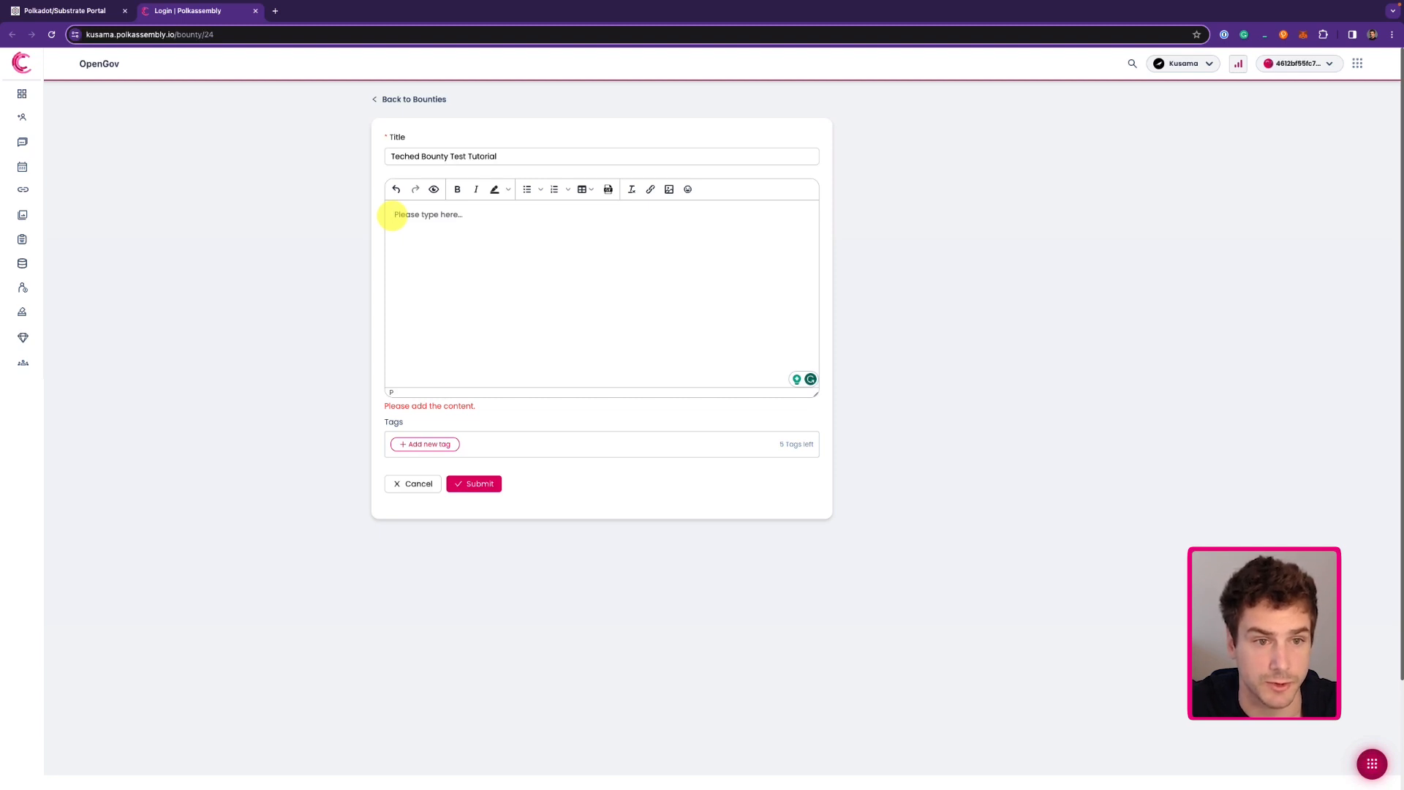
{"action": "type", "text": "I am Filippo from W3F. This is a trial for a video tutorial about how to create bounties."}
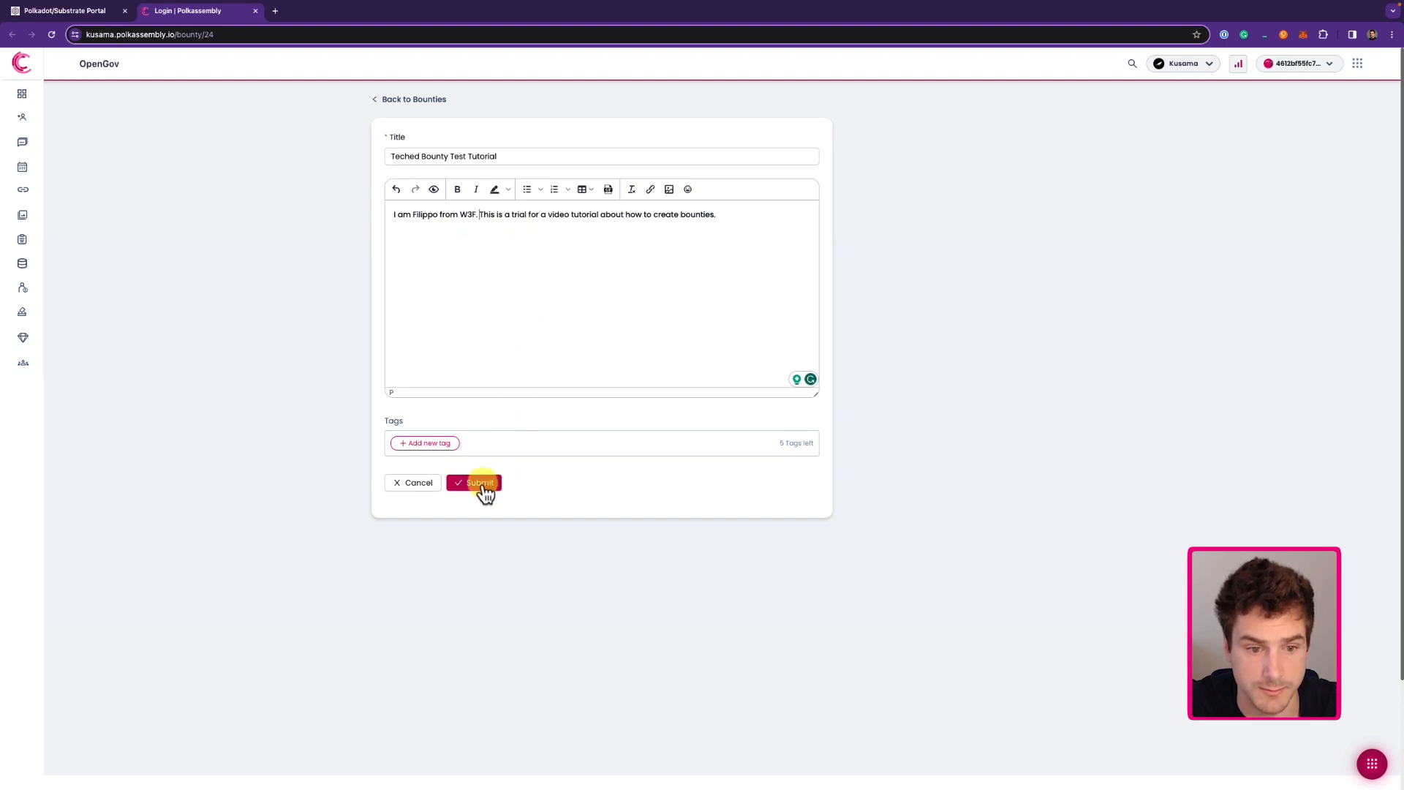
{"action": "left_click", "coordinate": [480, 482]}
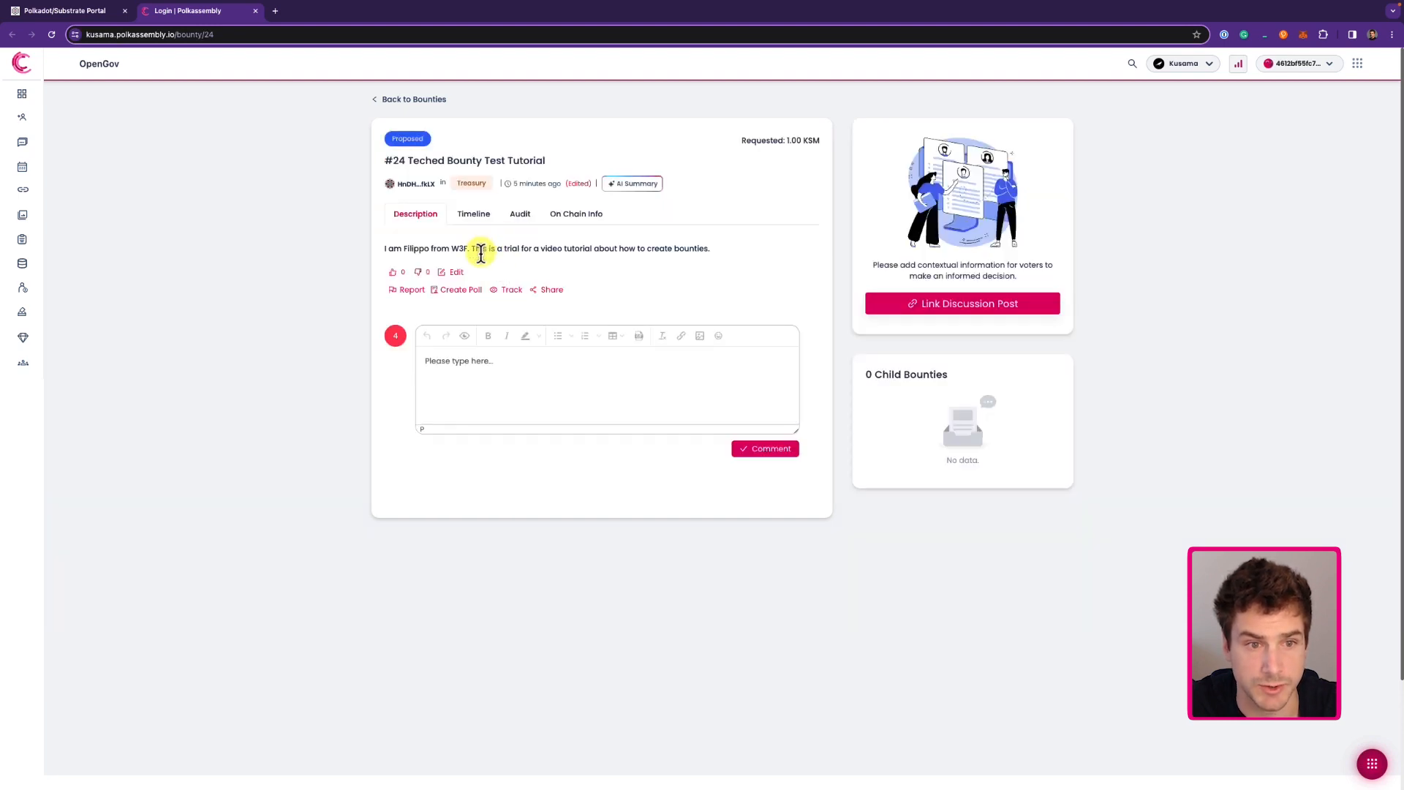
{"action": "mouse_move", "coordinate": [731, 548]}
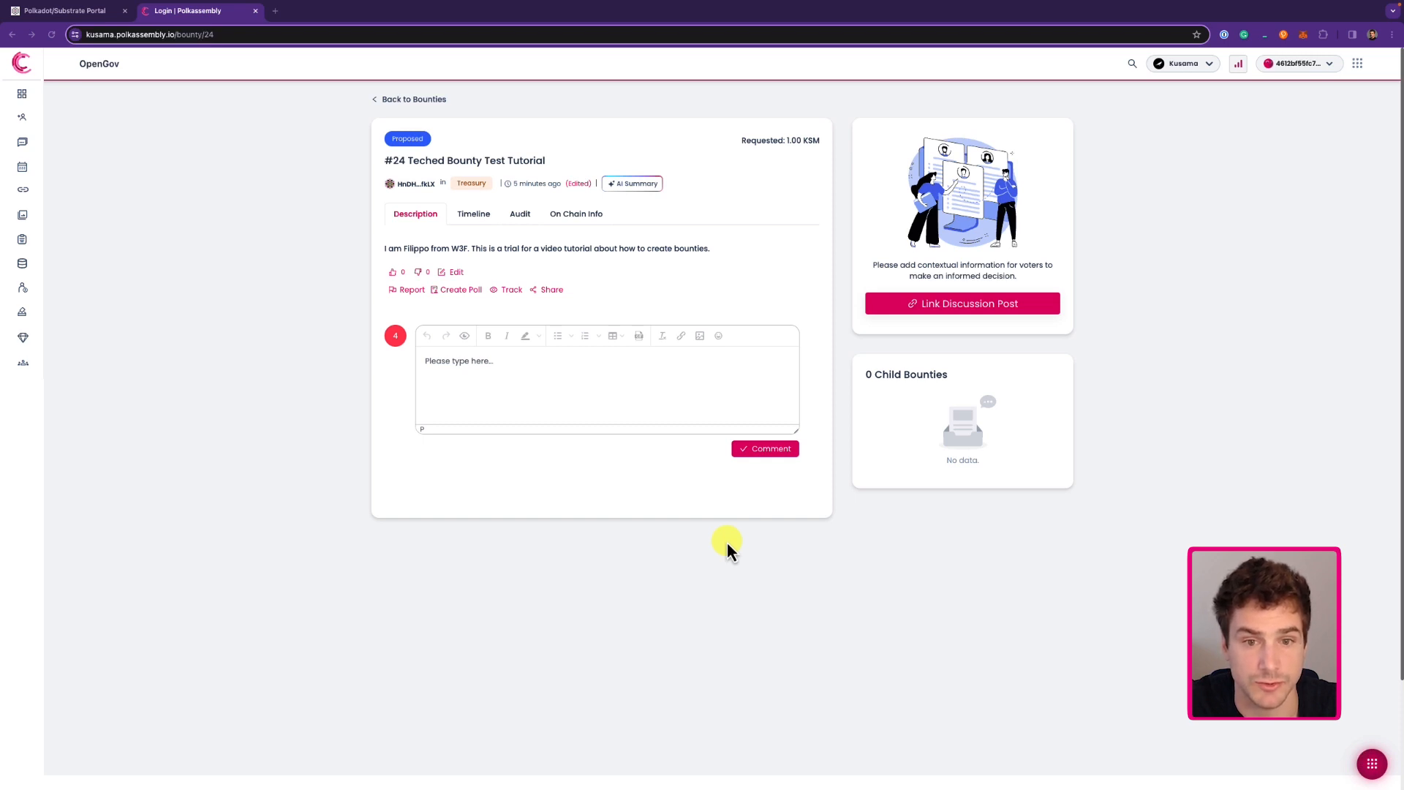
{"action": "mouse_move", "coordinate": [713, 579]}
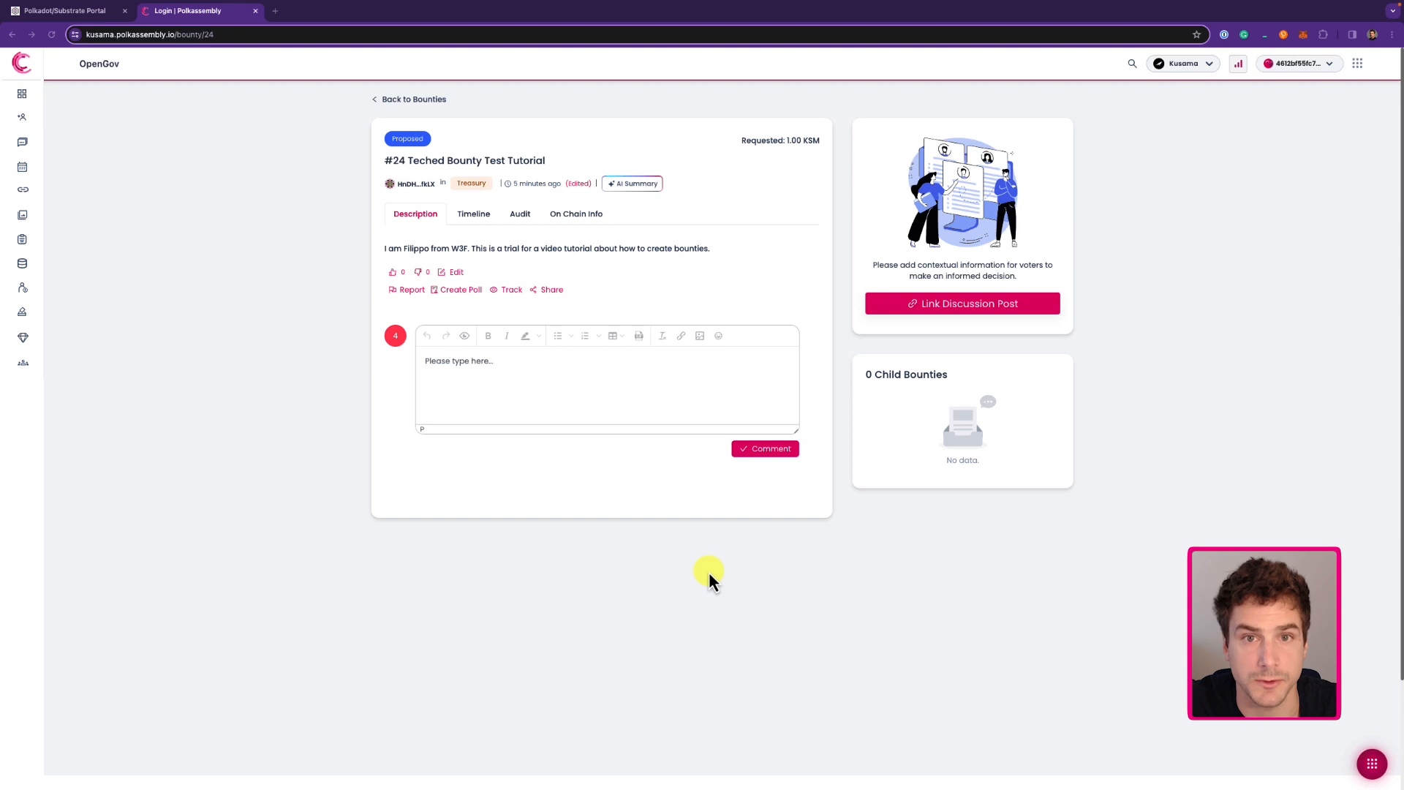
{"action": "mouse_move", "coordinate": [444, 427]}
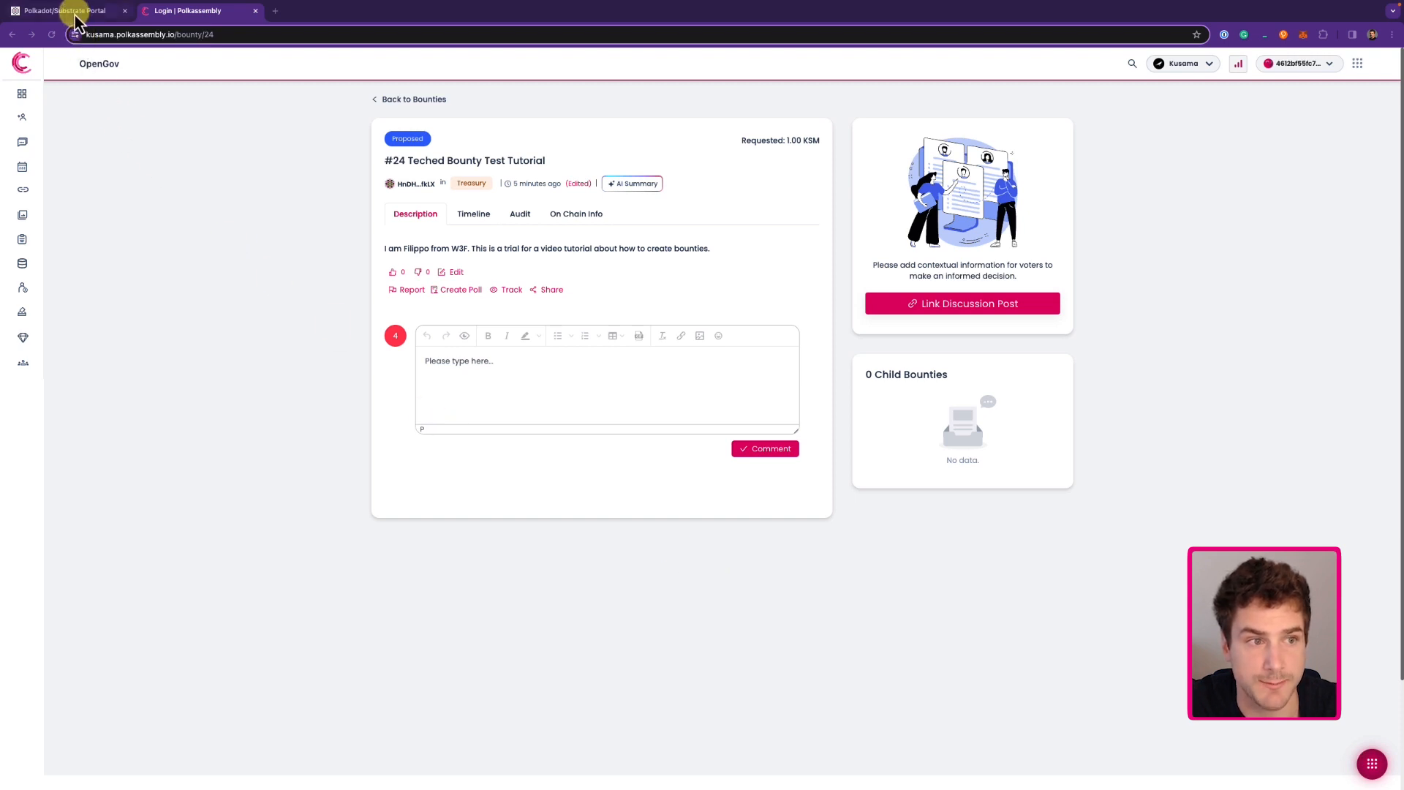
Step: In Governance > Referenda, fill a bounties.approveBounty preimage with bounty ID 24
{"action": "left_click", "coordinate": [56, 11]}
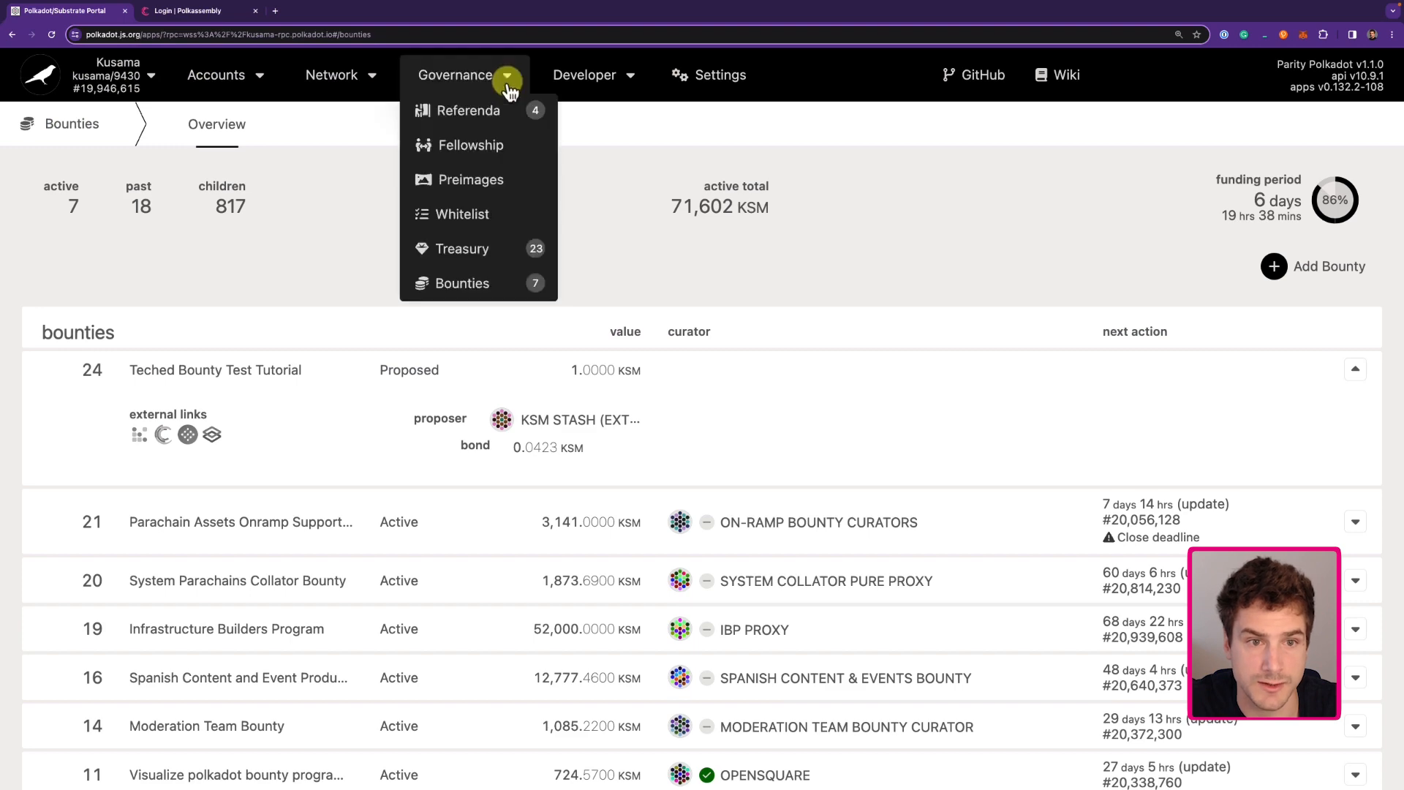
{"action": "left_click", "coordinate": [468, 111]}
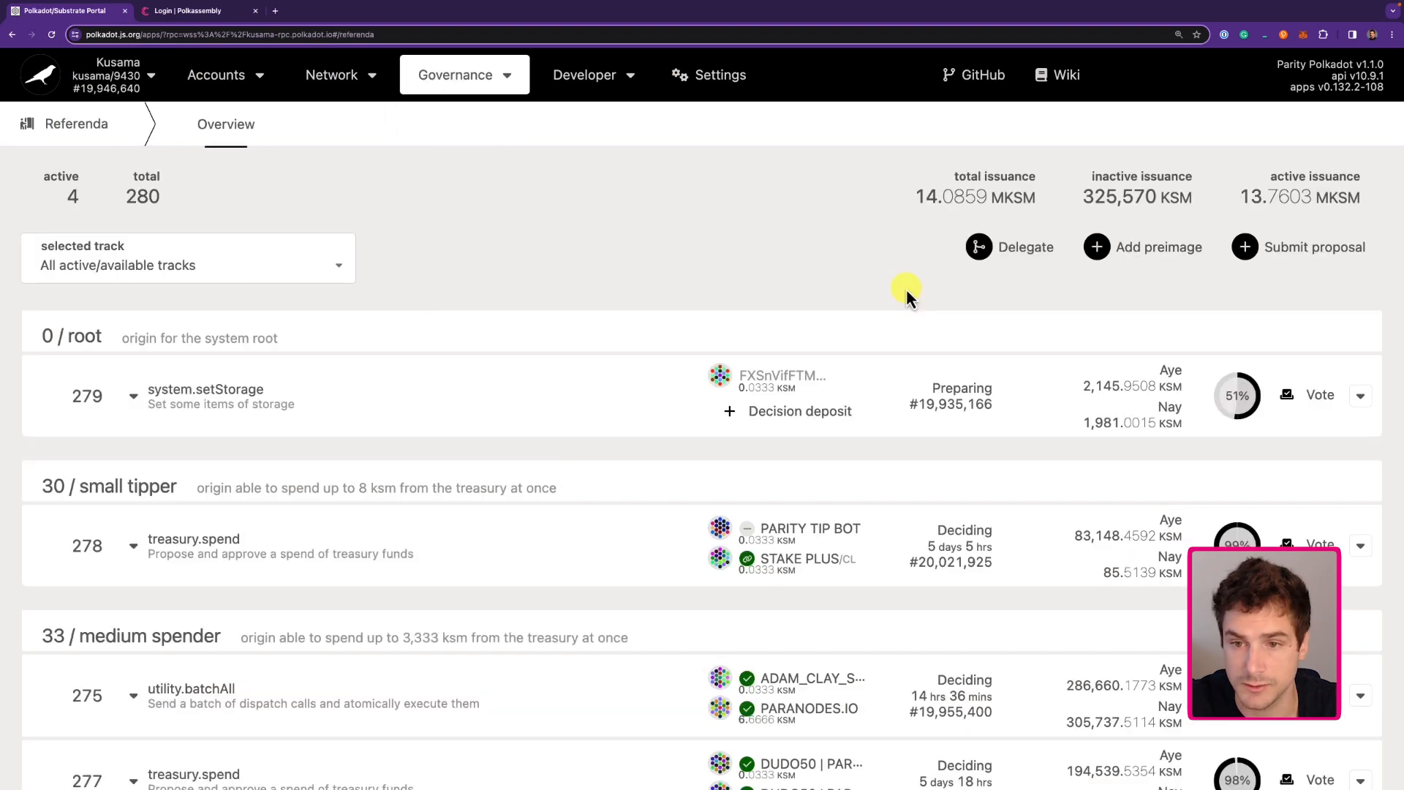
{"action": "left_click", "coordinate": [1097, 245]}
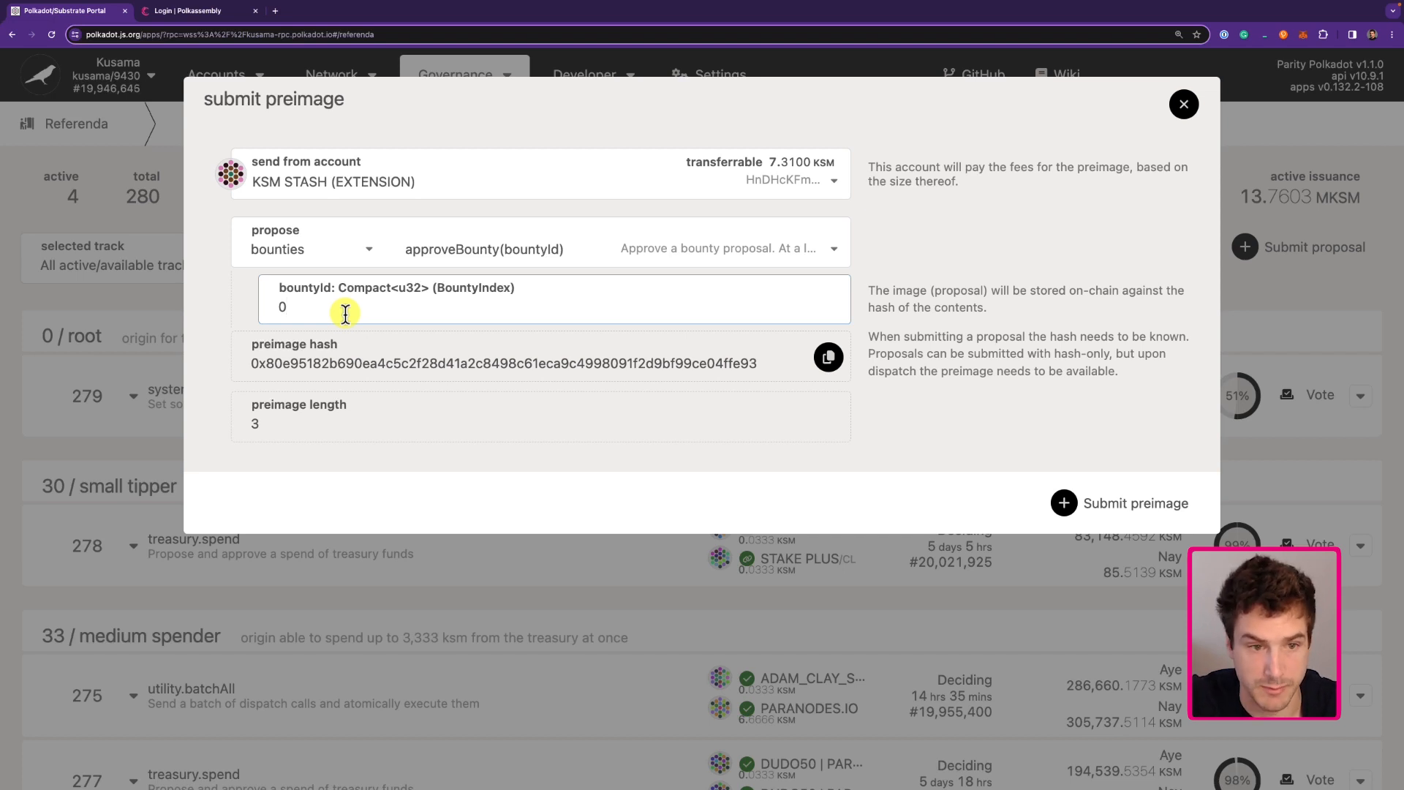
{"action": "type", "text": "24"}
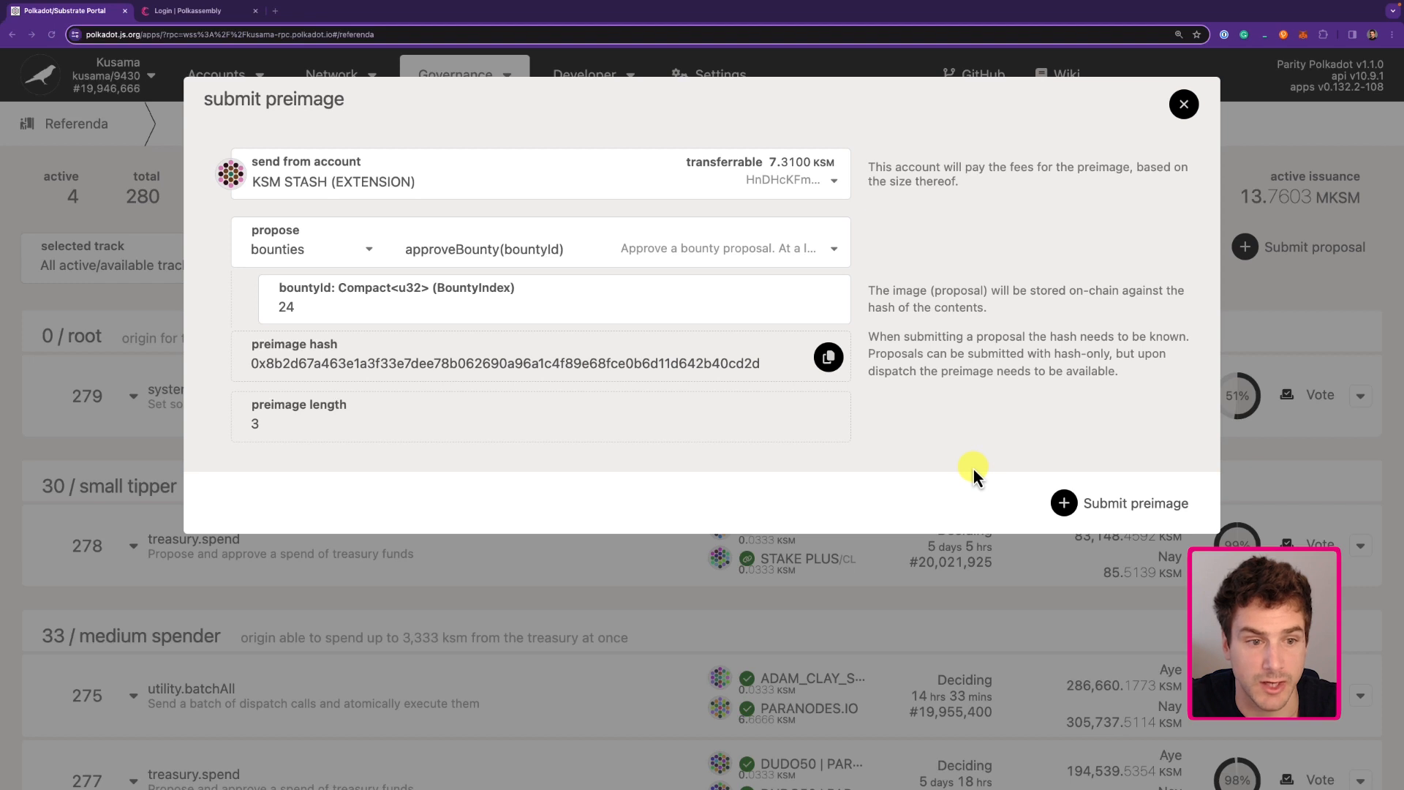
{"action": "mouse_move", "coordinate": [947, 454]}
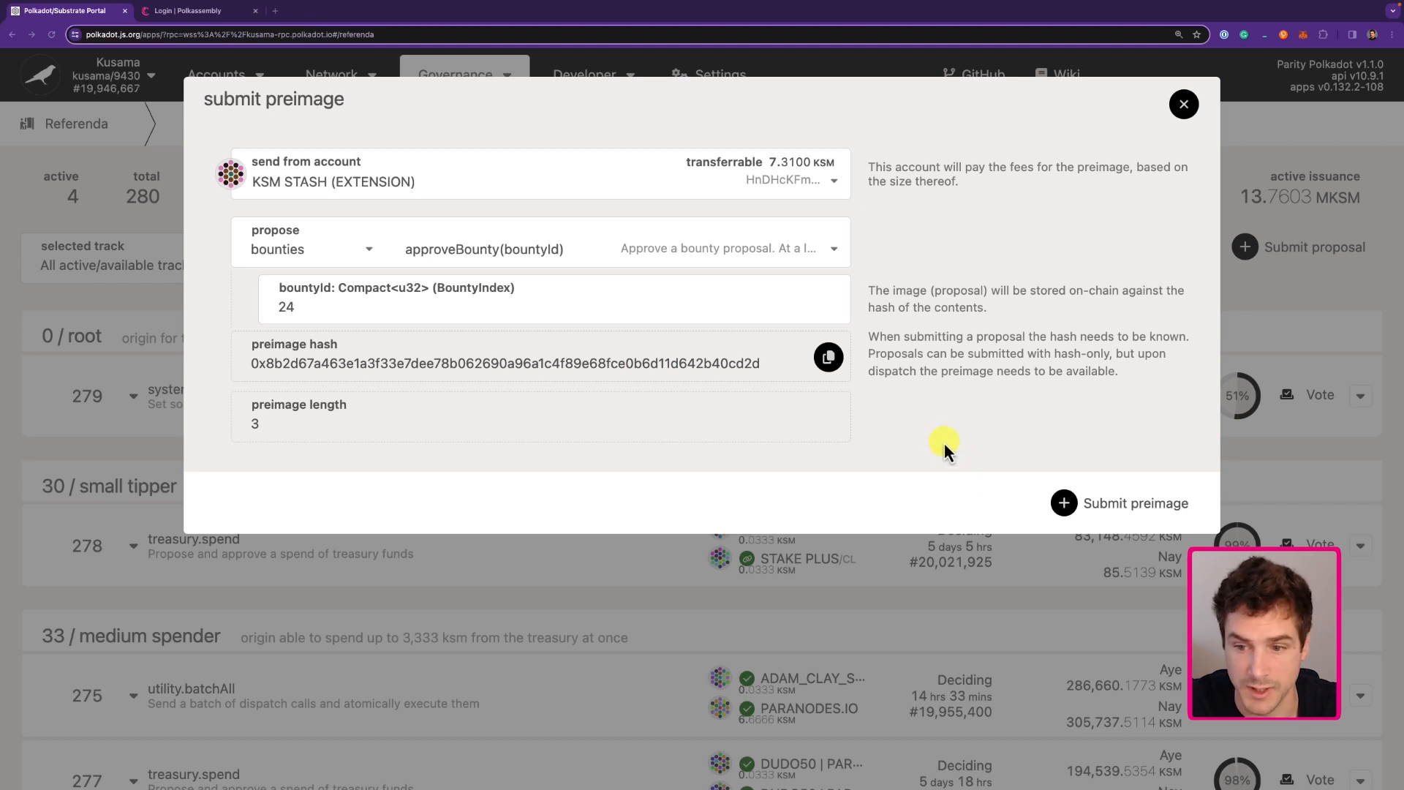
Step: Submit the approveBounty preimage and sign it in the wallet extension
{"action": "left_click", "coordinate": [1135, 503]}
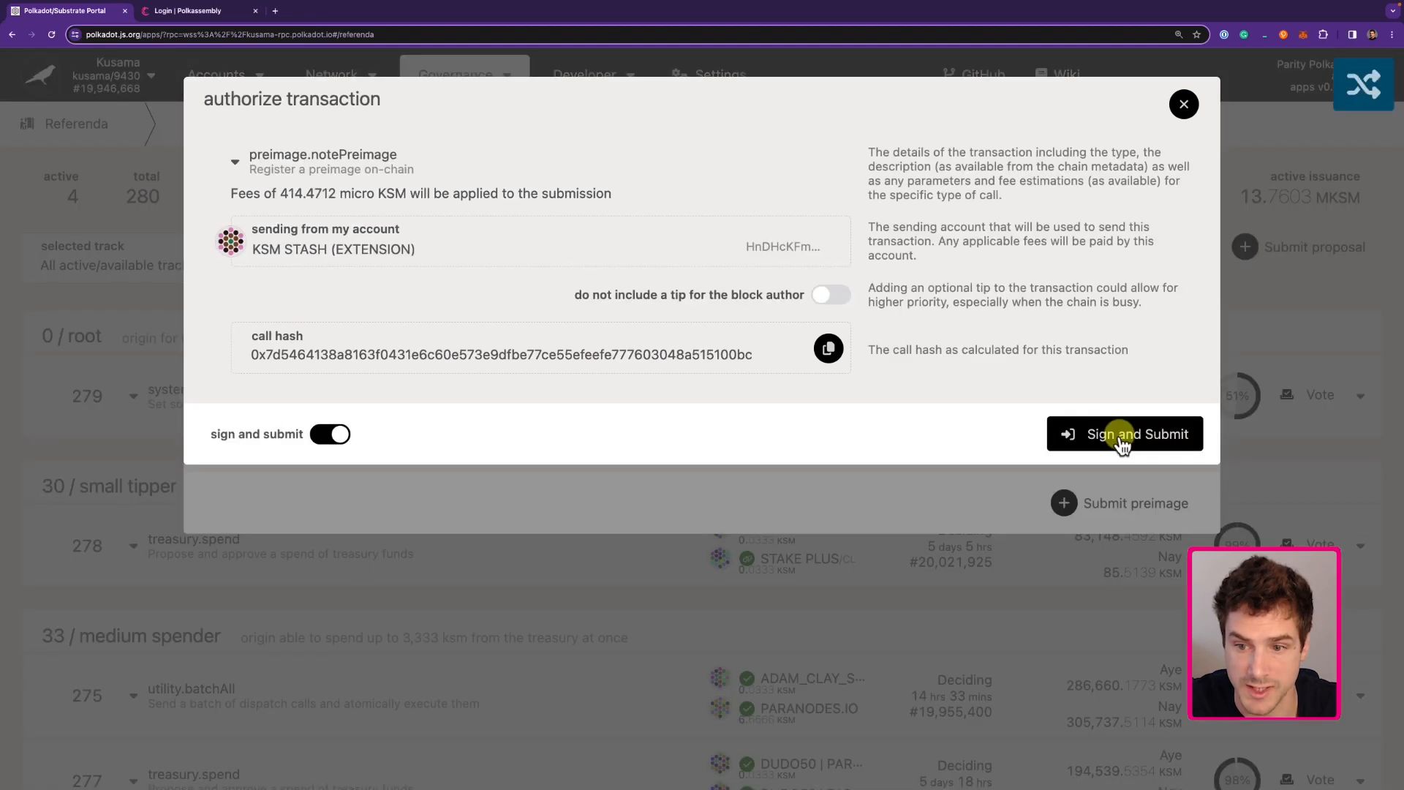
{"action": "left_click", "coordinate": [1124, 433]}
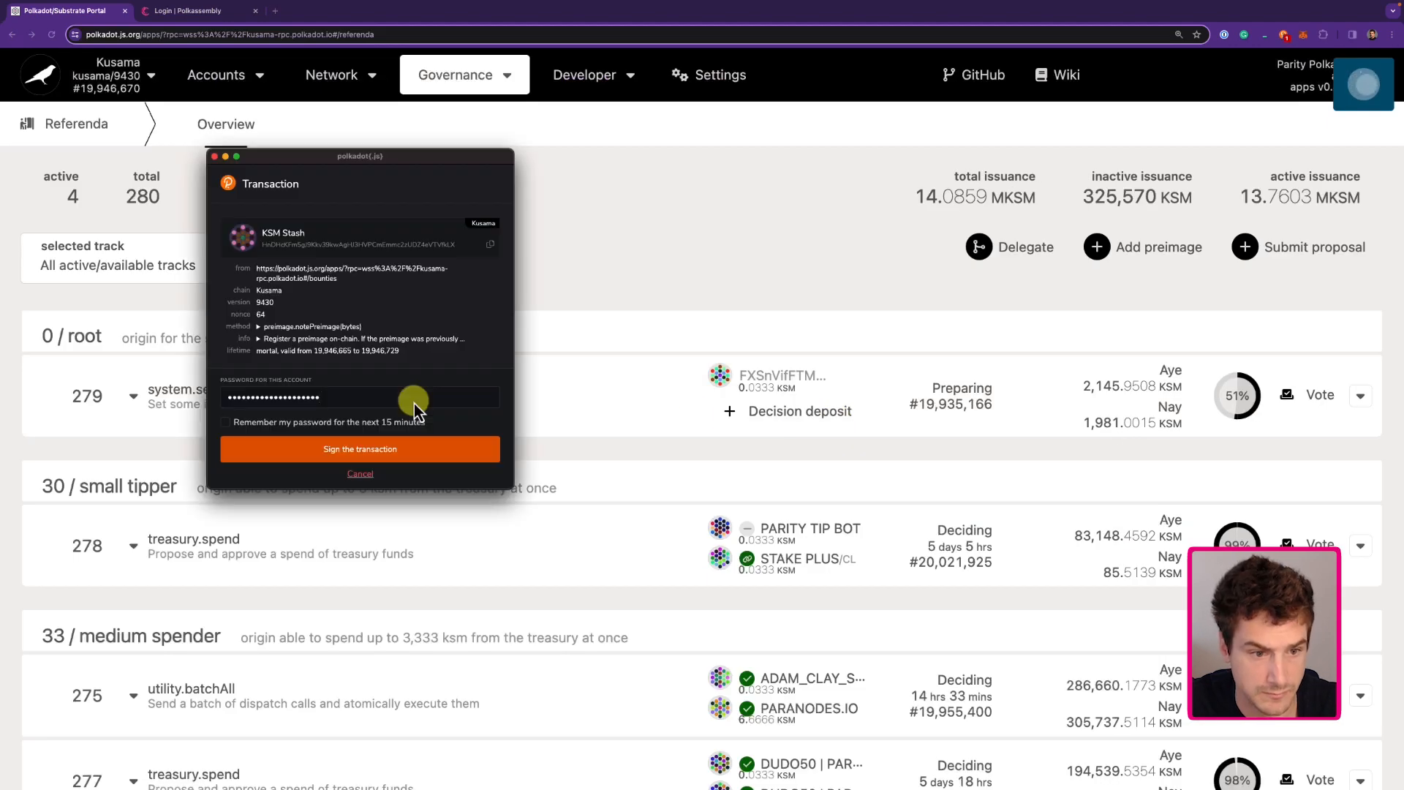
{"action": "left_click", "coordinate": [360, 449]}
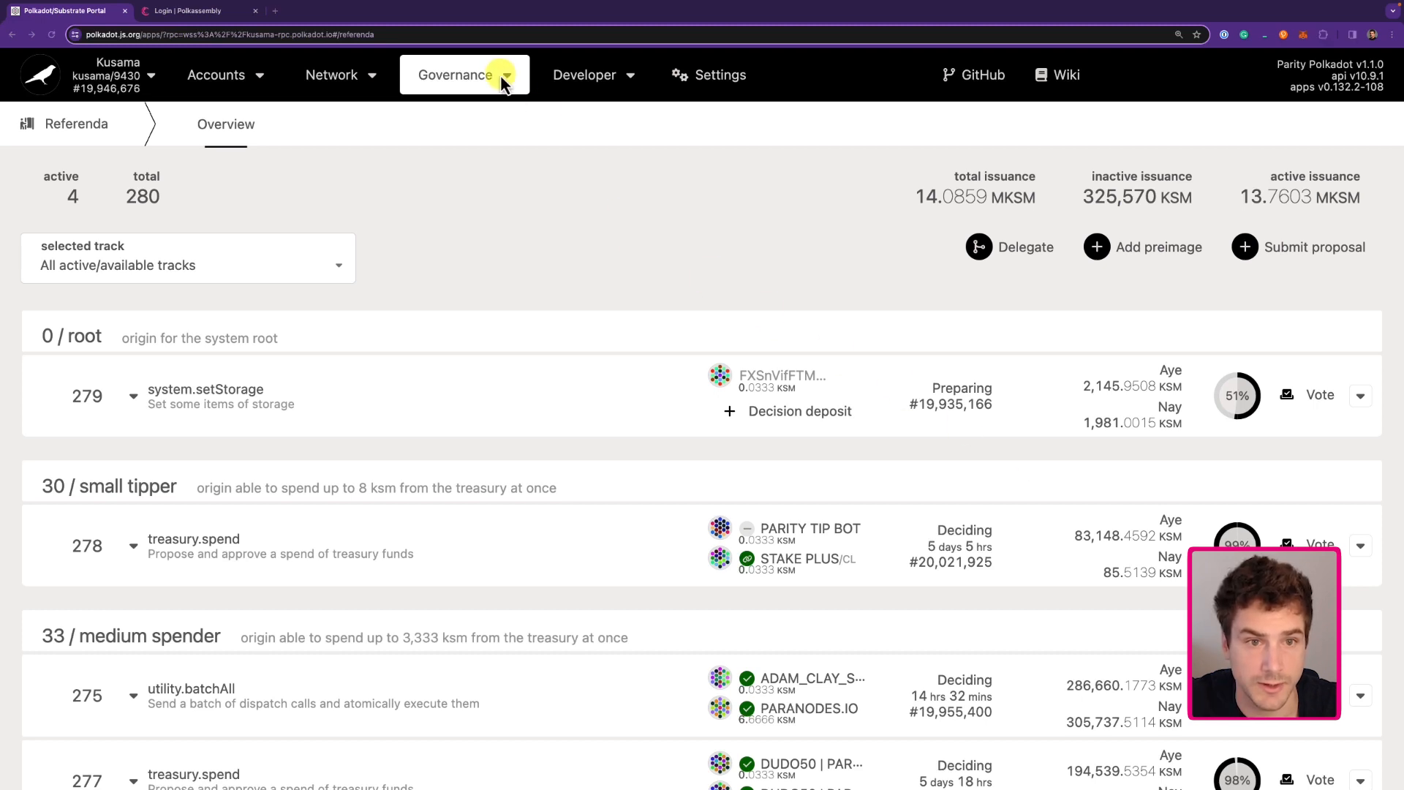
Step: View the Governance > Preimages list showing the Unrequested bounties.approveBounty entry
{"action": "left_click", "coordinate": [455, 76]}
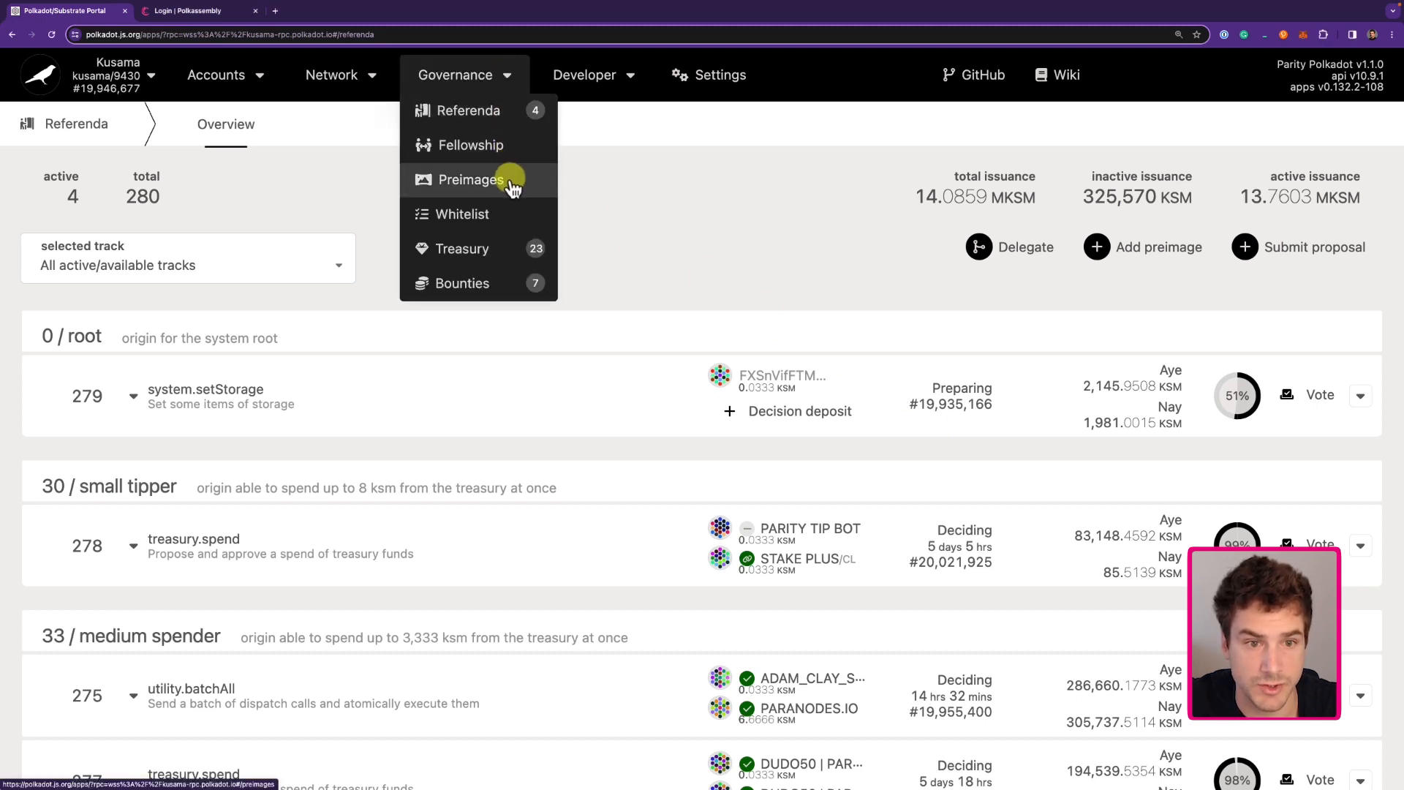
{"action": "left_click", "coordinate": [471, 180]}
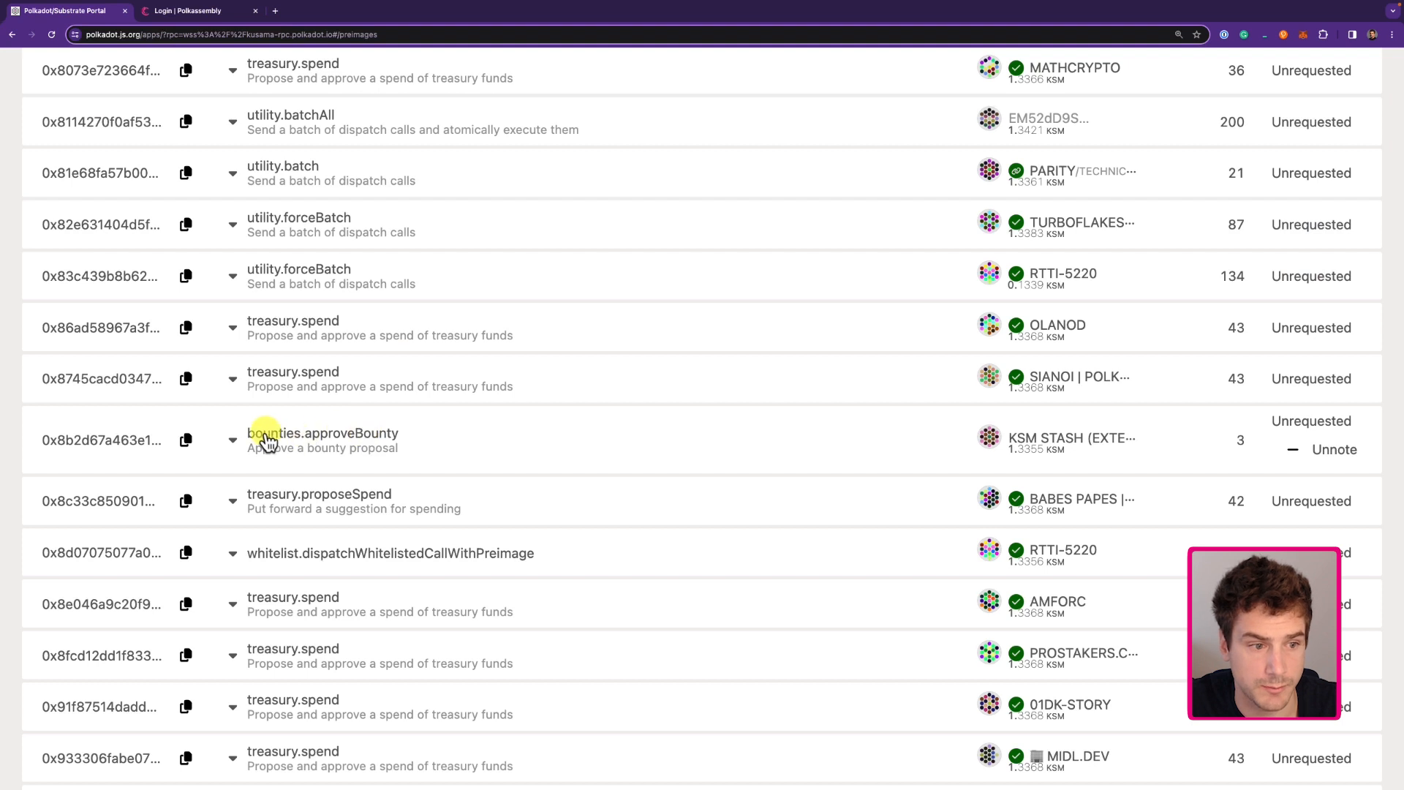
{"action": "mouse_move", "coordinate": [330, 442]}
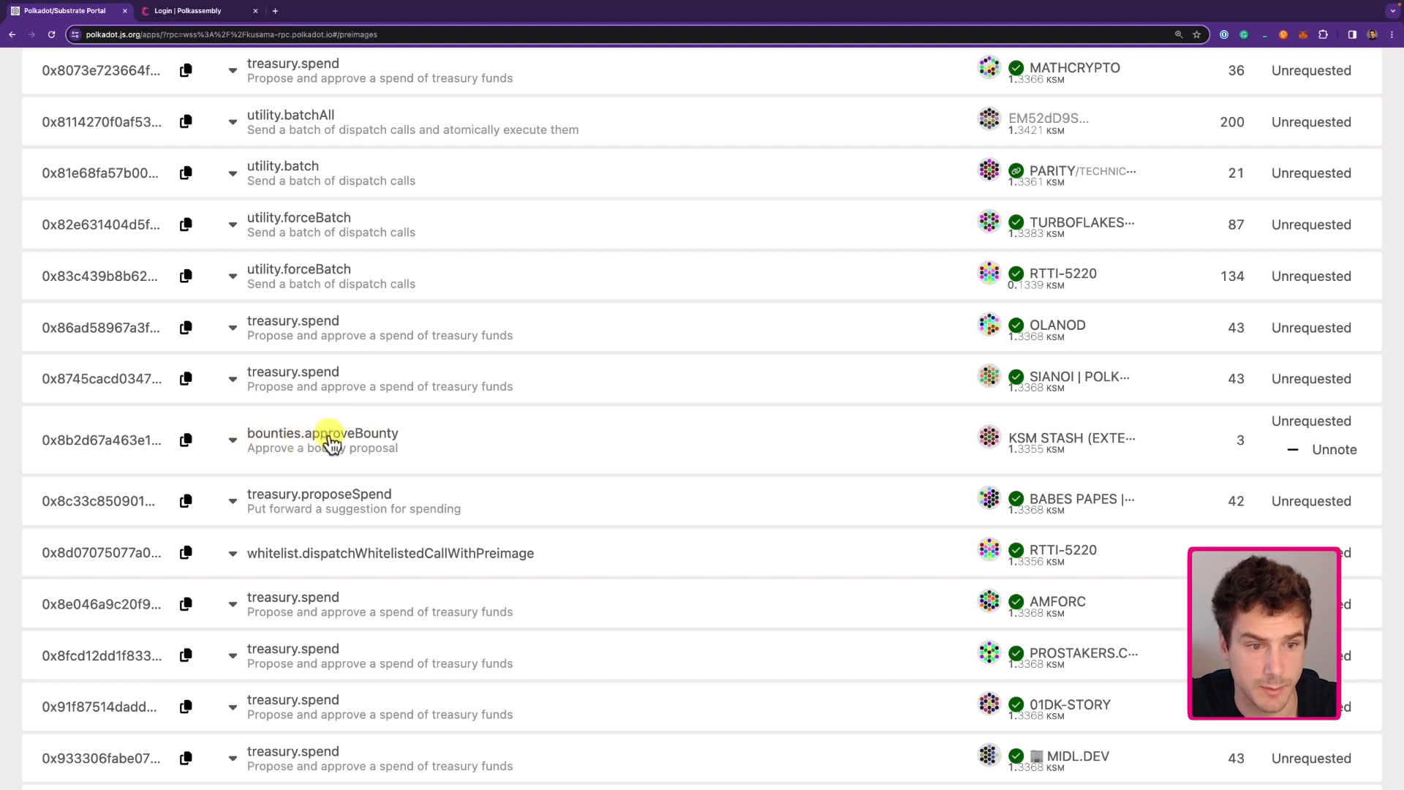
{"action": "mouse_move", "coordinate": [1034, 417]}
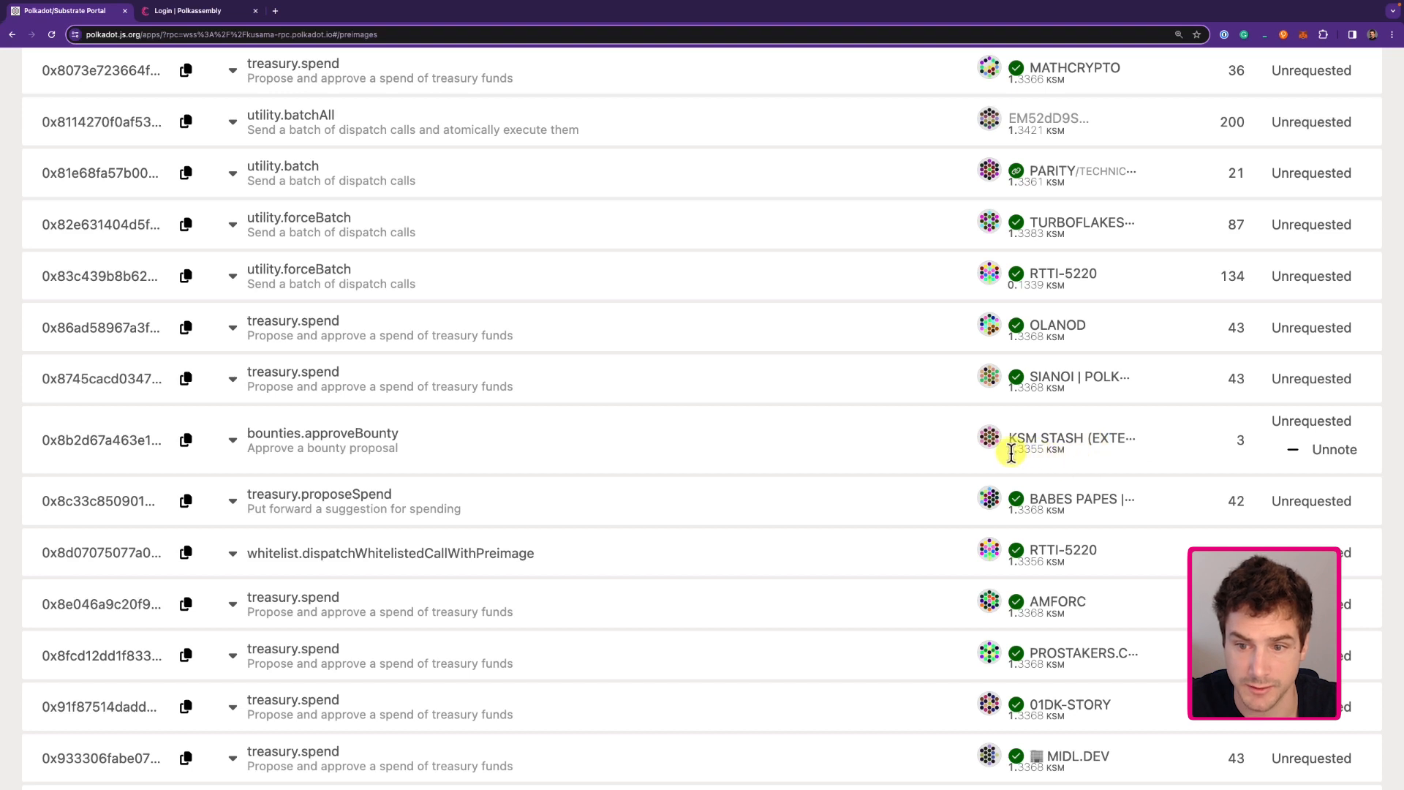
{"action": "mouse_move", "coordinate": [1049, 450]}
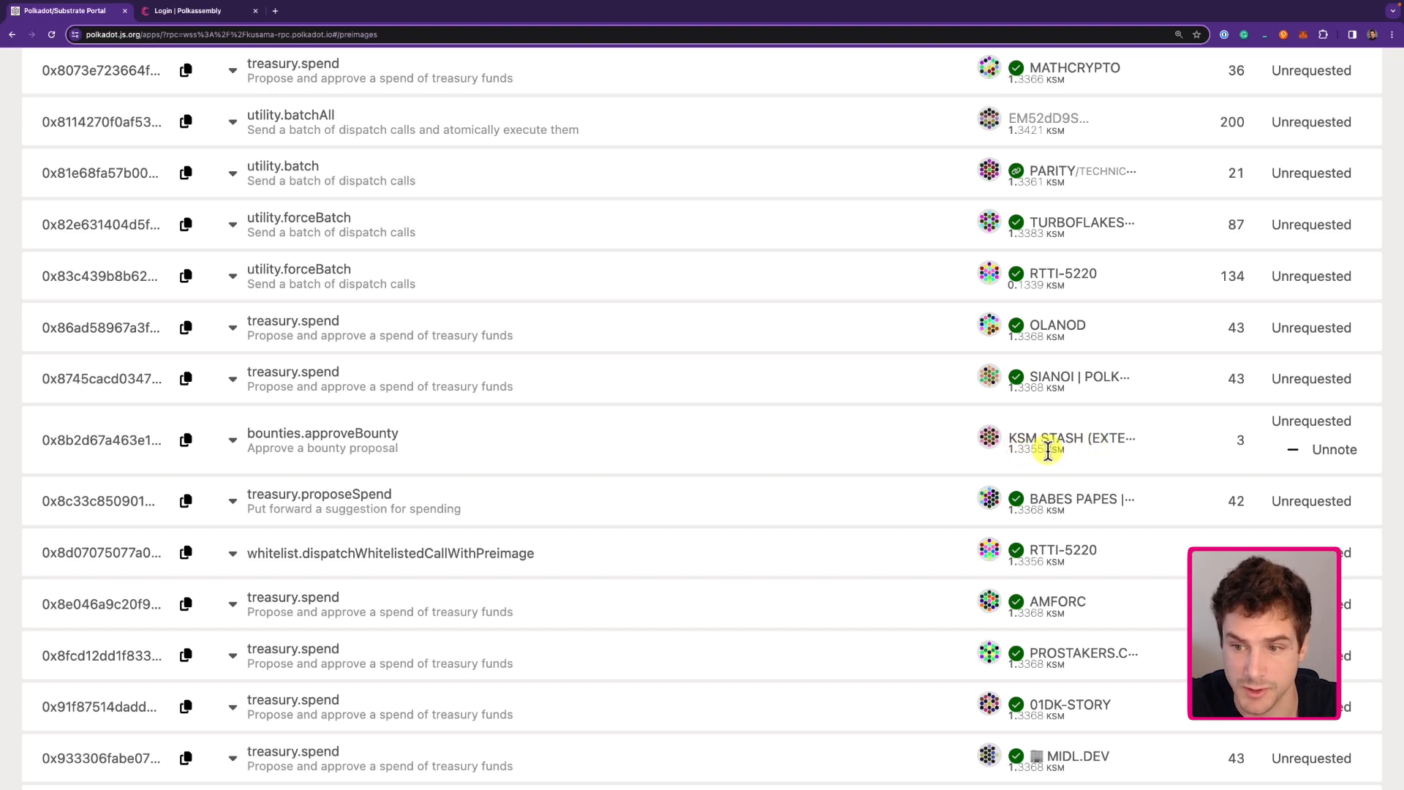
{"action": "mouse_move", "coordinate": [613, 474]}
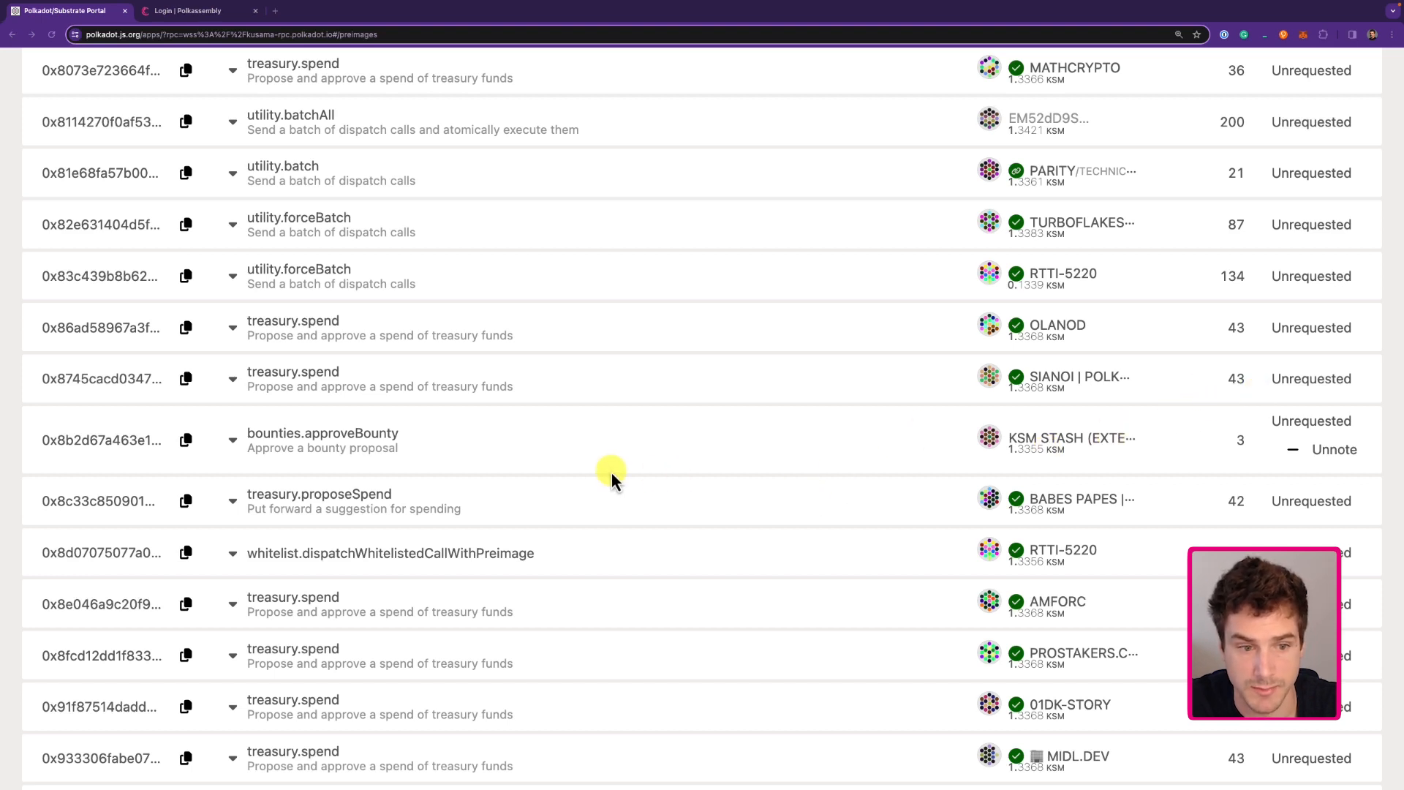
{"action": "mouse_move", "coordinate": [599, 320]}
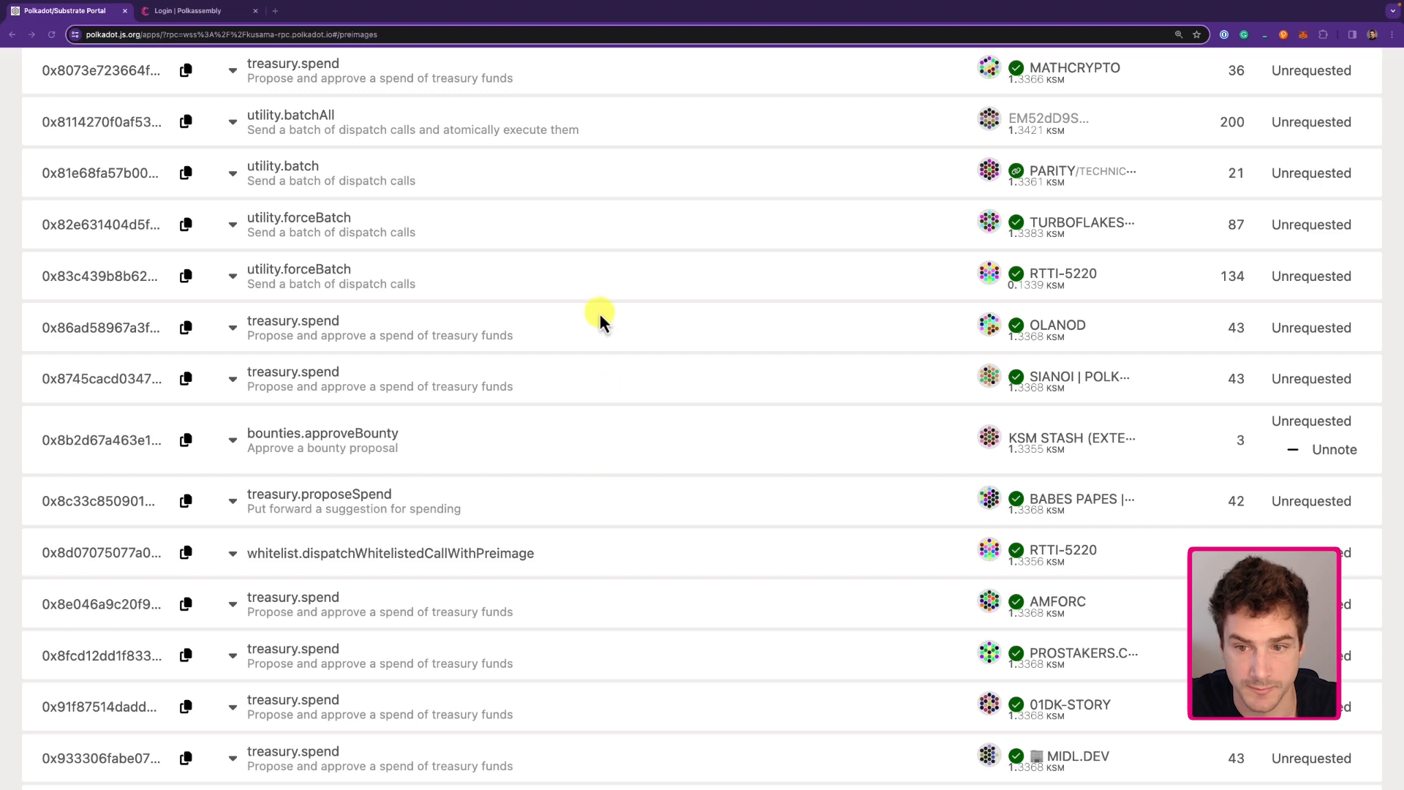
Step: Begin a new referendum proposal from KSM STASH and scroll the track list to 30 / Small Tipper
{"action": "left_click", "coordinate": [454, 76]}
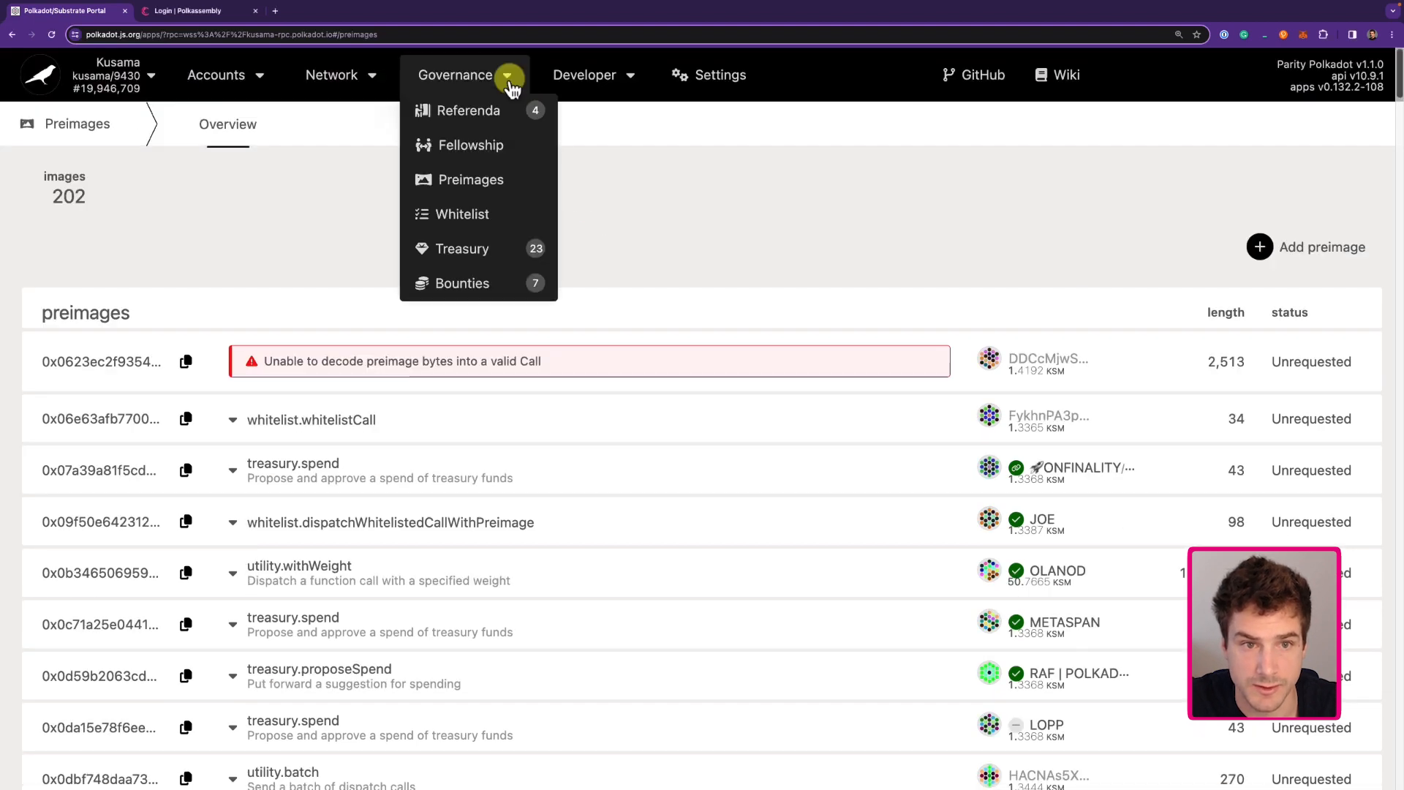
{"action": "left_click", "coordinate": [471, 111]}
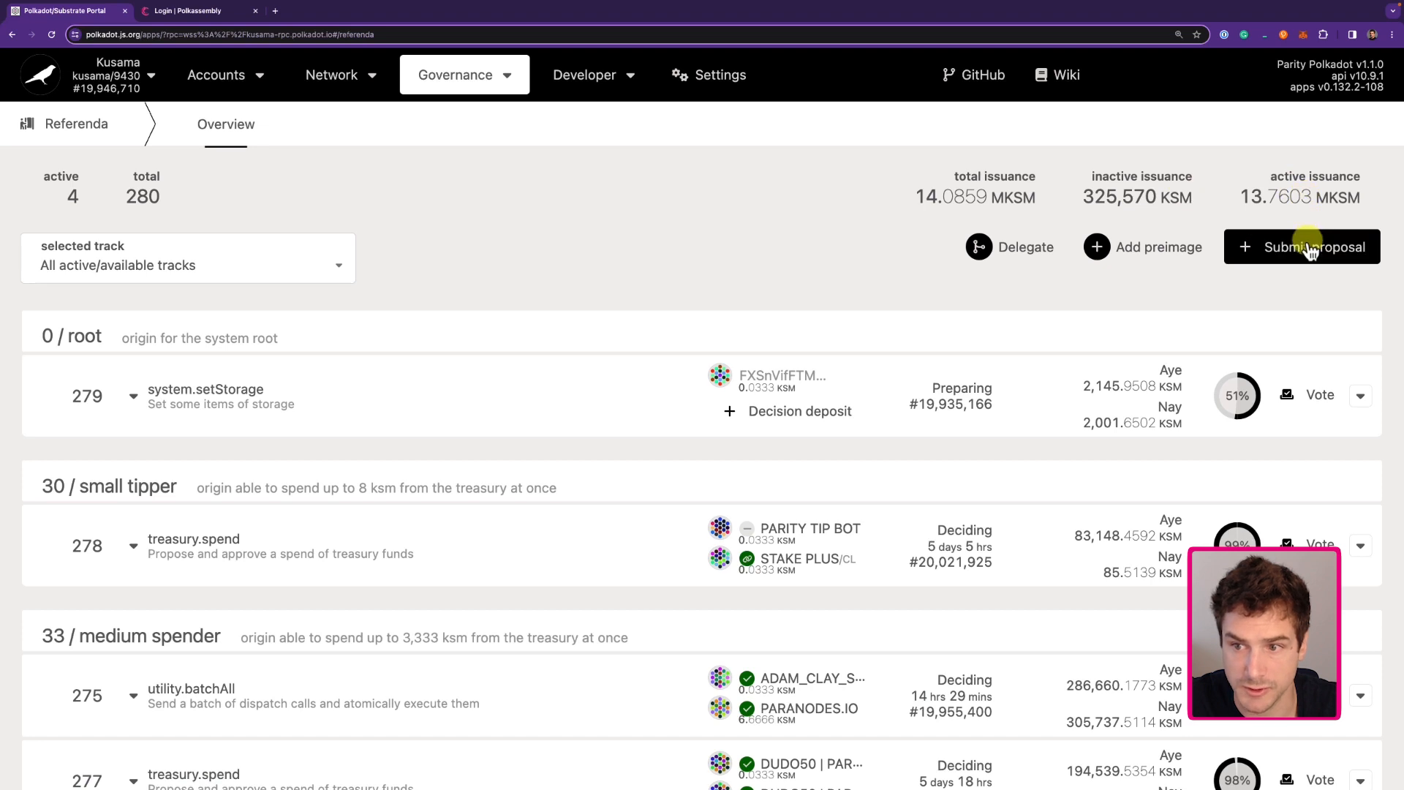
{"action": "left_click", "coordinate": [1301, 246]}
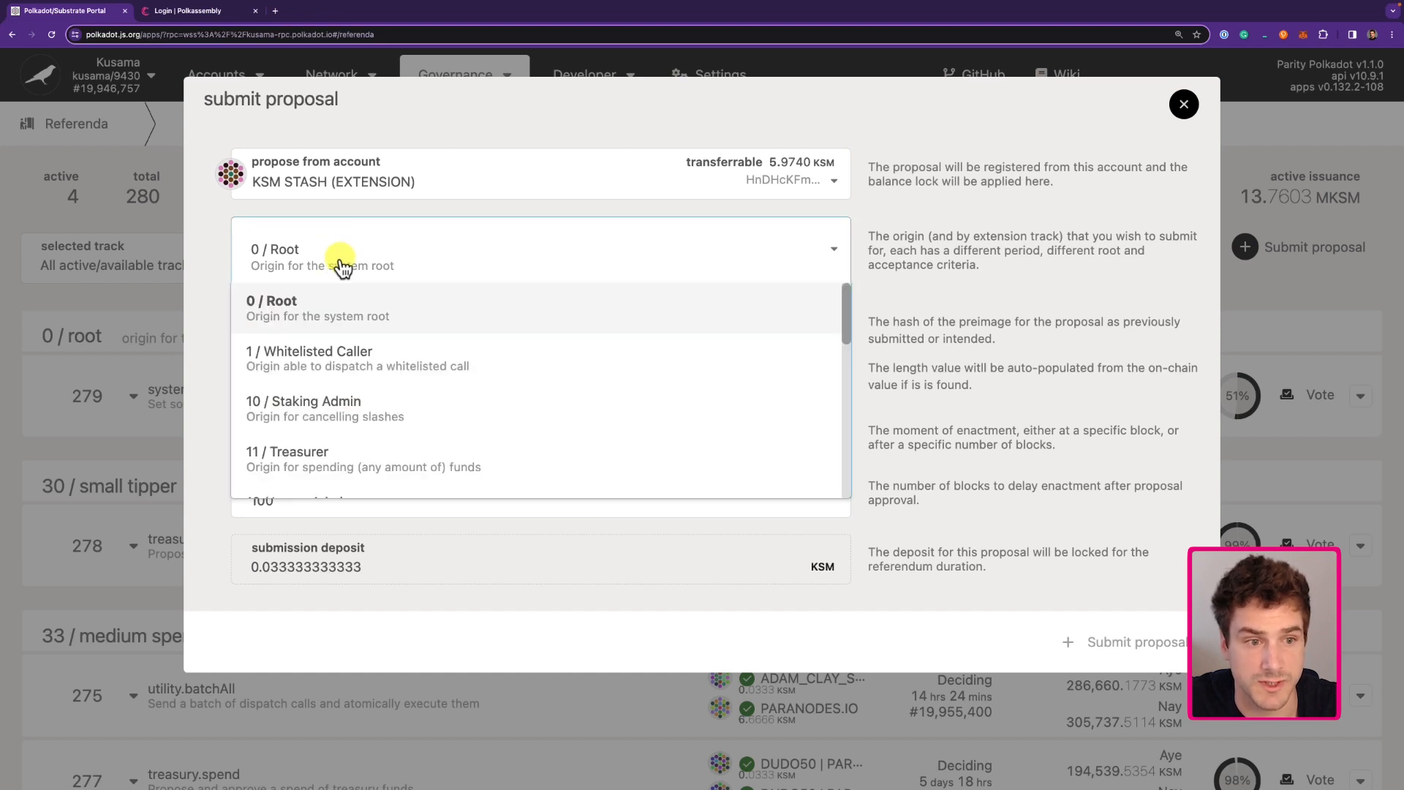
{"action": "scroll", "scroll_direction": "down", "scroll_amount": 3}
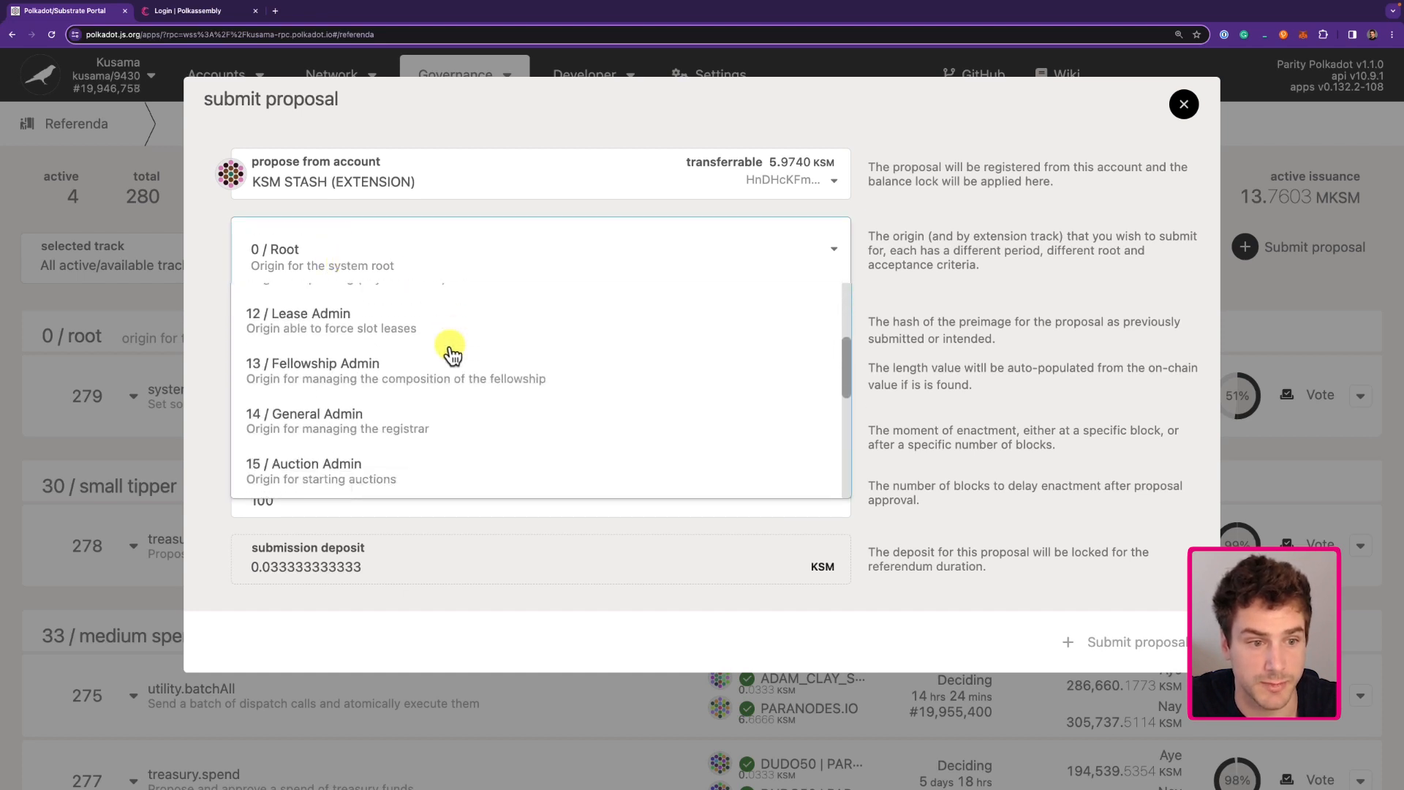
{"action": "scroll", "scroll_direction": "down", "scroll_amount": 3}
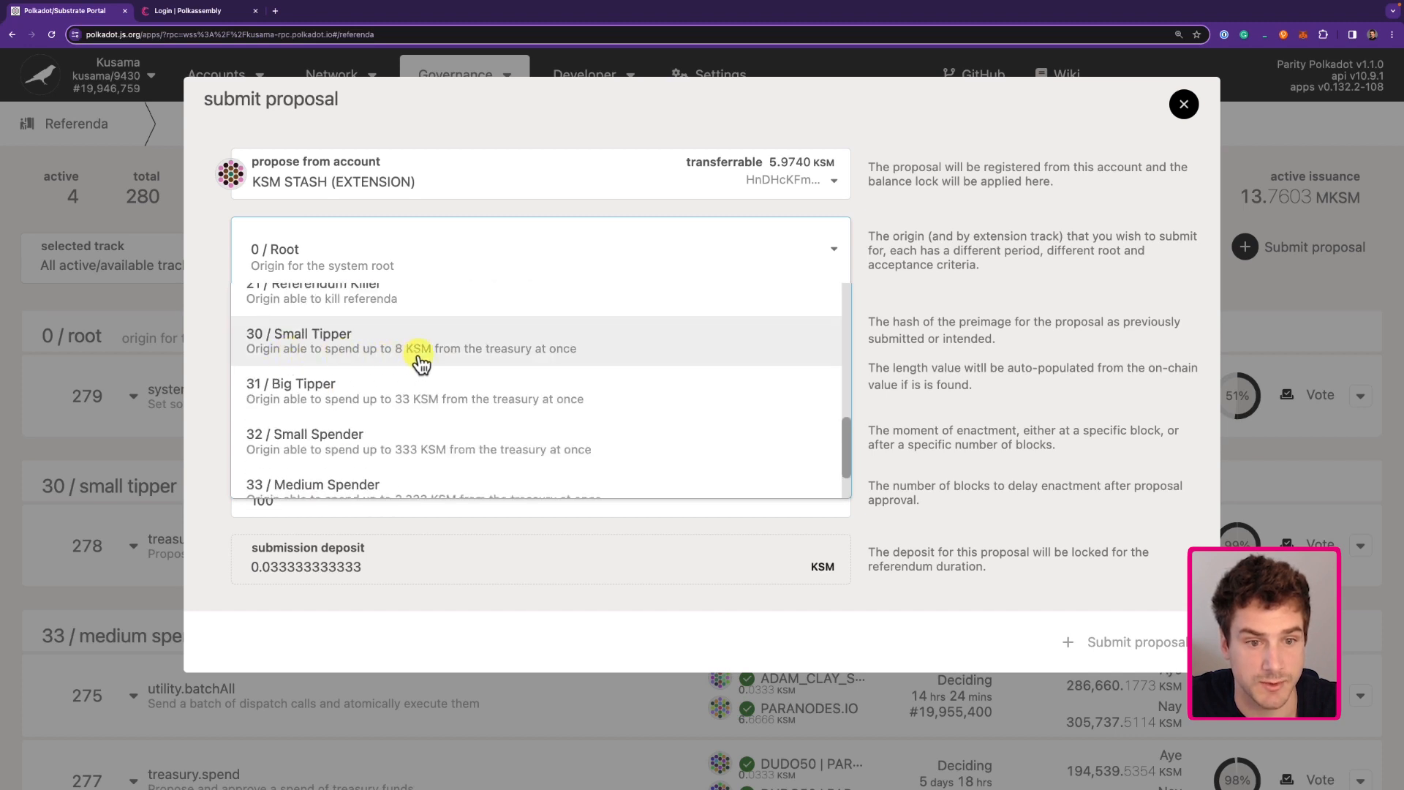
Step: Submit the referendum on the 30 / Small Tipper track with preimage hash 0x8b2d67a4…cd2d and sign it
{"action": "left_click", "coordinate": [298, 339]}
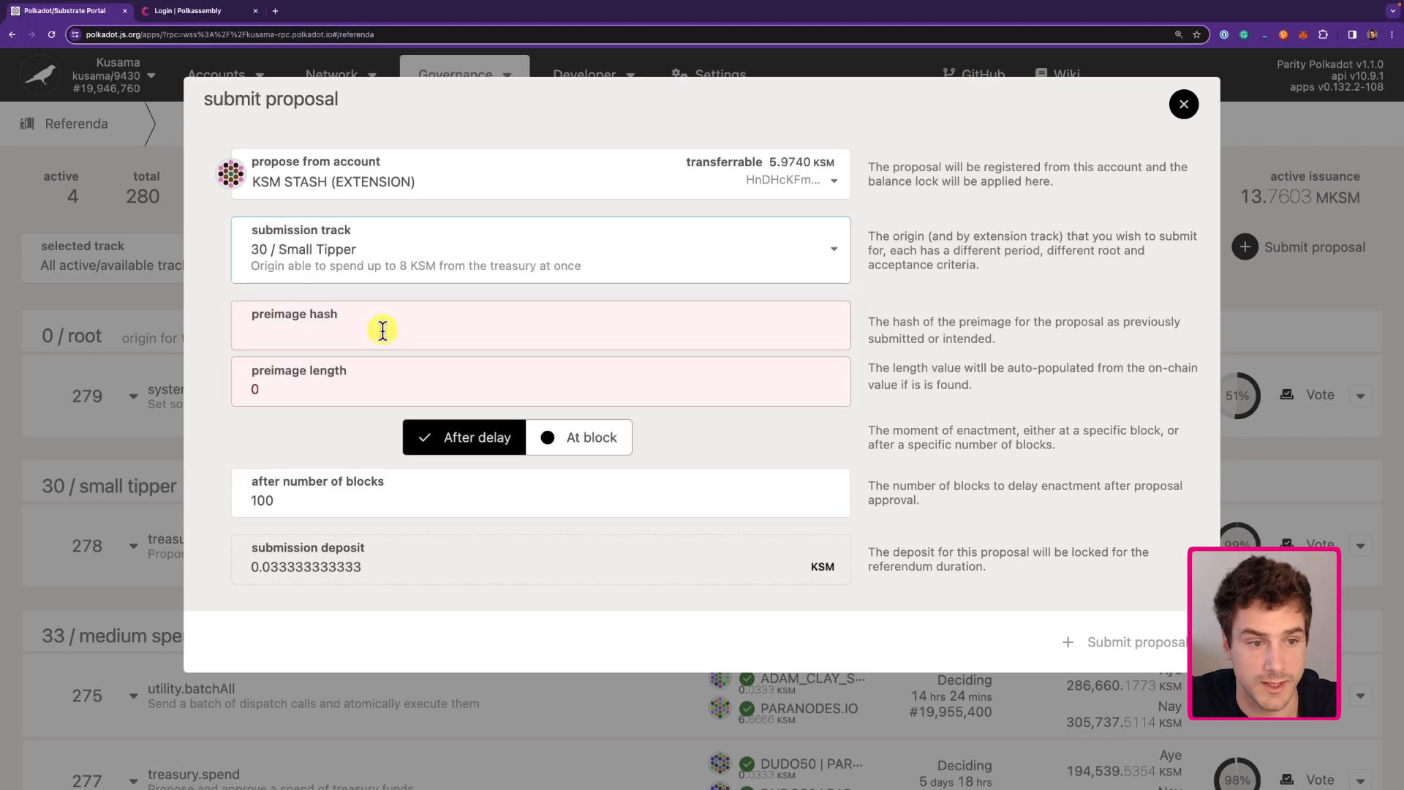
{"action": "mouse_move", "coordinate": [340, 332]}
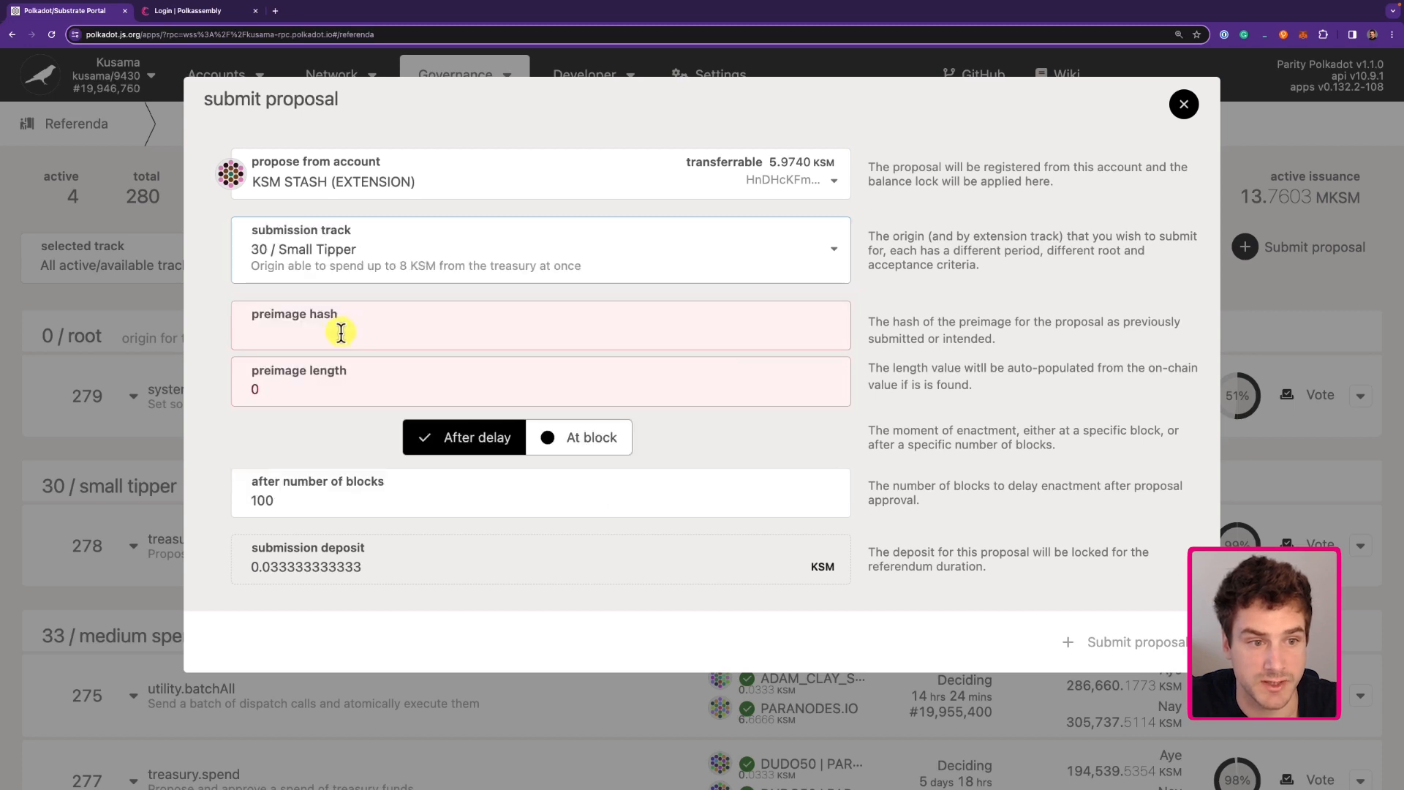
{"action": "mouse_move", "coordinate": [638, 333]}
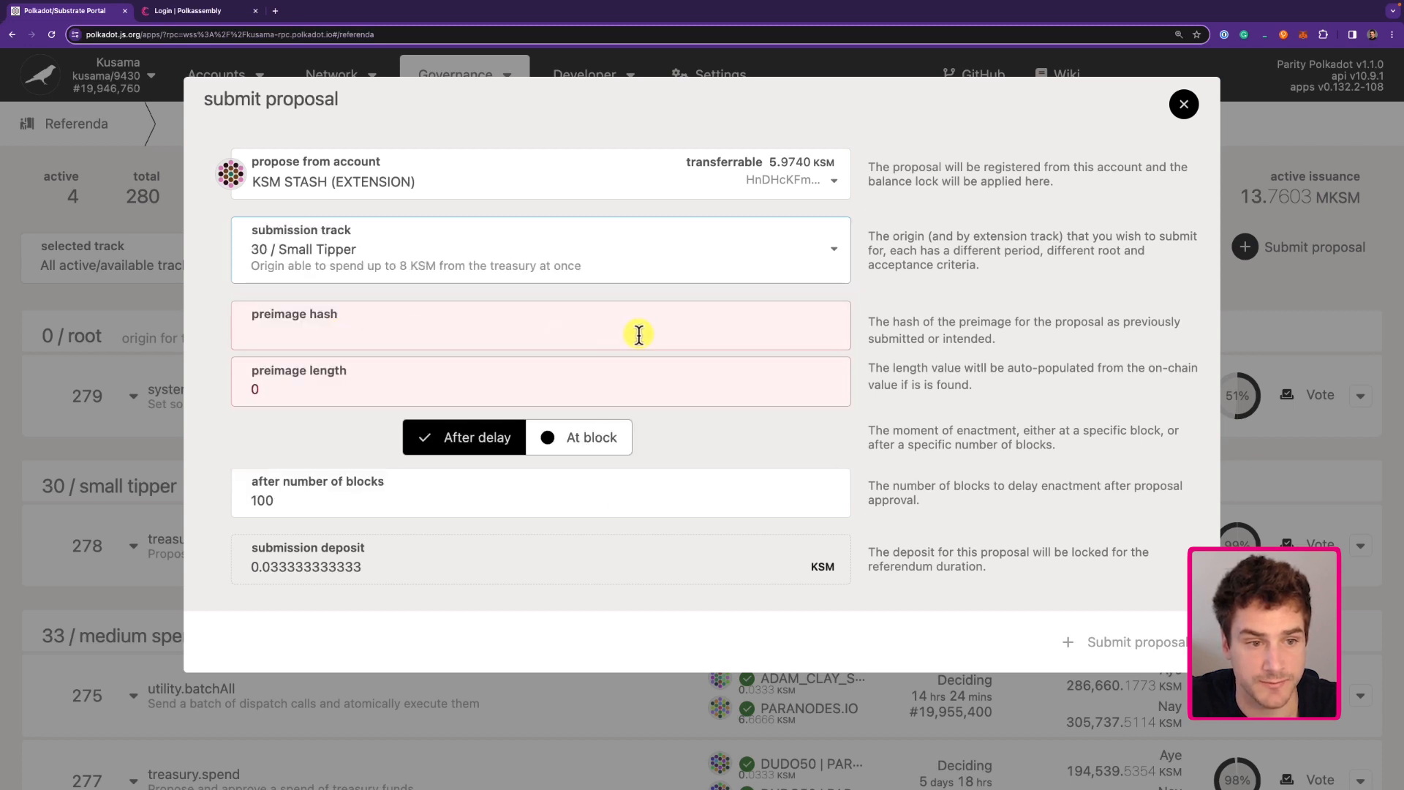
{"action": "mouse_move", "coordinate": [713, 334]}
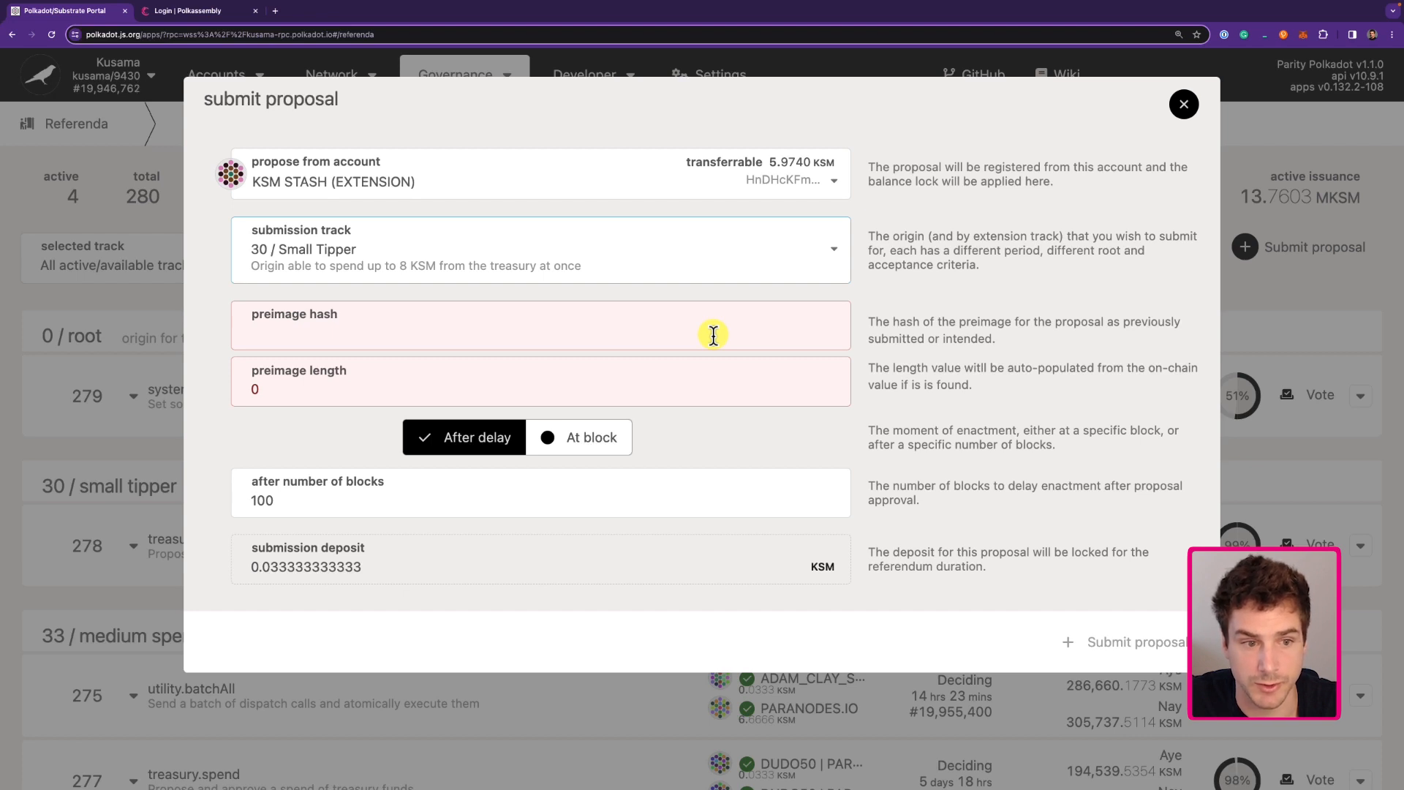
{"action": "mouse_move", "coordinate": [793, 328]}
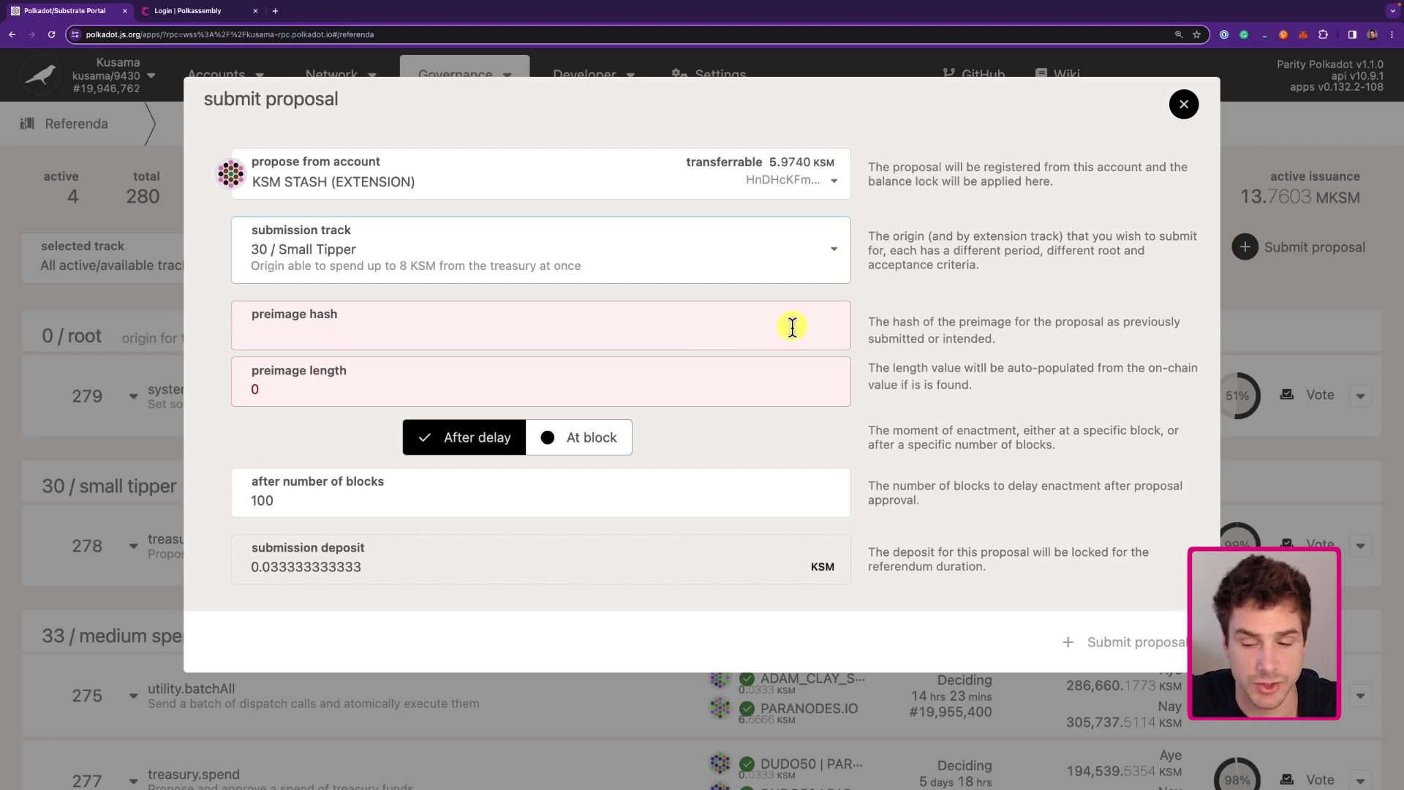
{"action": "mouse_move", "coordinate": [548, 331]}
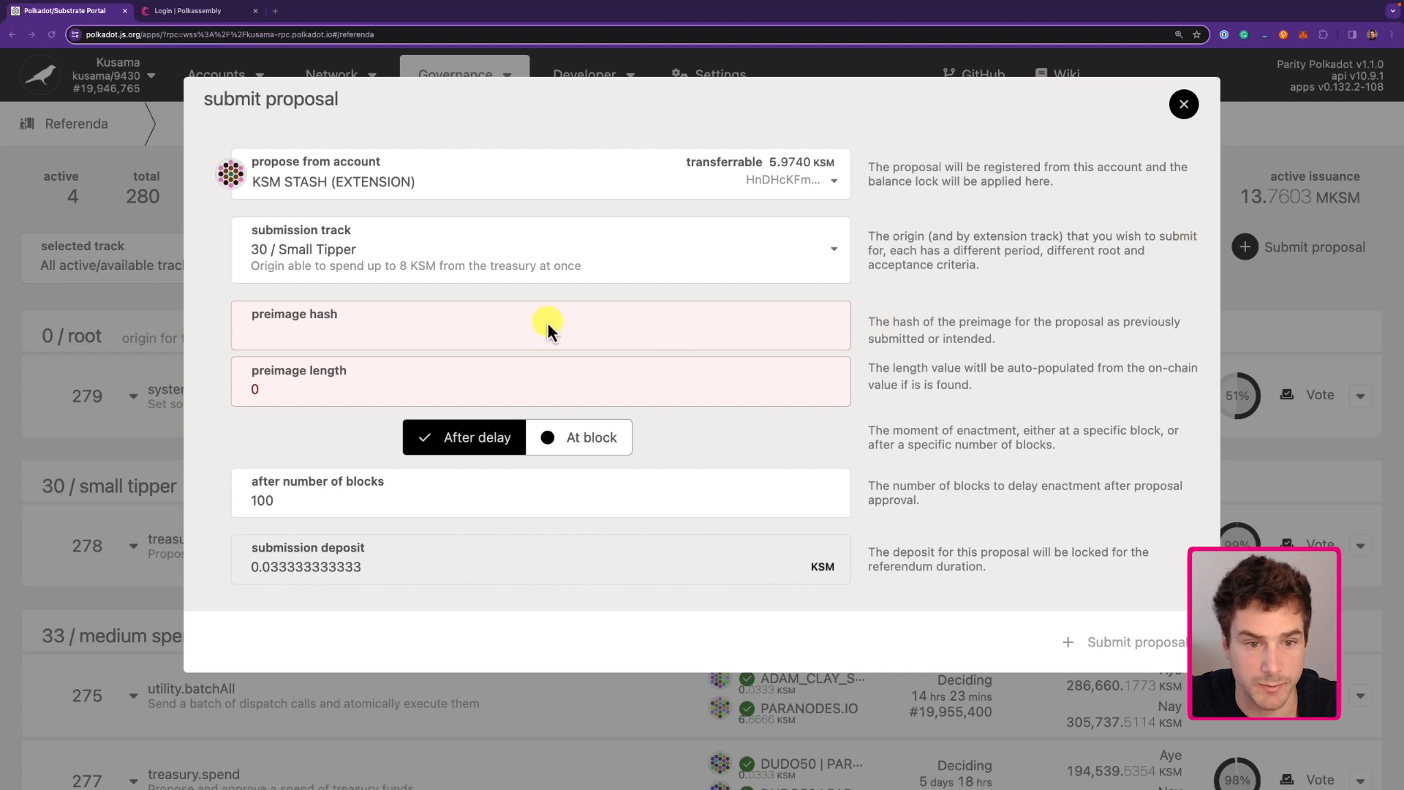
{"action": "type", "text": "0x8b2d67a463e1a3f33e7dee78b062690a96a1c4f89e68fce0b6d11d642b40cd2d"}
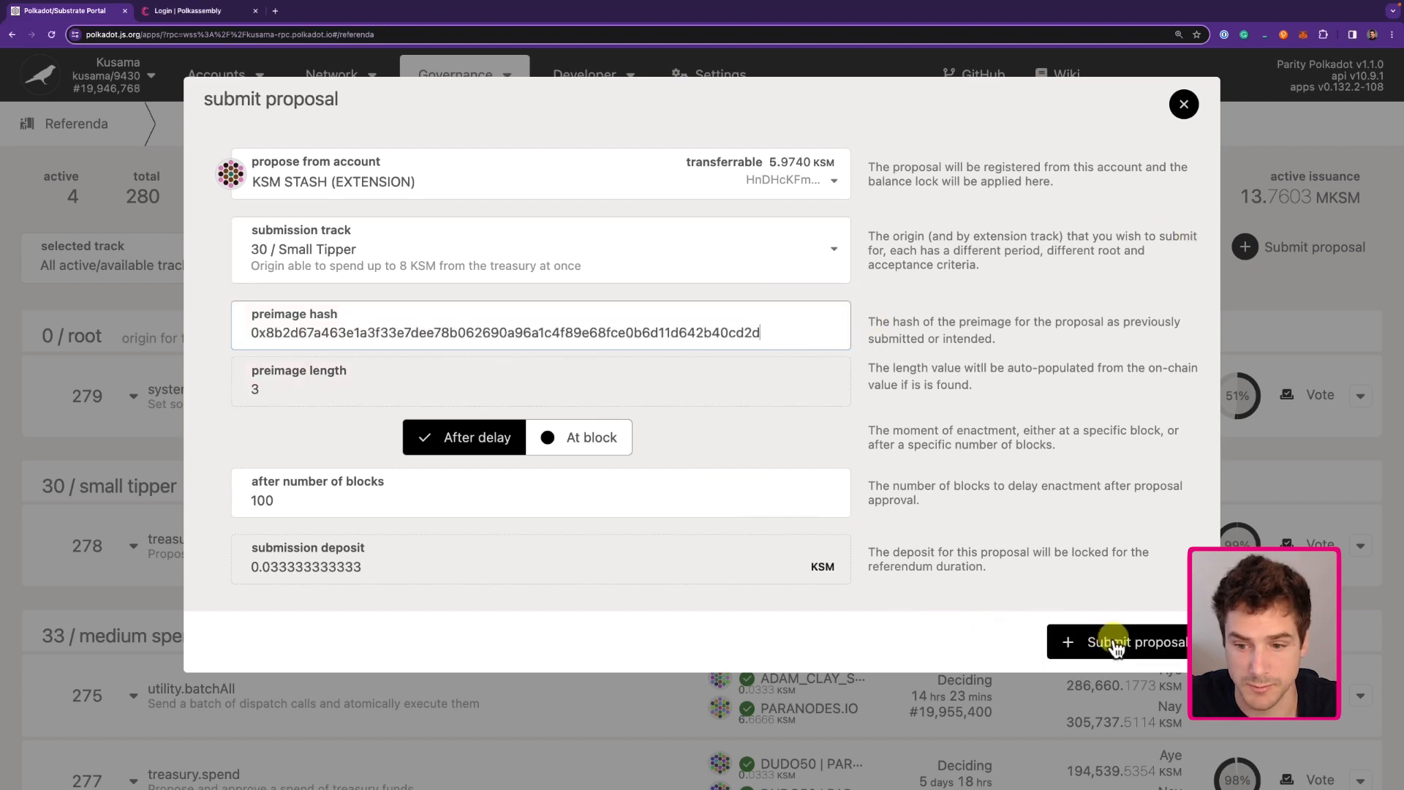
{"action": "left_click", "coordinate": [1114, 642]}
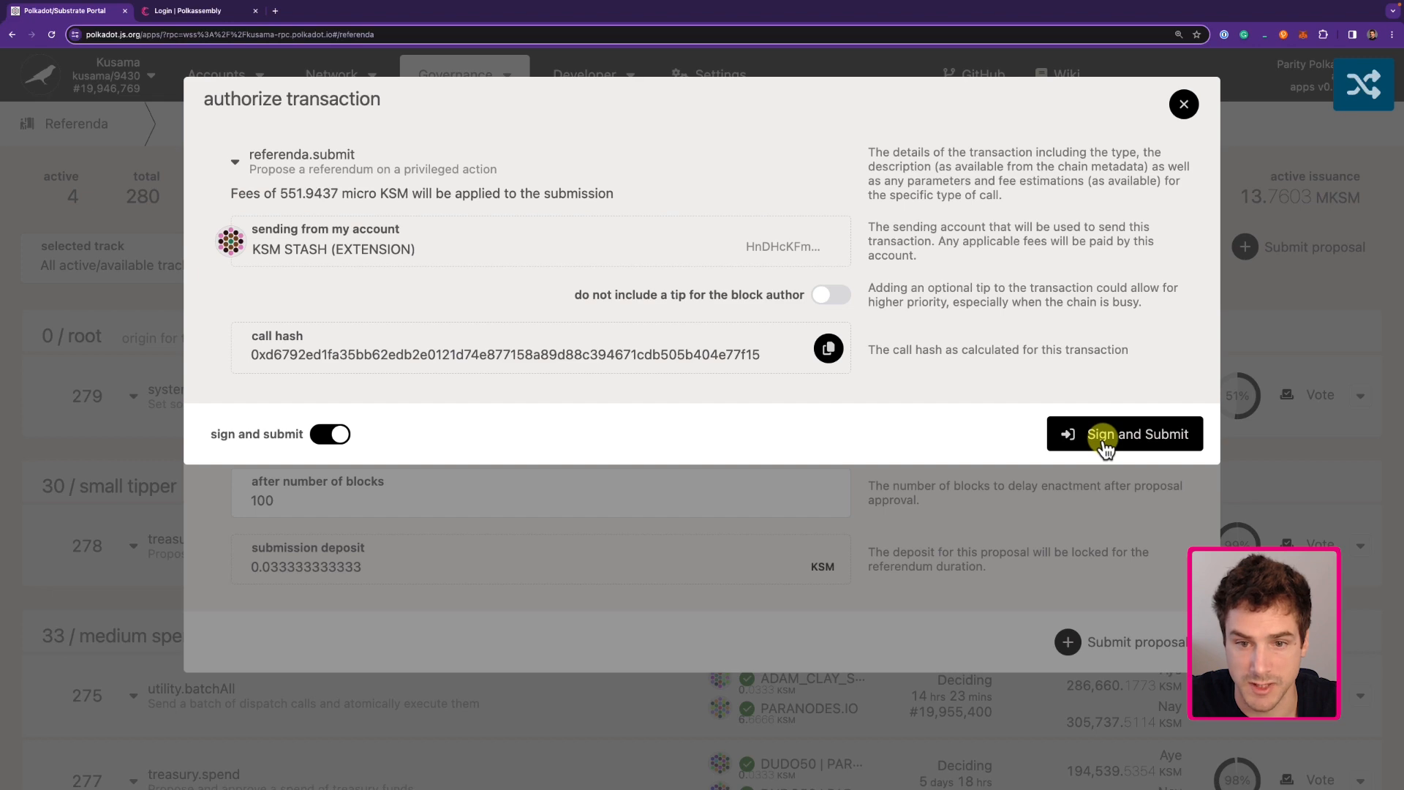
{"action": "left_click", "coordinate": [1125, 433]}
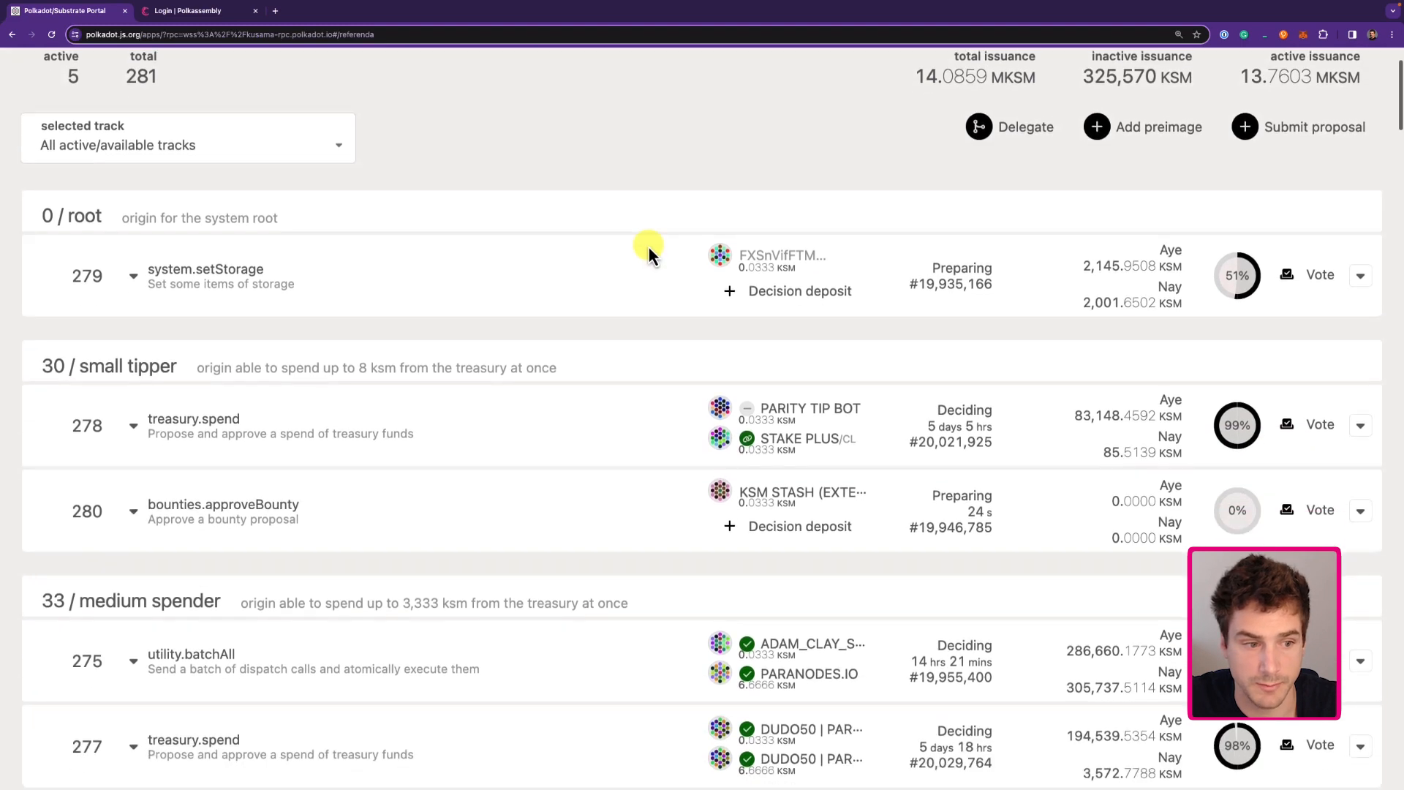
{"action": "scroll", "scroll_direction": "down", "scroll_amount": 3}
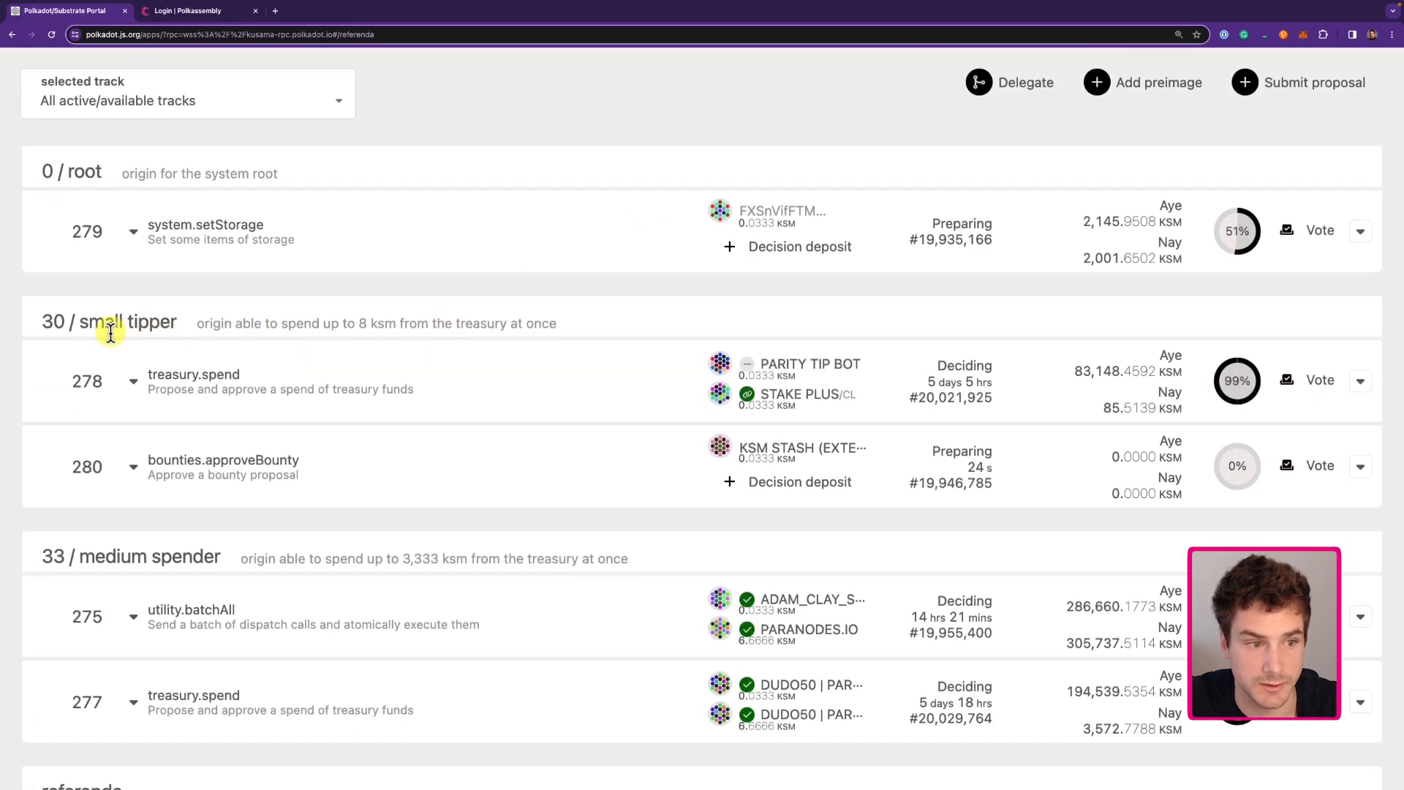
{"action": "mouse_move", "coordinate": [169, 458]}
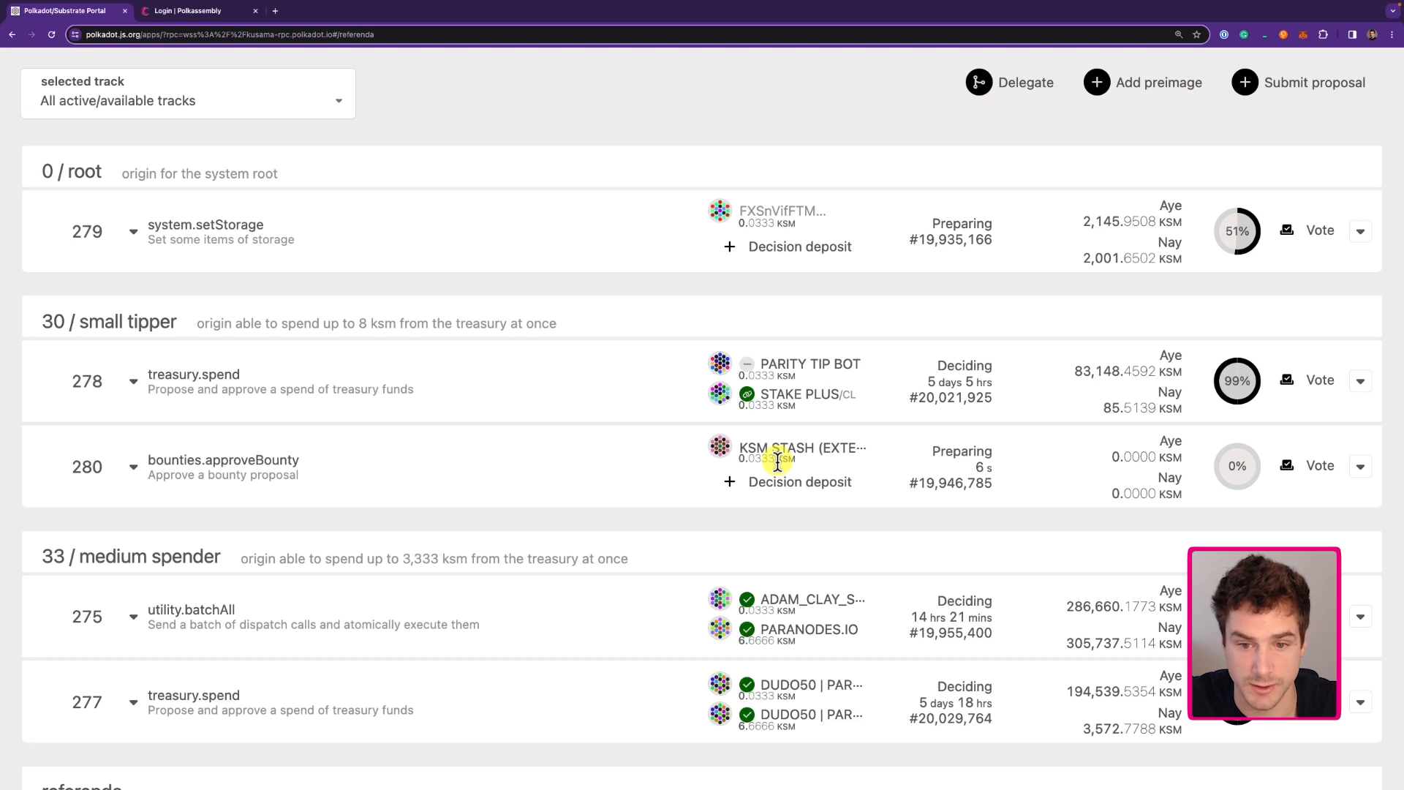
{"action": "mouse_move", "coordinate": [1000, 449]}
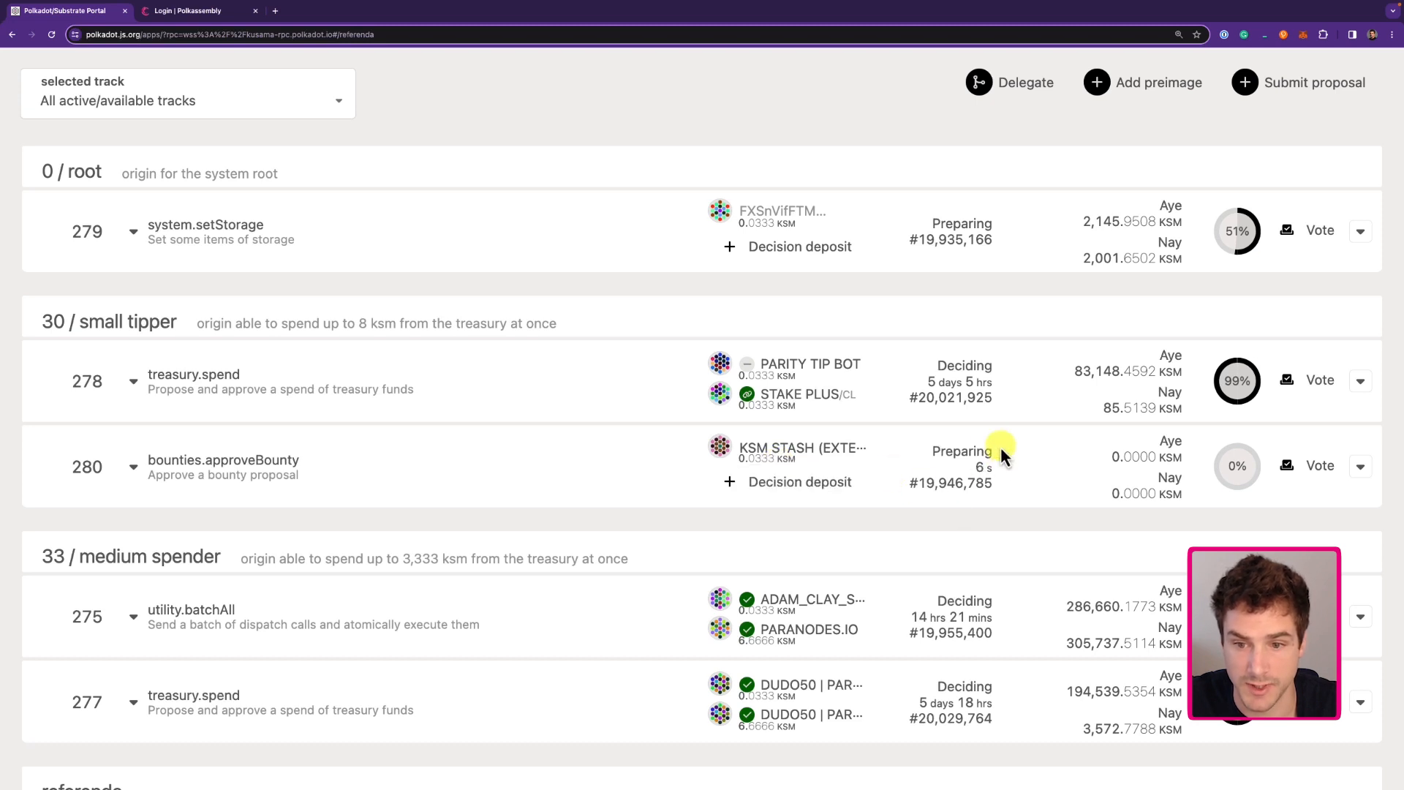
{"action": "mouse_move", "coordinate": [961, 477]}
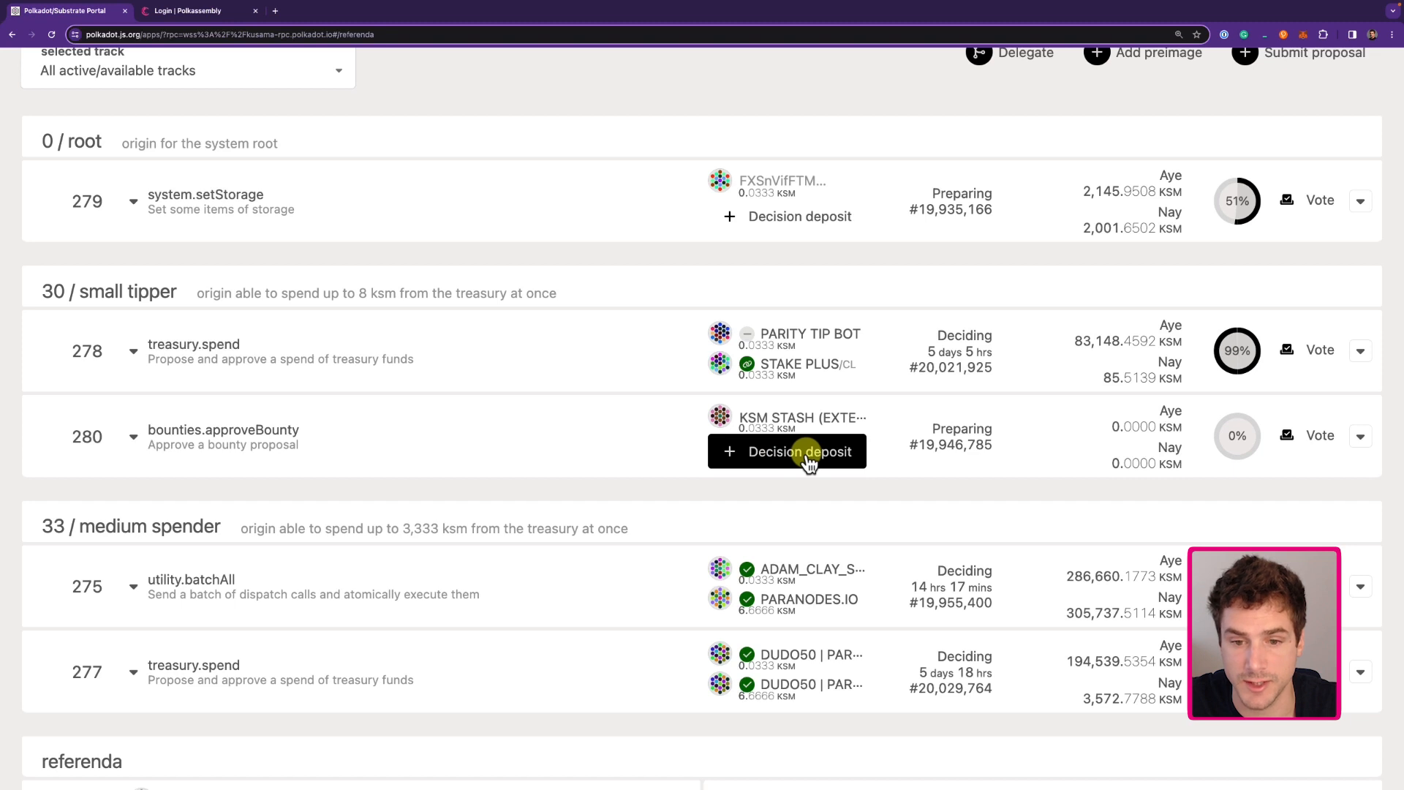
{"action": "mouse_move", "coordinate": [809, 440]}
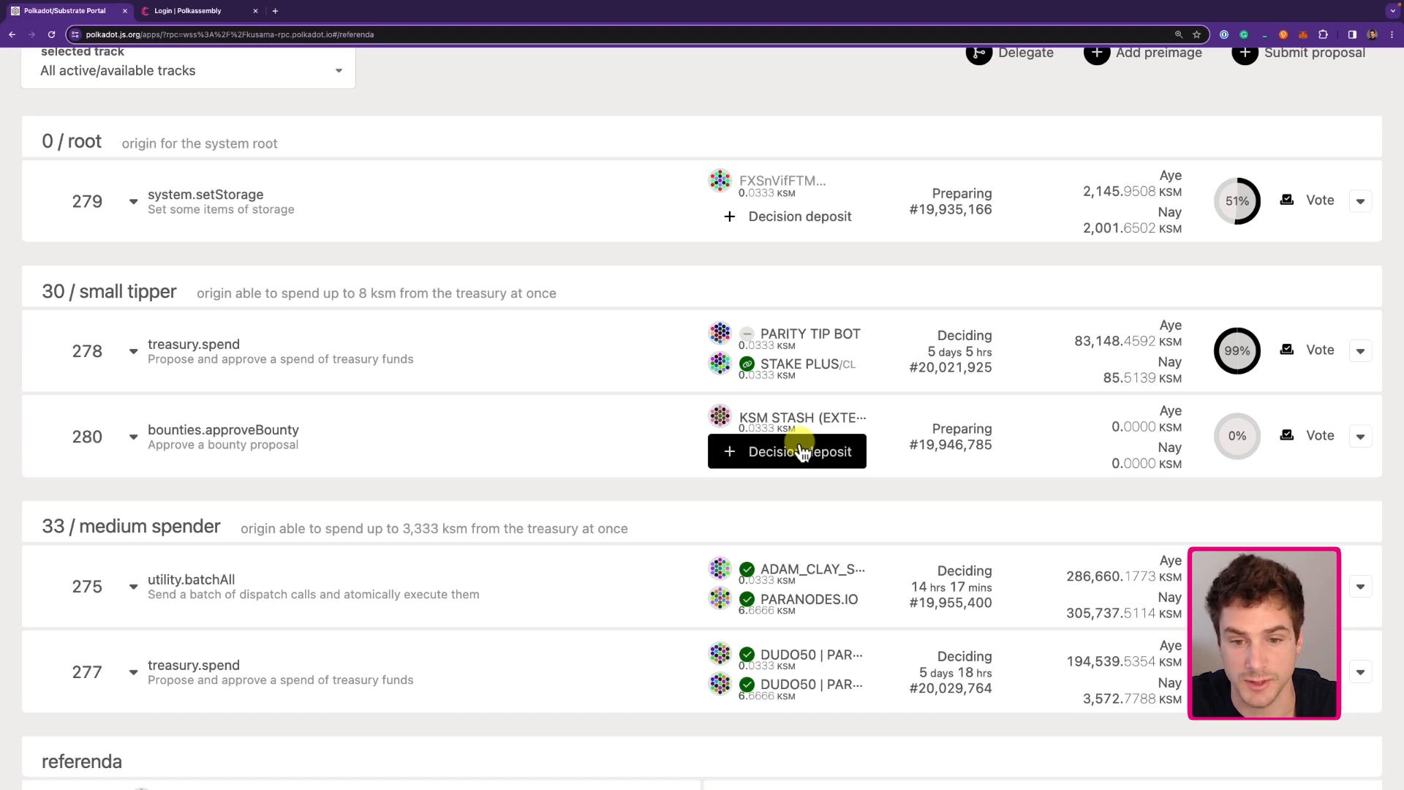
{"action": "mouse_move", "coordinate": [817, 468]}
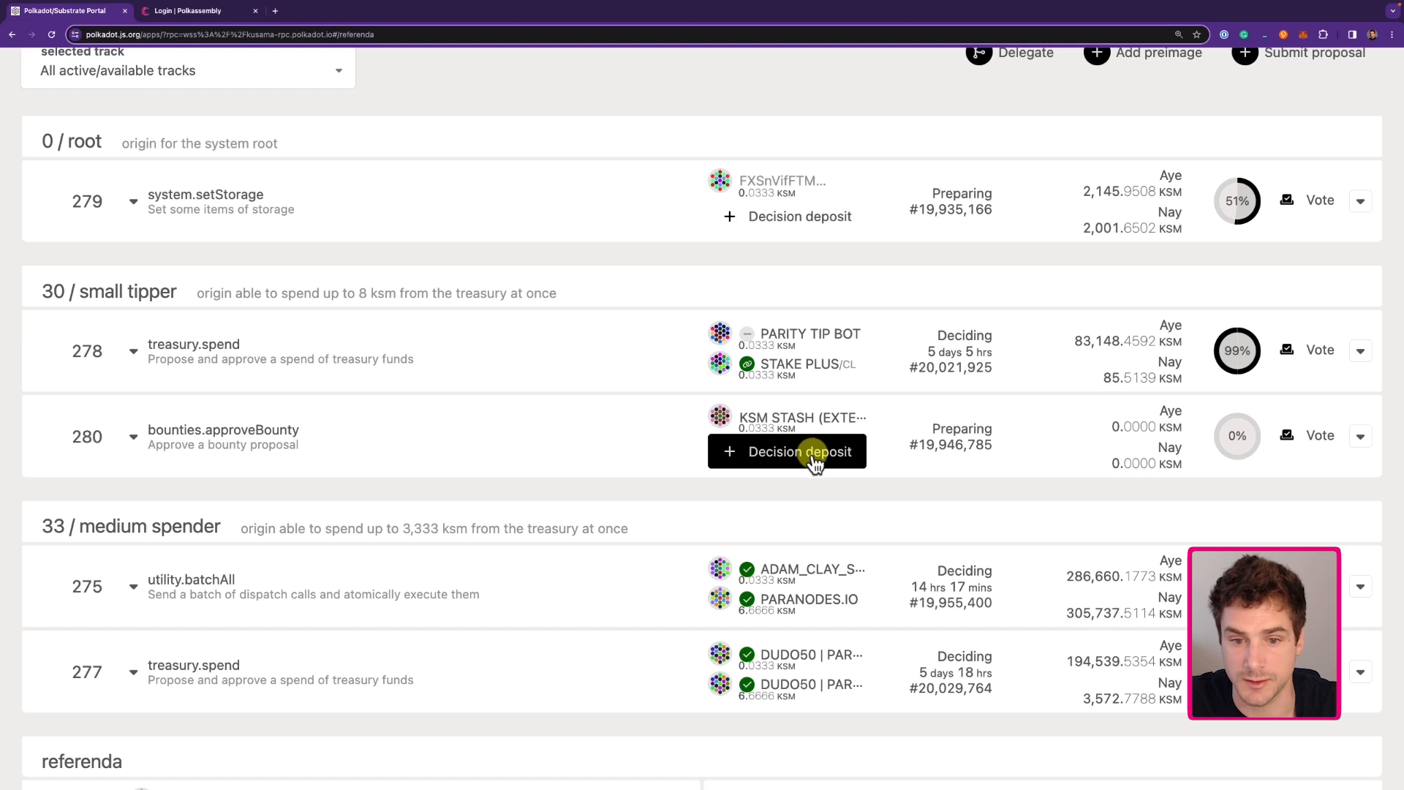
Step: Submit and sign the decision deposit for referendum 280 from KSM Stash, moving it to Deciding
{"action": "left_click", "coordinate": [798, 450]}
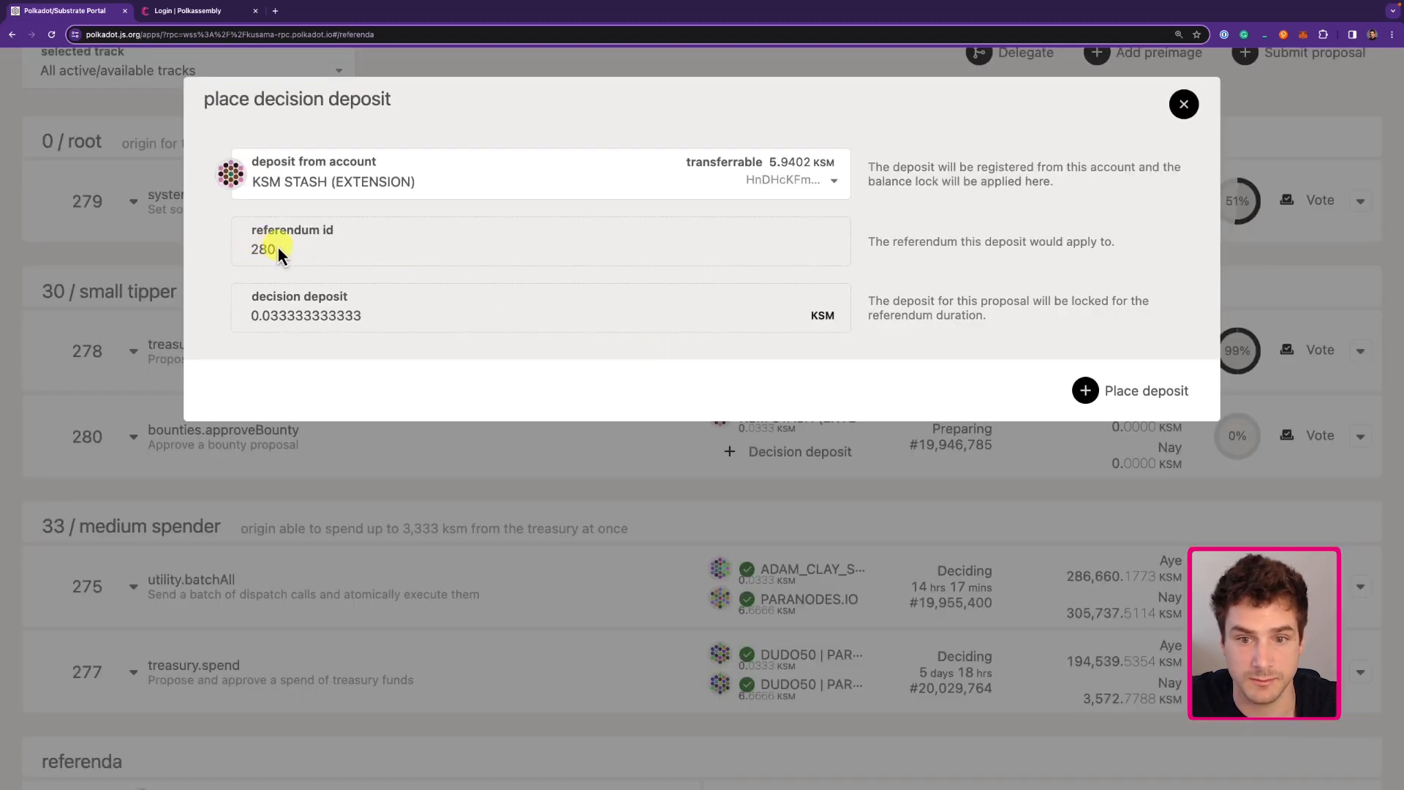
{"action": "mouse_move", "coordinate": [462, 295]}
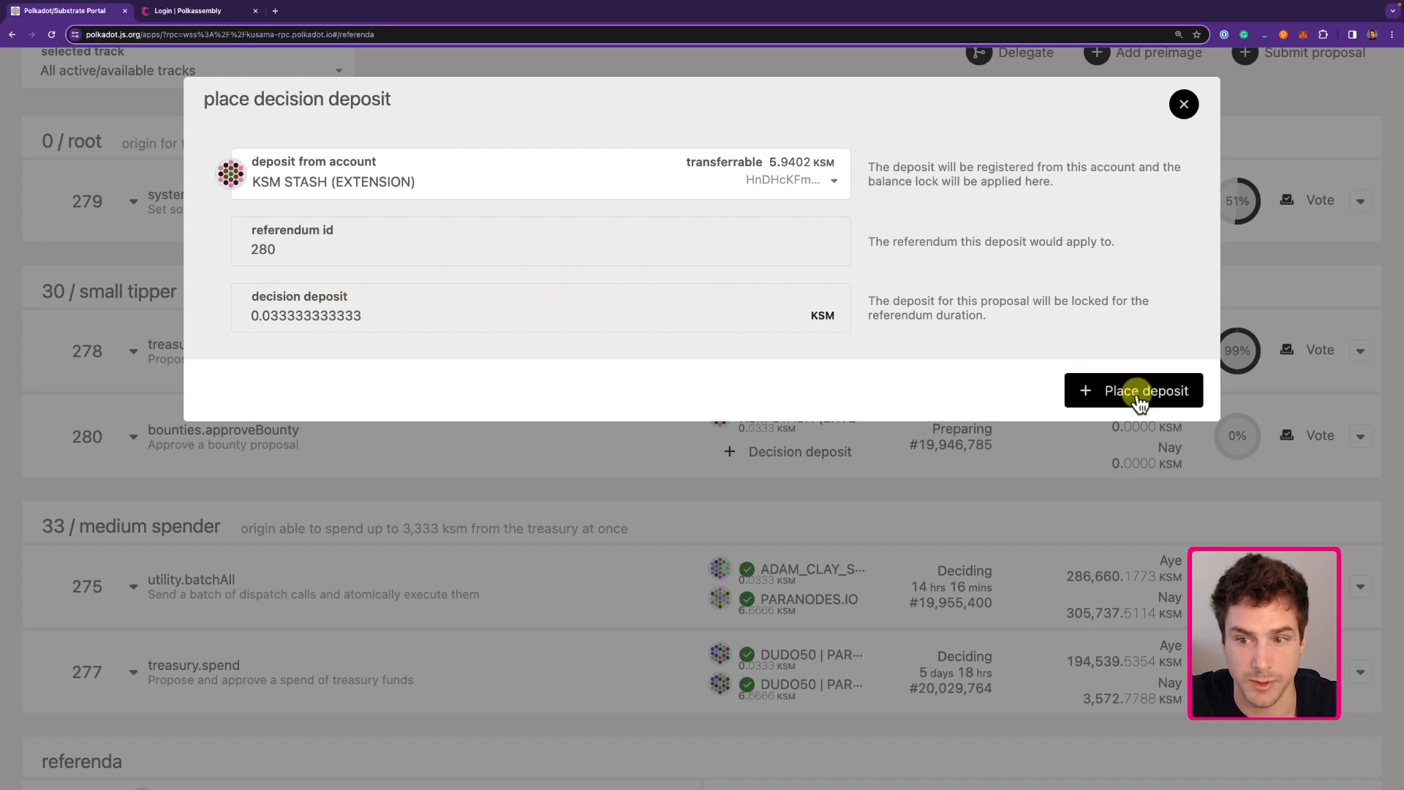
{"action": "left_click", "coordinate": [1141, 391]}
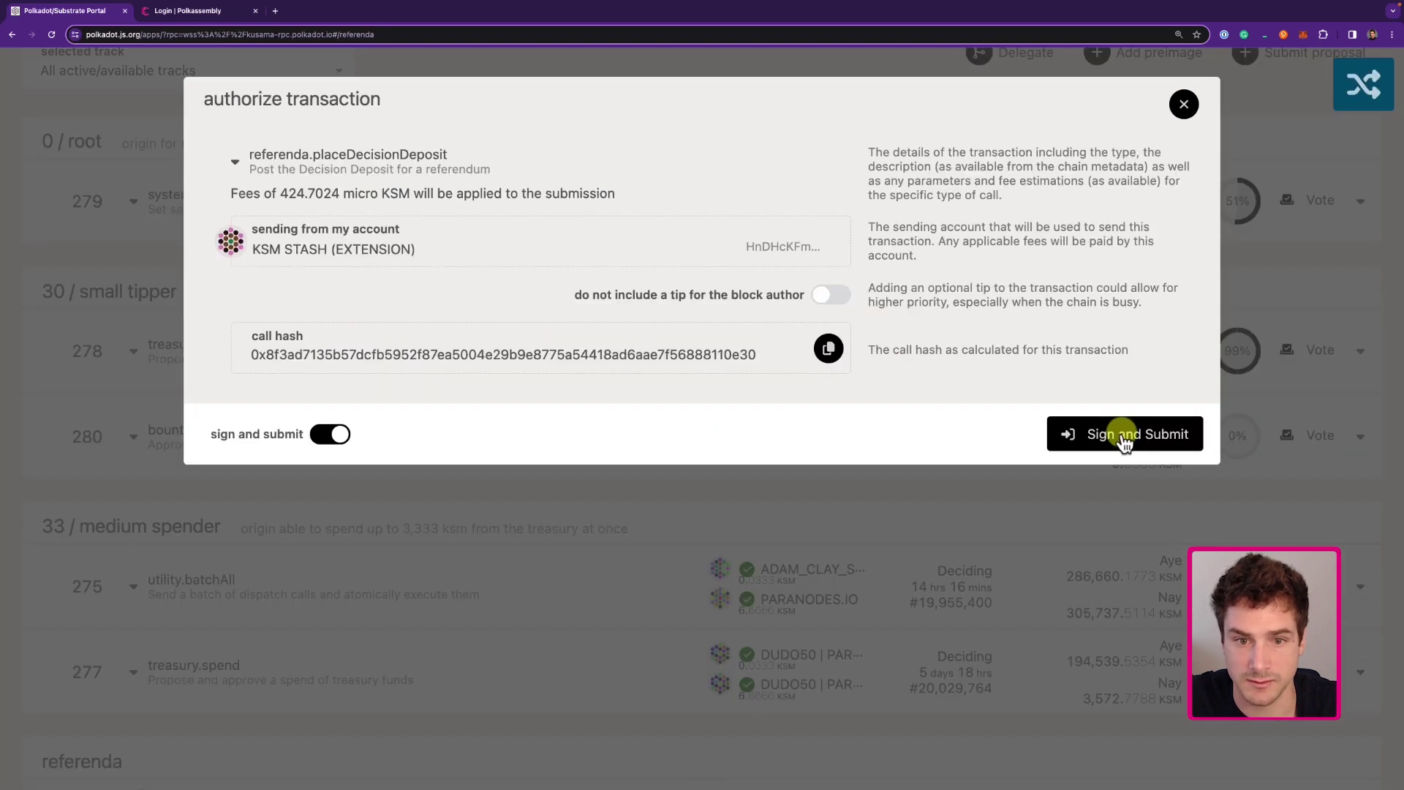
{"action": "left_click", "coordinate": [1124, 433]}
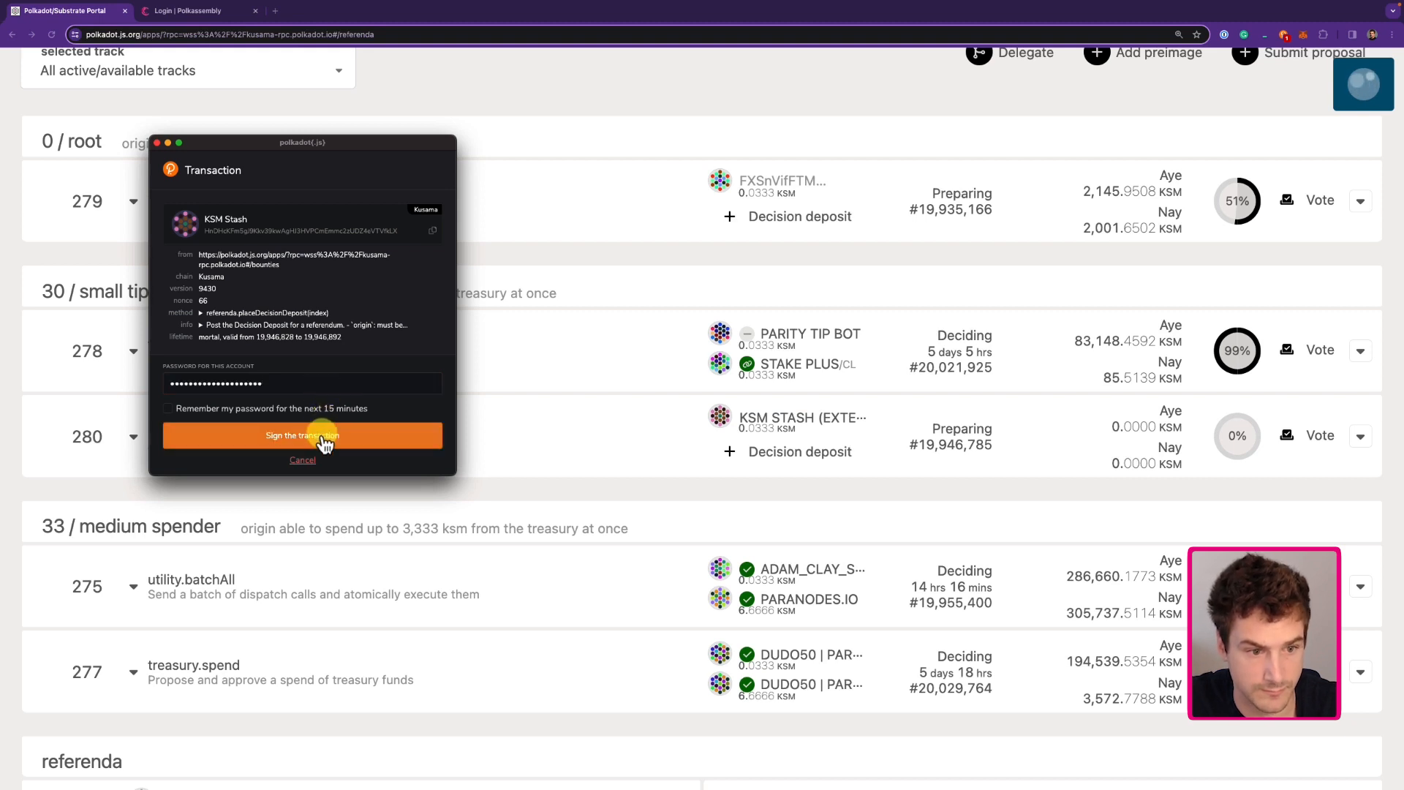
{"action": "left_click", "coordinate": [302, 436]}
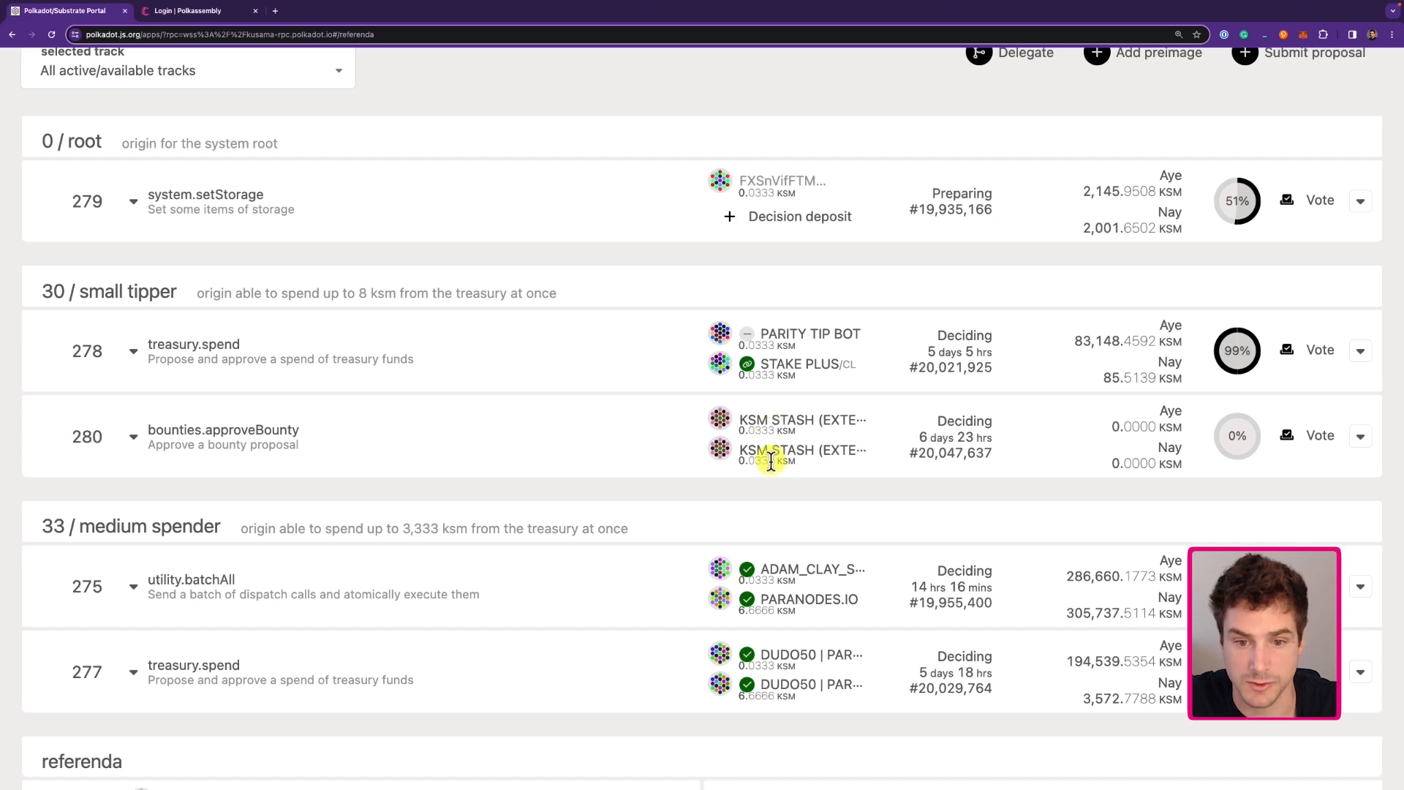
{"action": "mouse_move", "coordinate": [782, 464]}
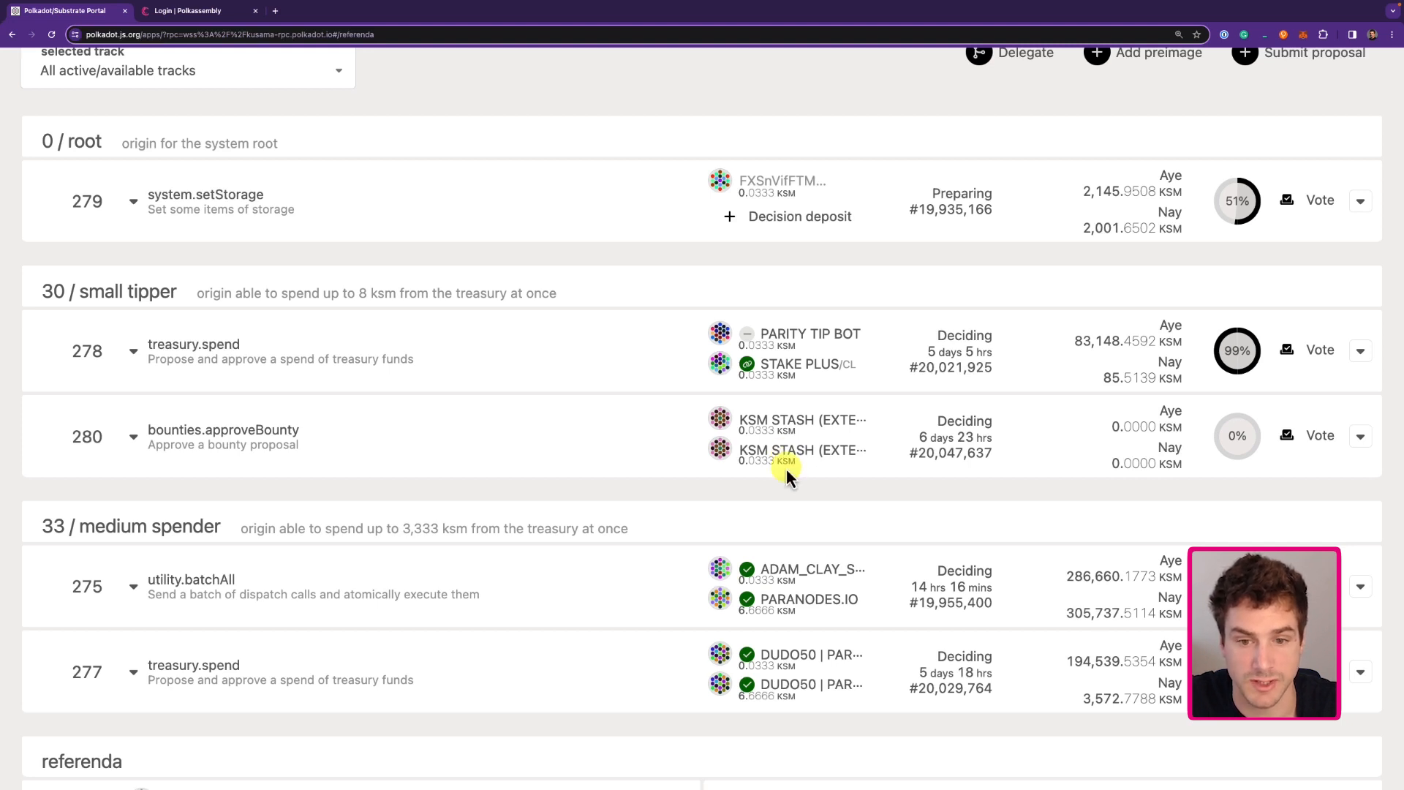
{"action": "mouse_move", "coordinate": [801, 334]}
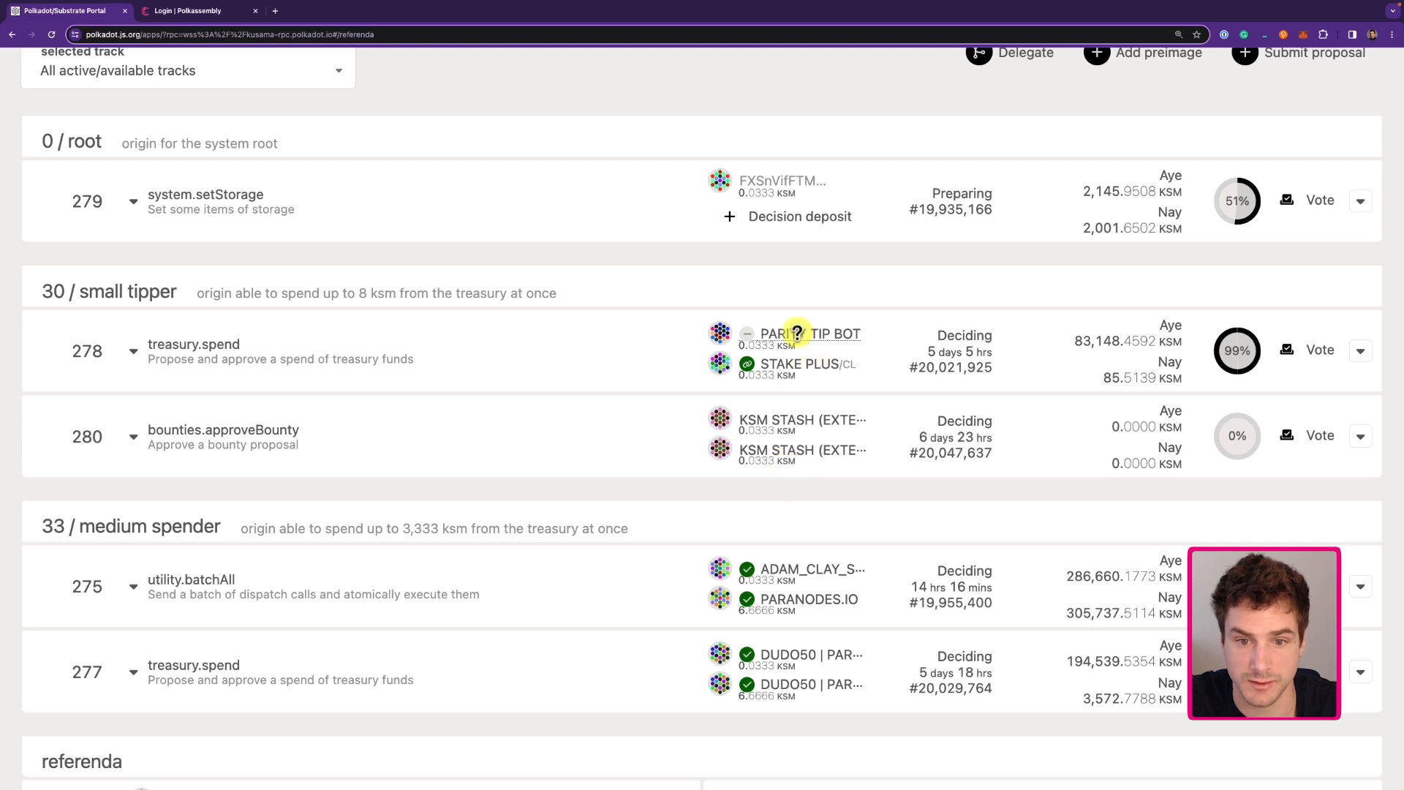
{"action": "mouse_move", "coordinate": [623, 460]}
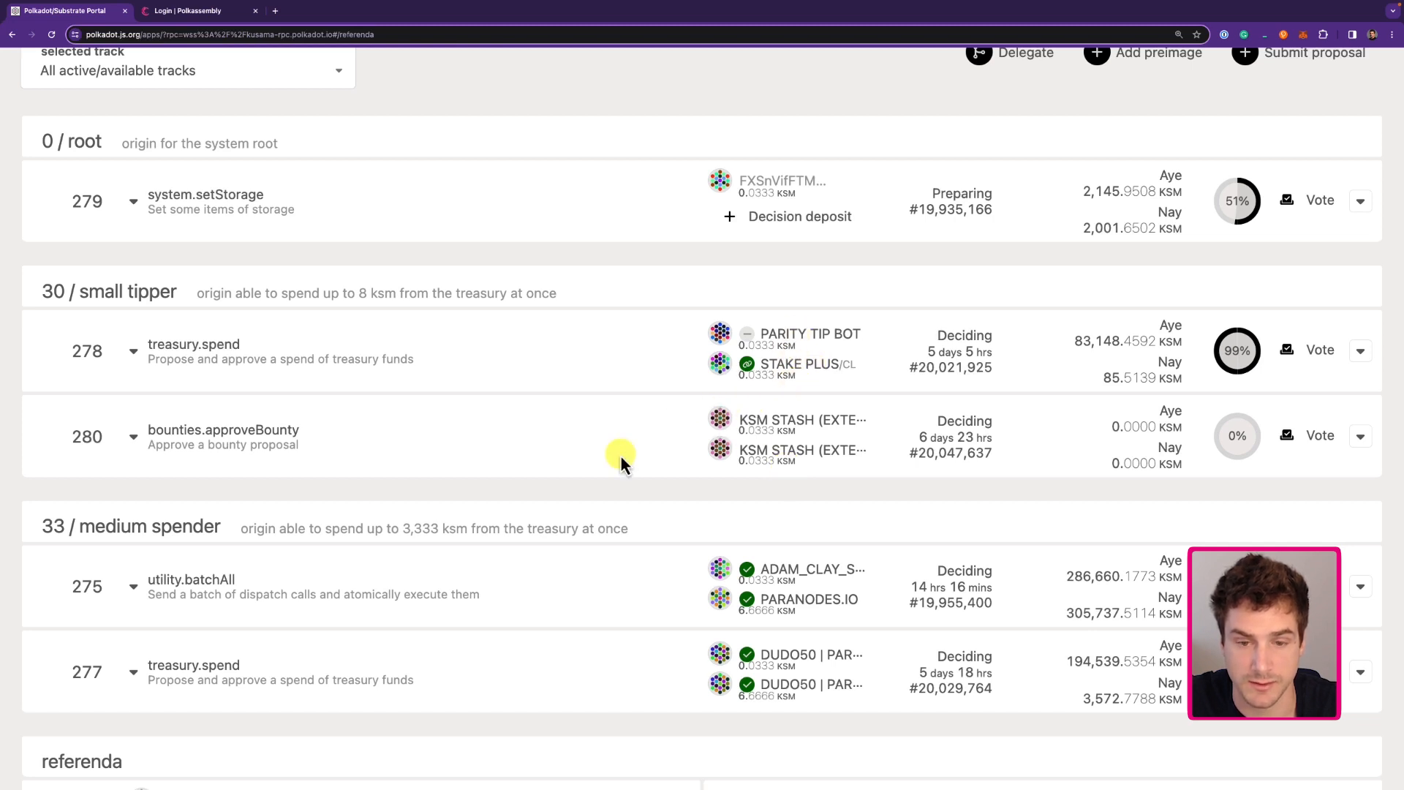
{"action": "mouse_move", "coordinate": [937, 319]}
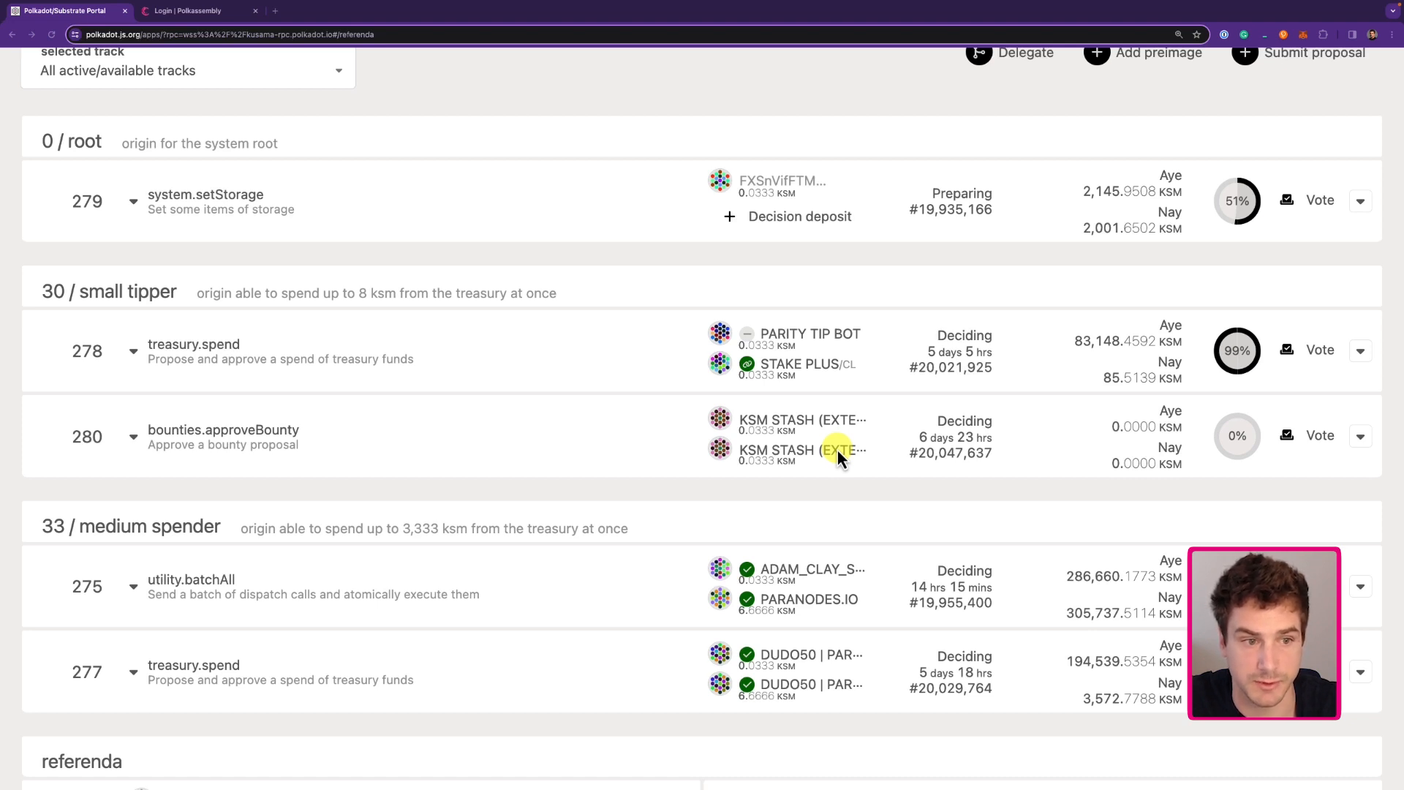
{"action": "mouse_move", "coordinate": [410, 319]}
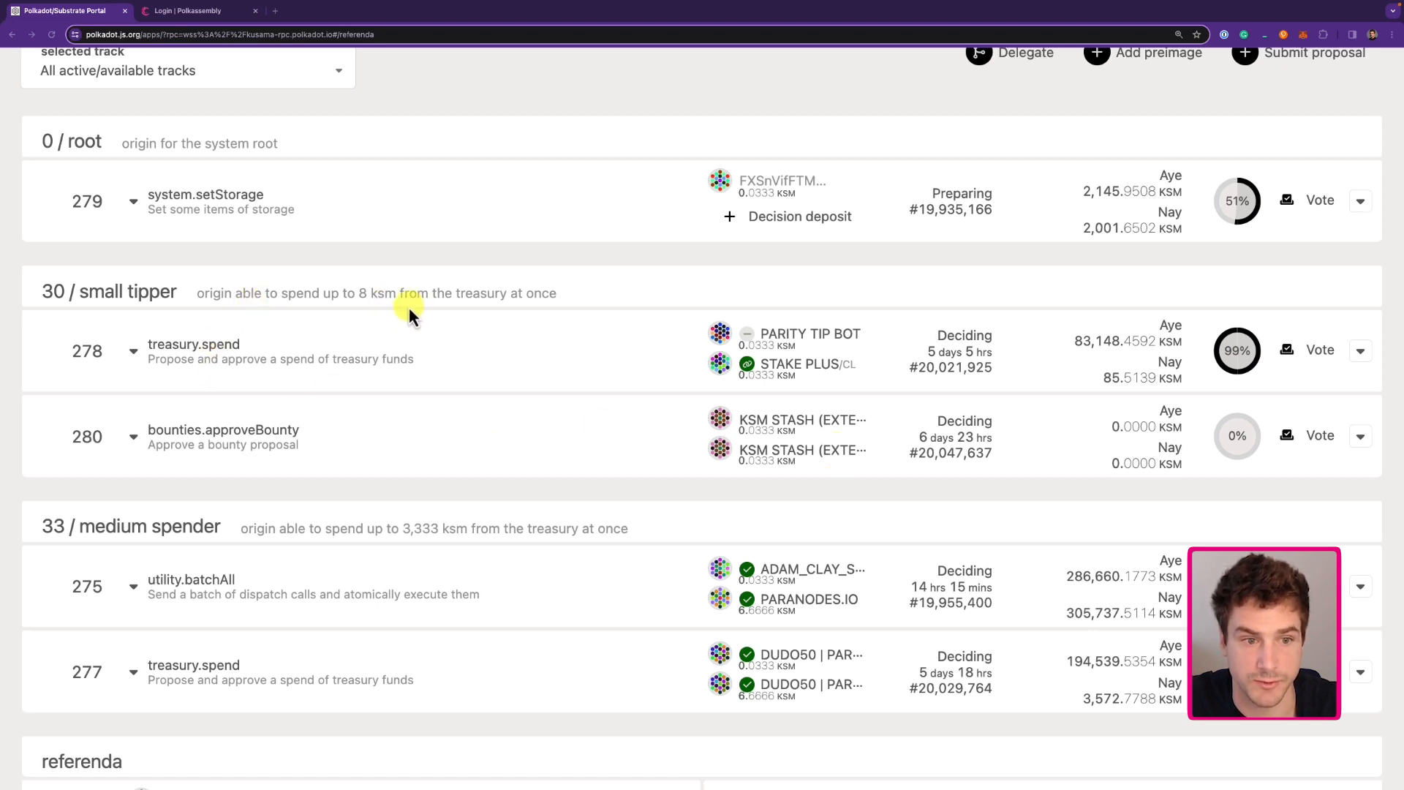
{"action": "mouse_move", "coordinate": [781, 471]}
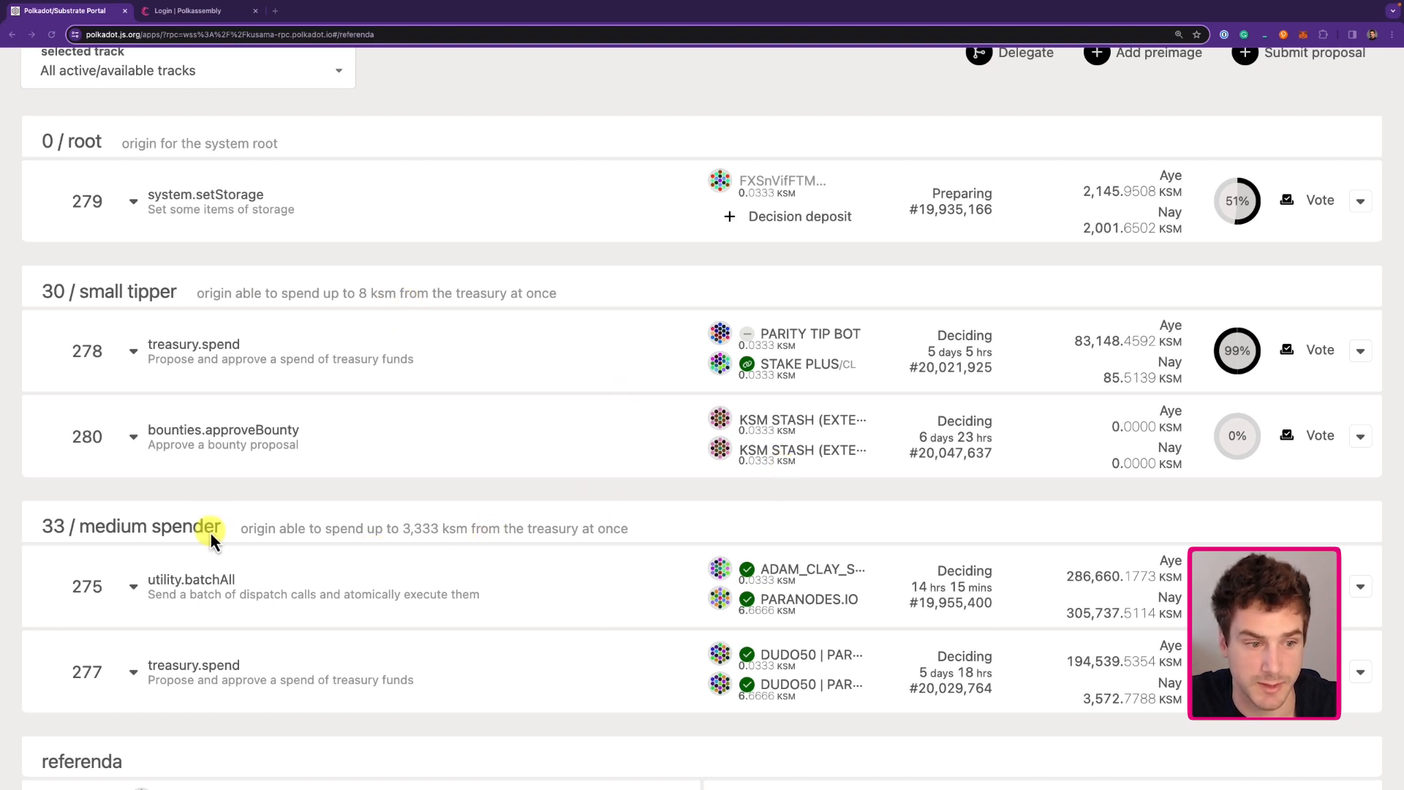
{"action": "mouse_move", "coordinate": [449, 535]}
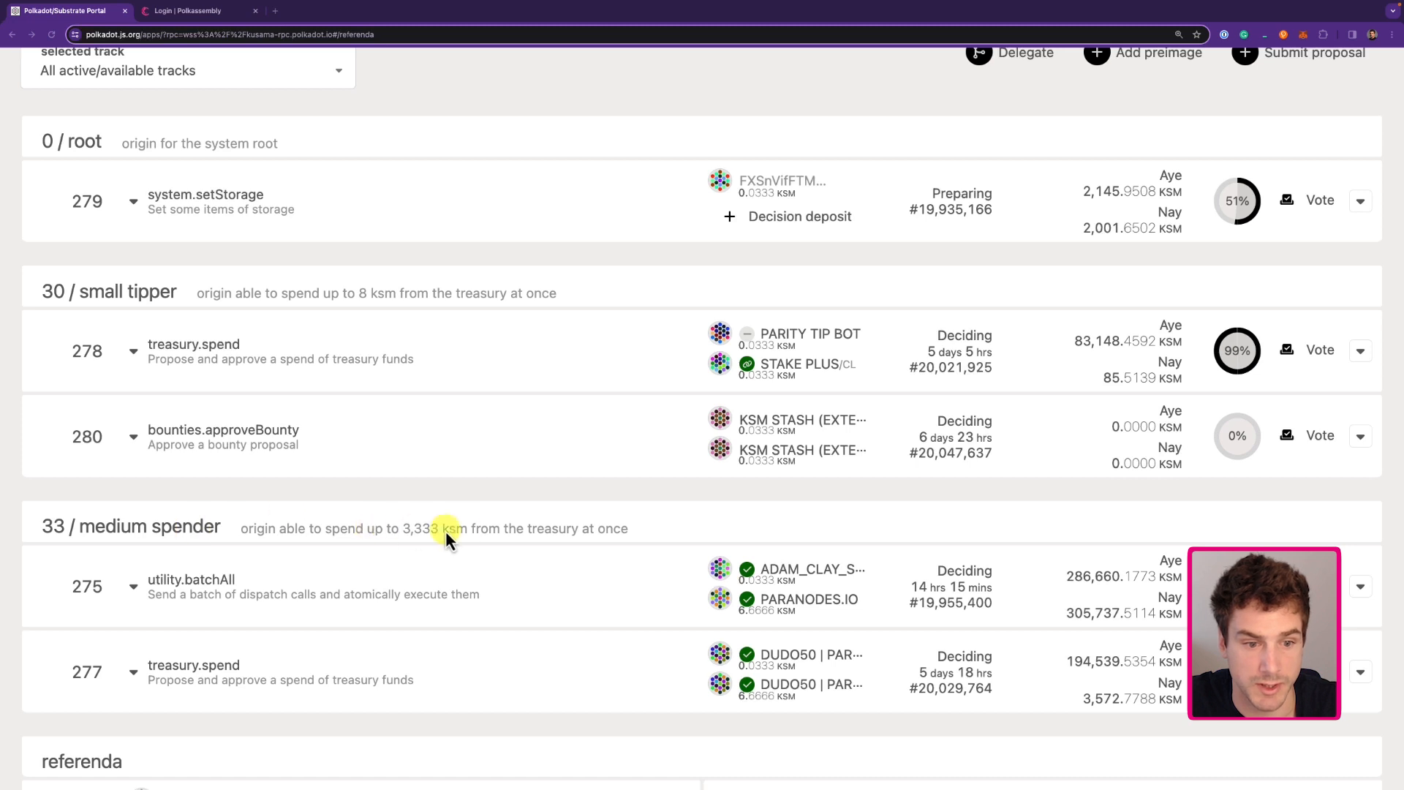
{"action": "mouse_move", "coordinate": [468, 559]}
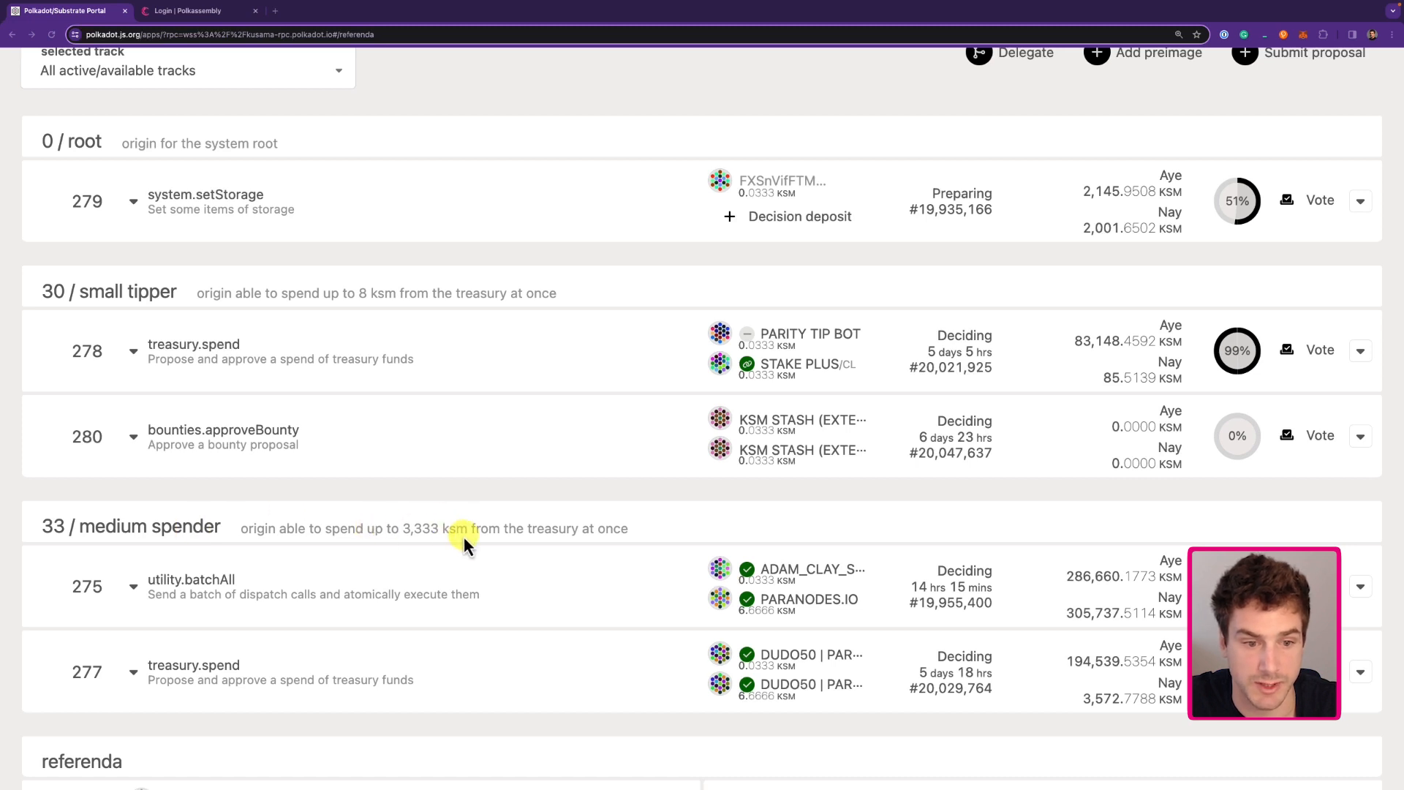
{"action": "mouse_move", "coordinate": [696, 637]}
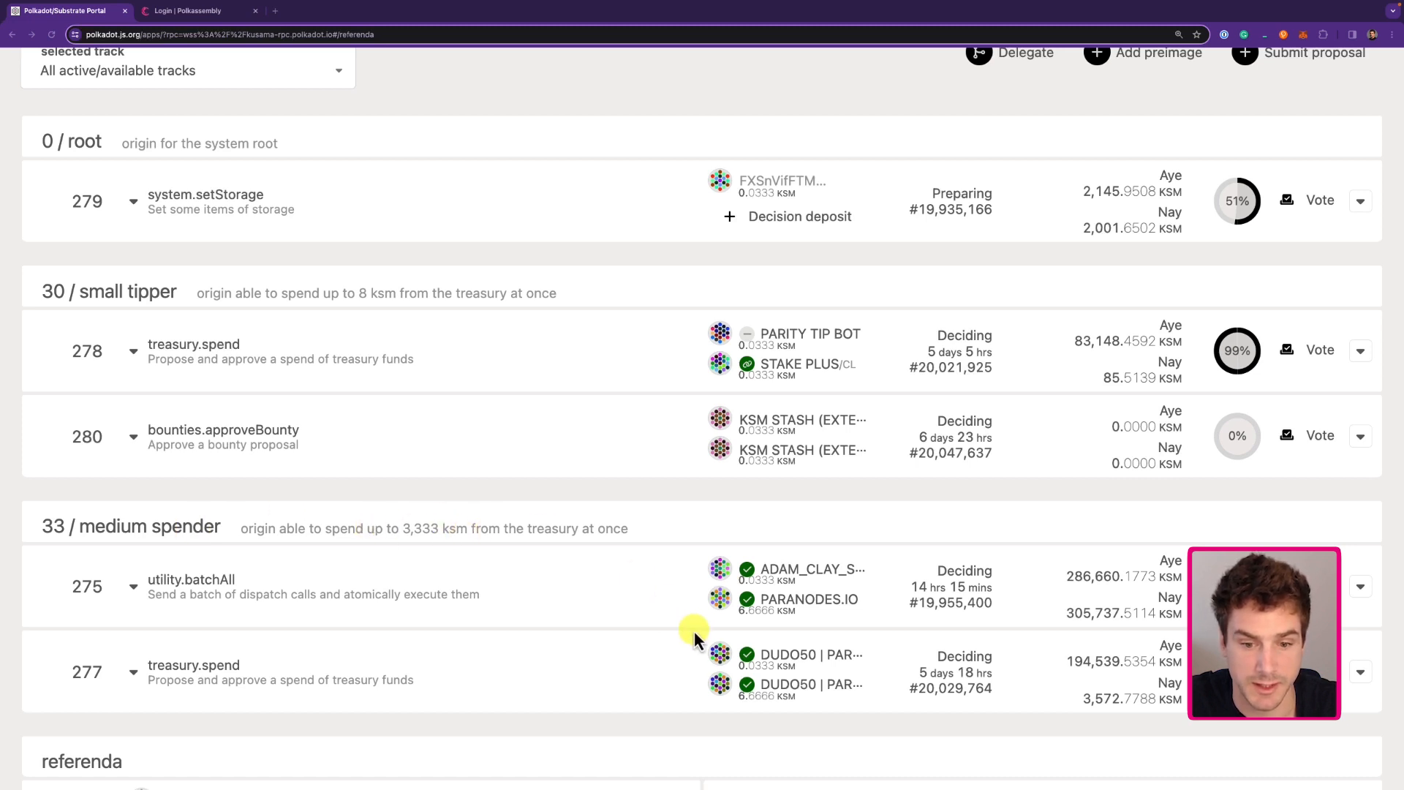
{"action": "mouse_move", "coordinate": [797, 636]}
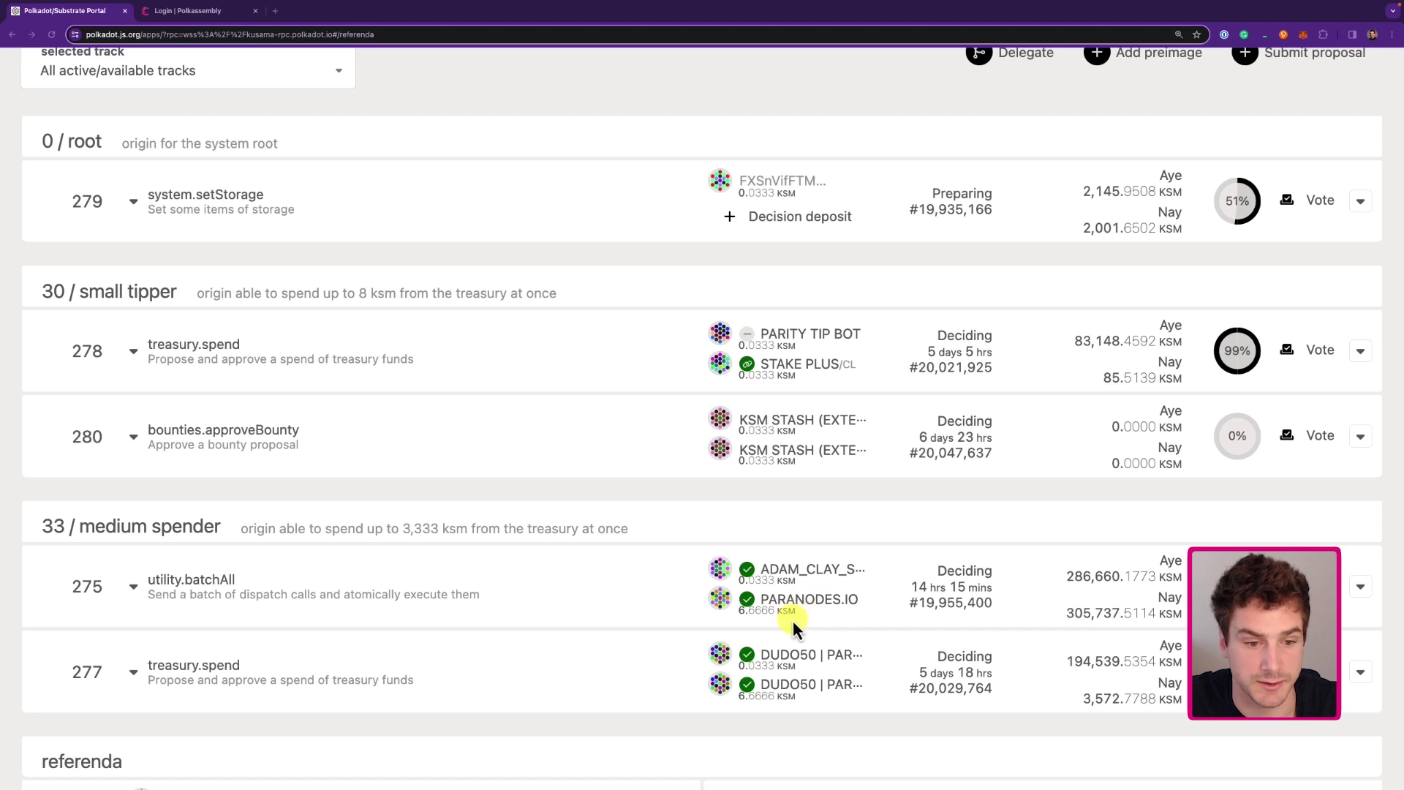
{"action": "mouse_move", "coordinate": [1253, 497]}
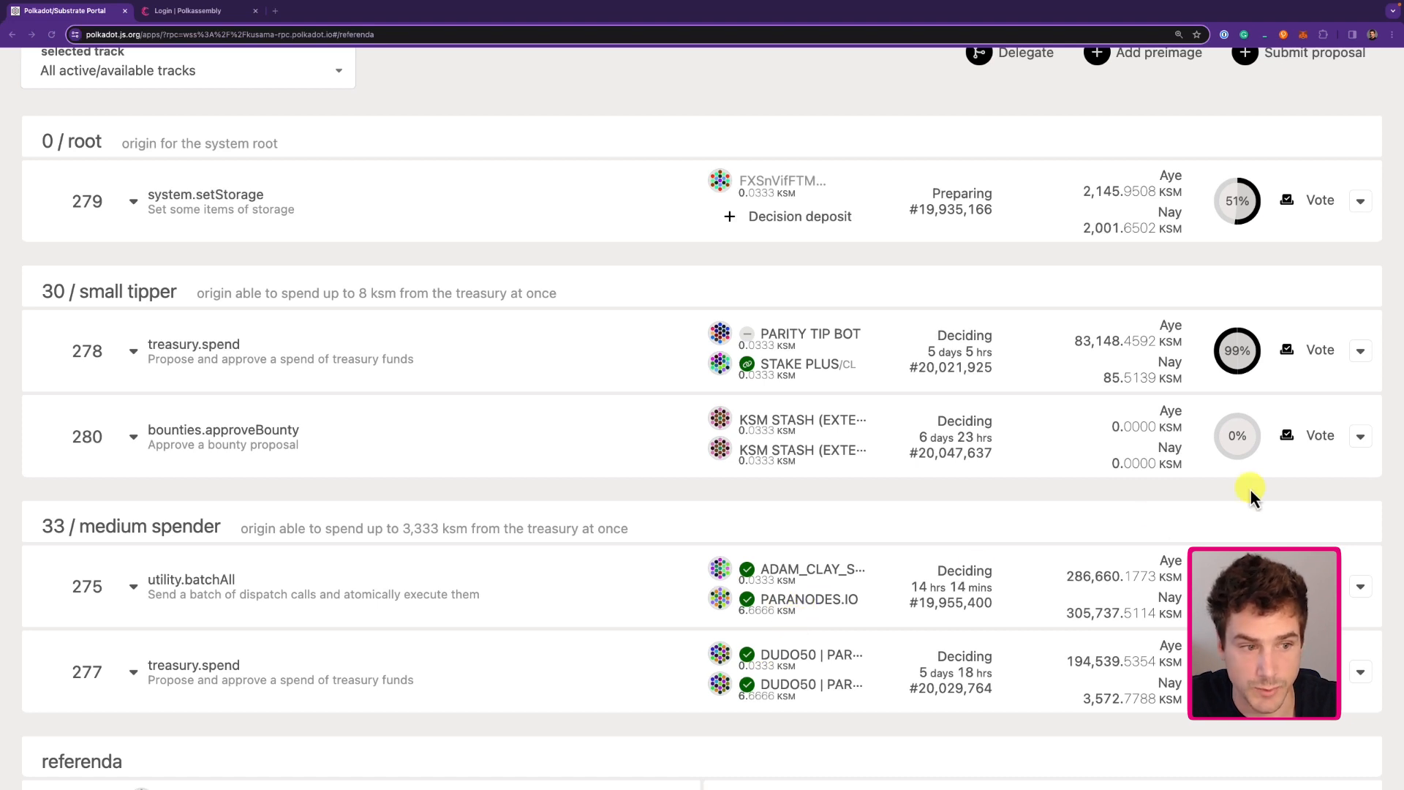
{"action": "mouse_move", "coordinate": [1360, 436]}
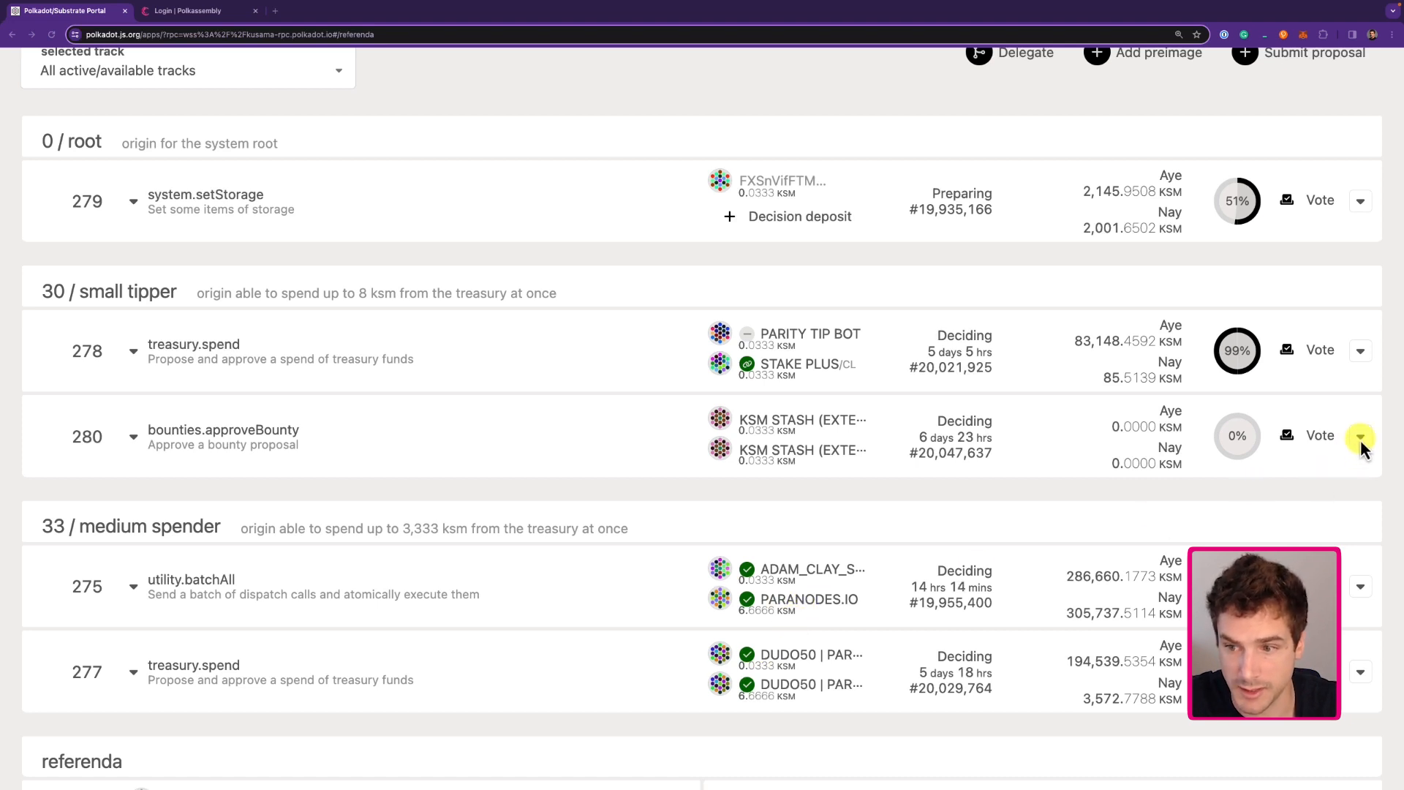
Step: Expand referendum 280's approval and support curves and follow its Polkassembly link
{"action": "left_click", "coordinate": [1361, 436]}
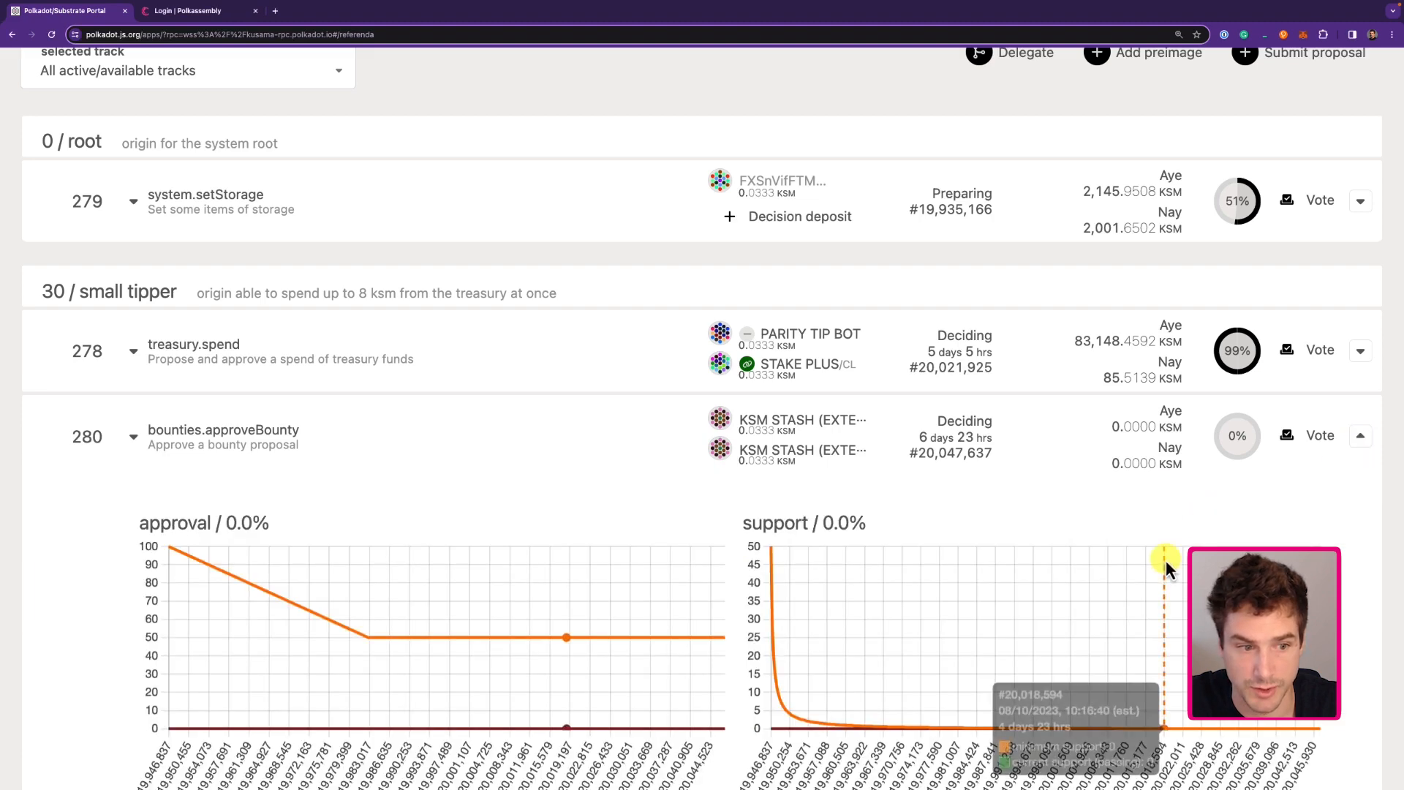
{"action": "scroll", "scroll_direction": "down", "scroll_amount": 3}
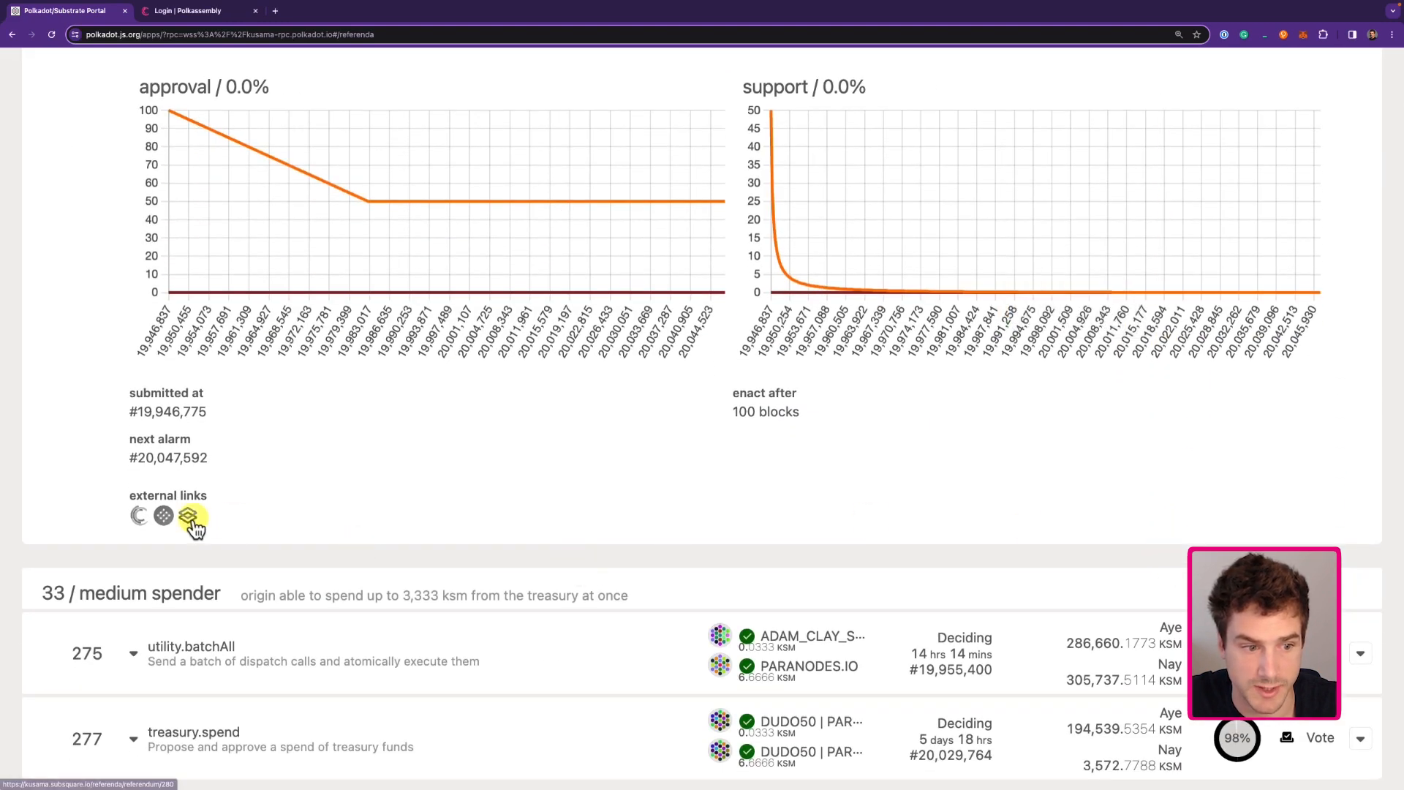
{"action": "left_click", "coordinate": [170, 515]}
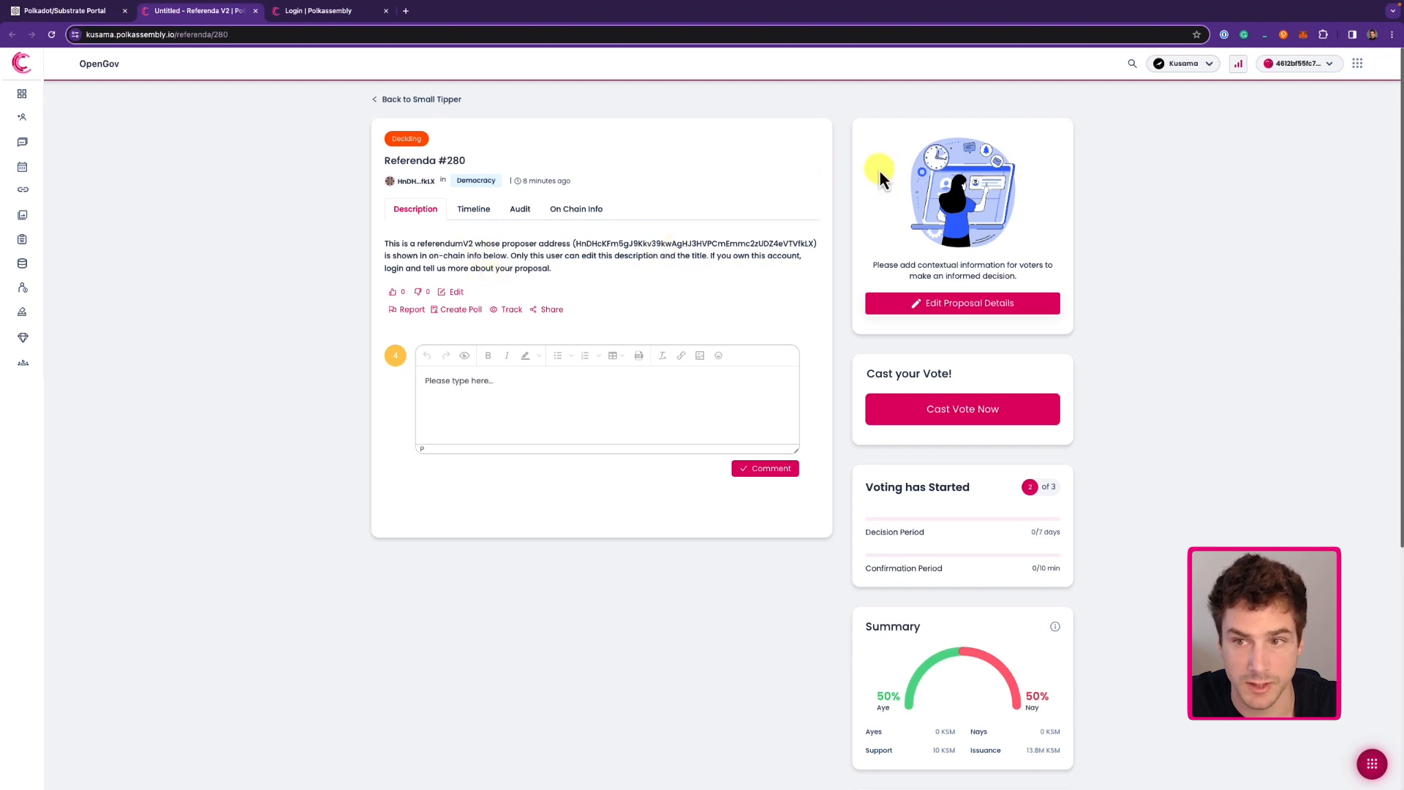
{"action": "mouse_move", "coordinate": [1217, 154]}
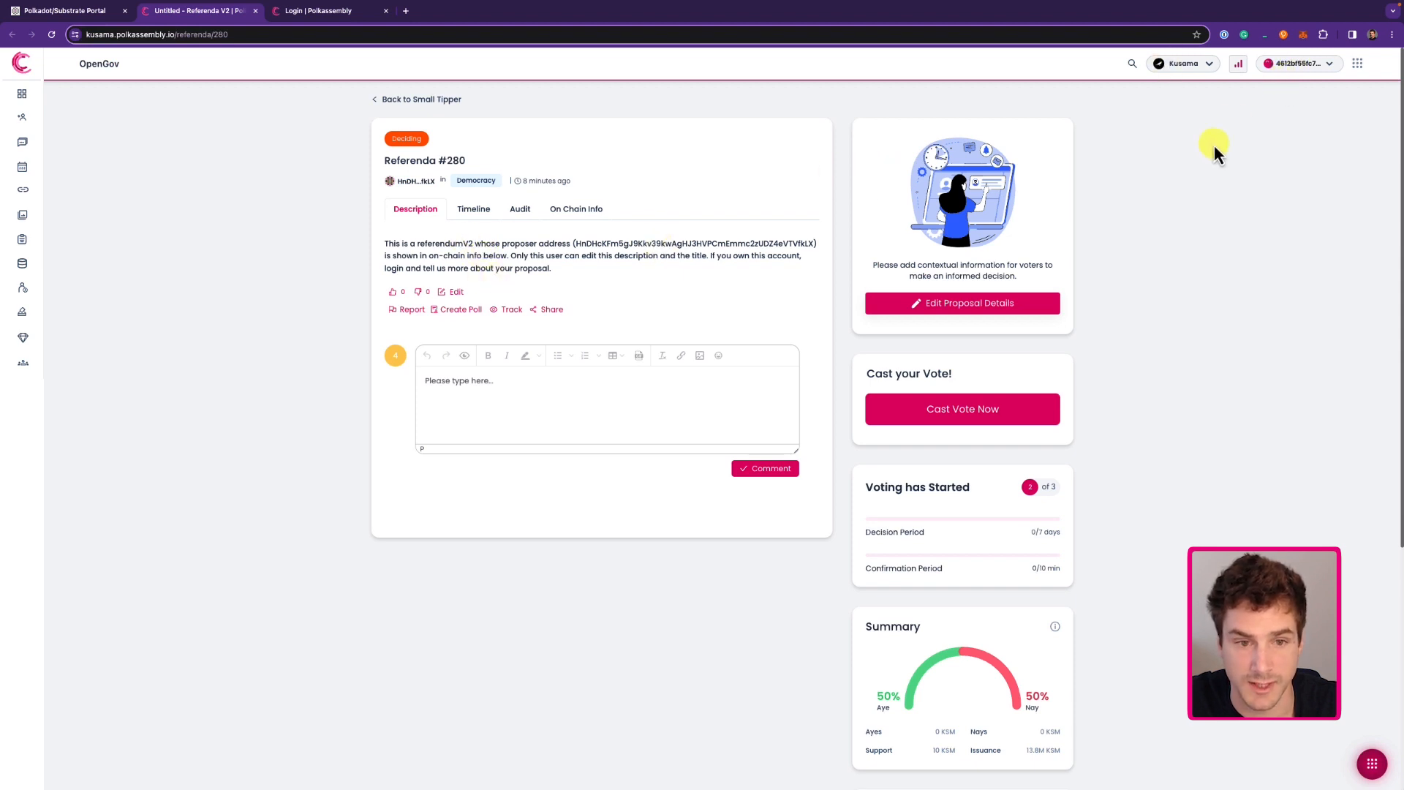
{"action": "mouse_move", "coordinate": [752, 300]}
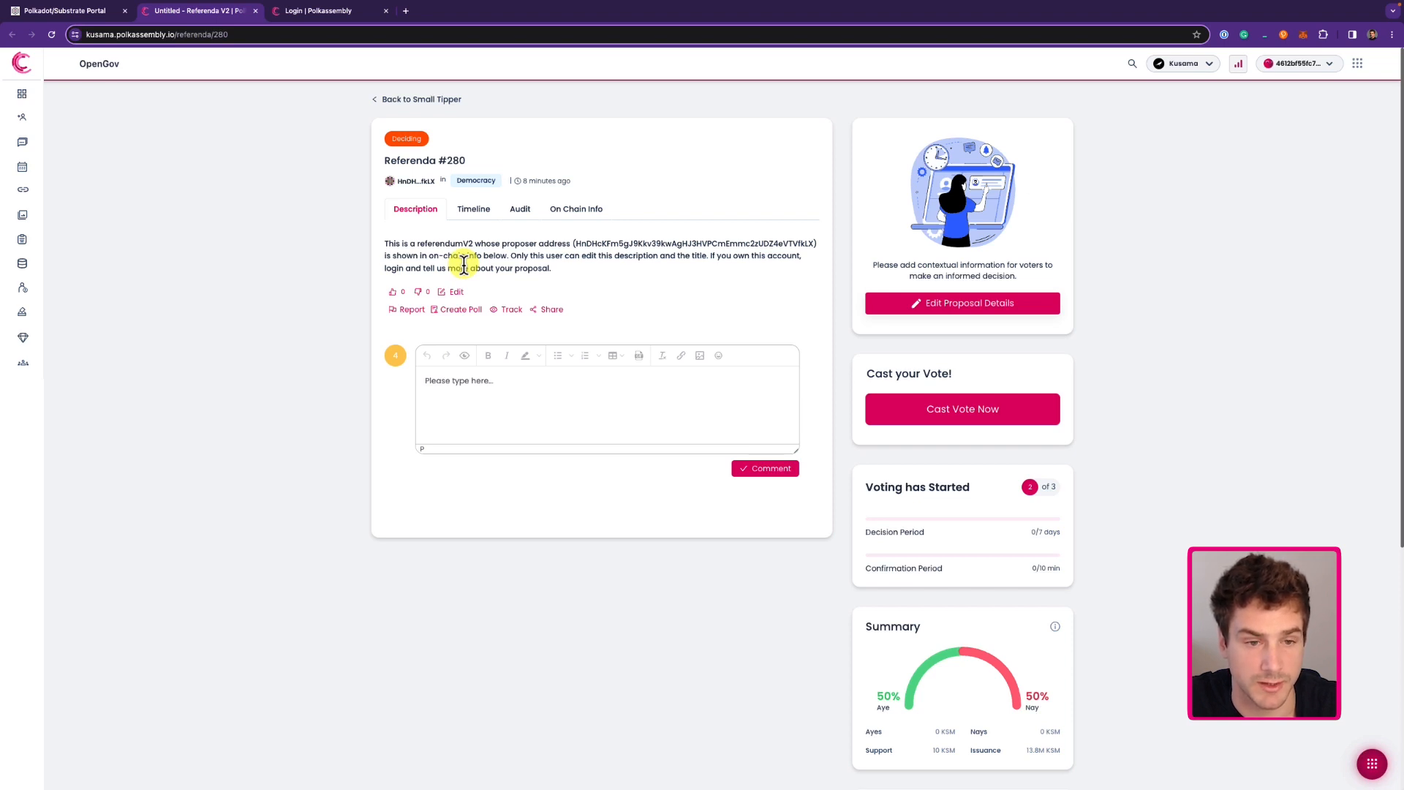
{"action": "mouse_move", "coordinate": [483, 399]}
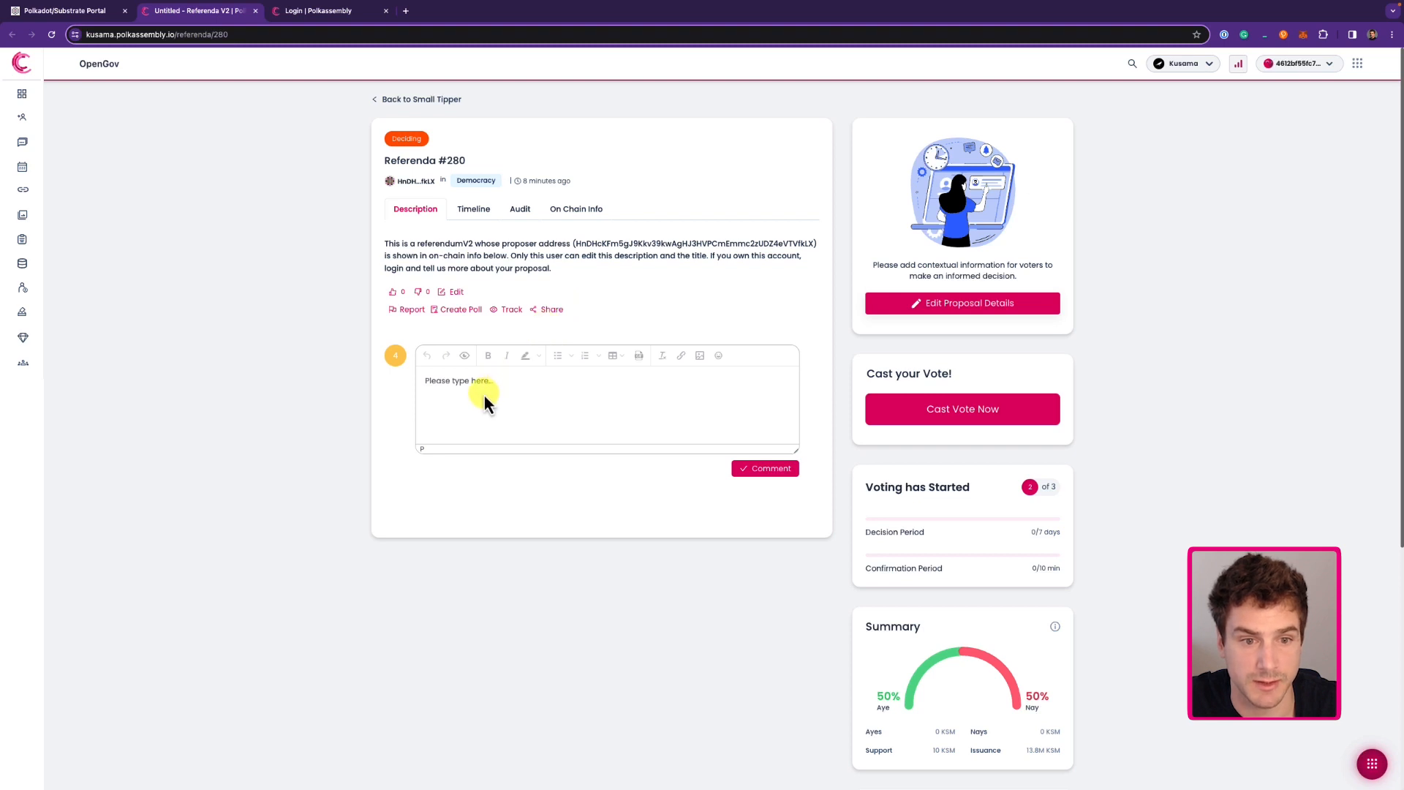
{"action": "mouse_move", "coordinate": [735, 304]}
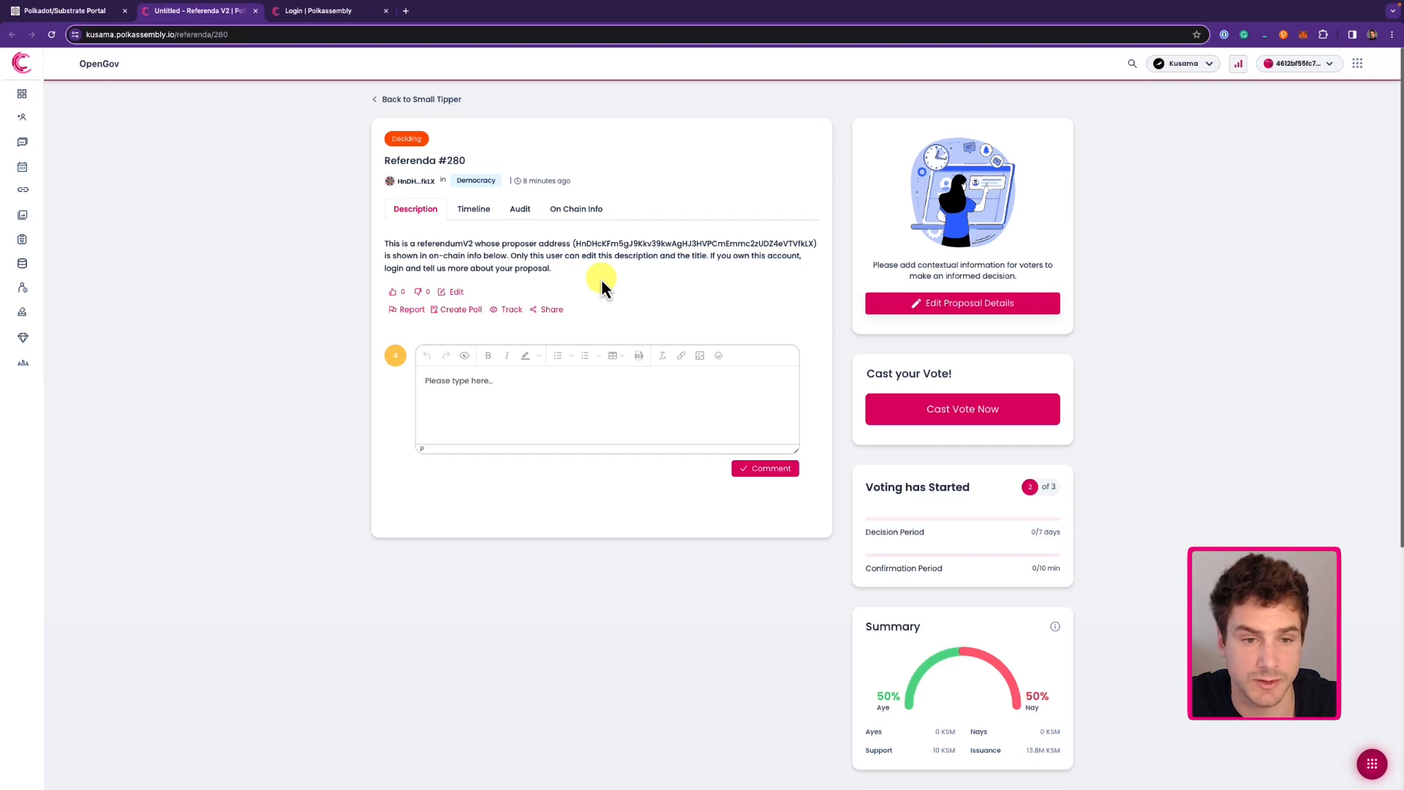
{"action": "mouse_move", "coordinate": [591, 288]}
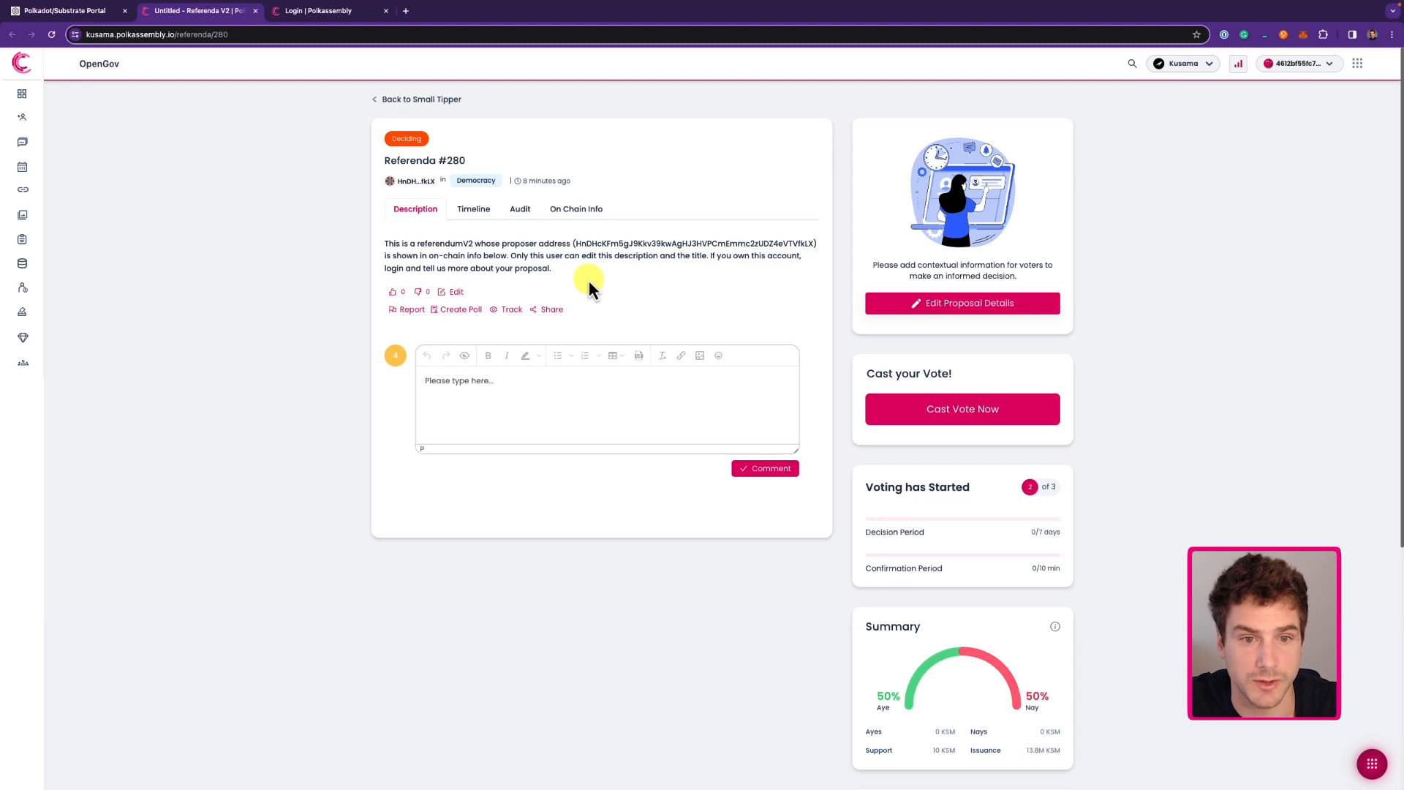
Step: Return from the Polkassembly referendum 280 page to the Polkadot.js Apps tab
{"action": "left_click", "coordinate": [55, 11]}
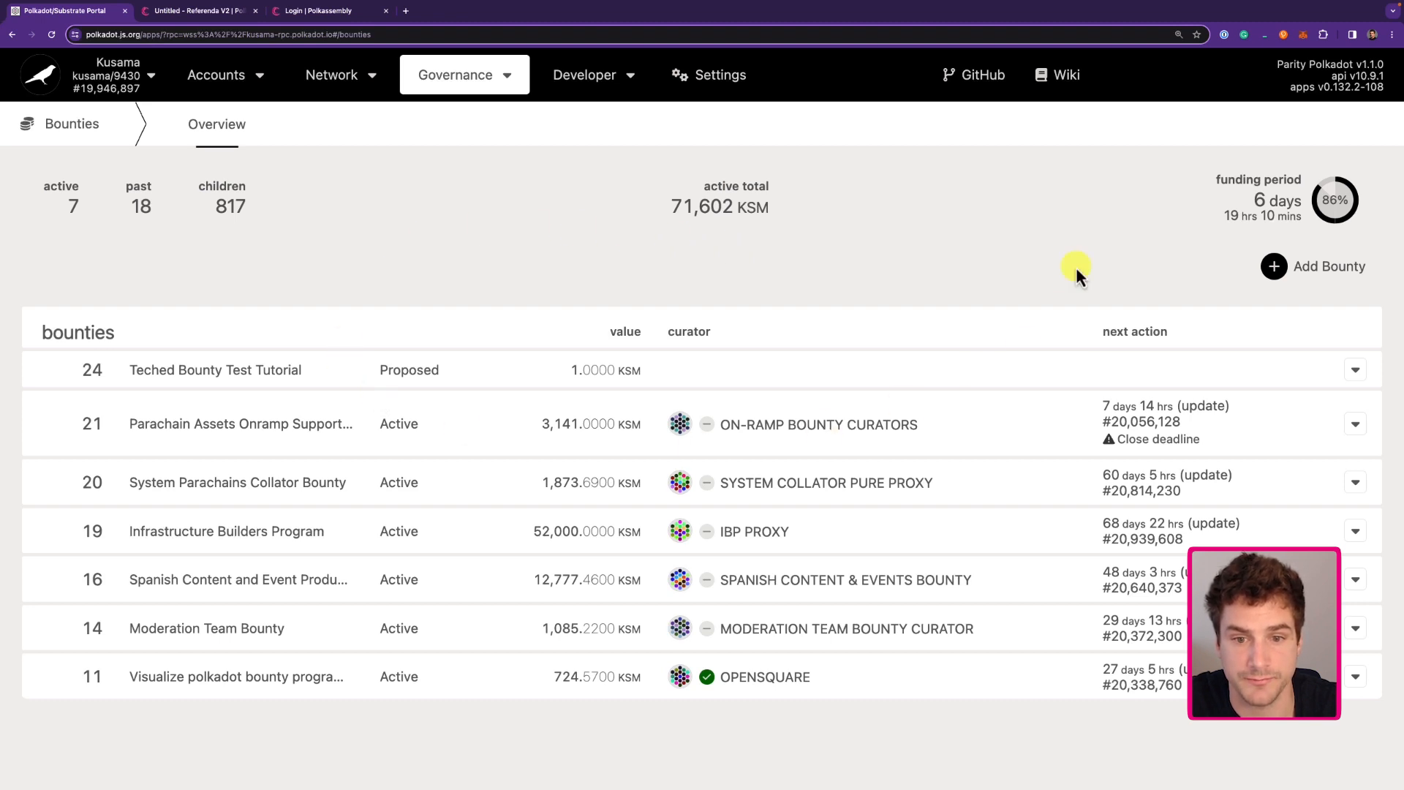
{"action": "mouse_move", "coordinate": [968, 237]}
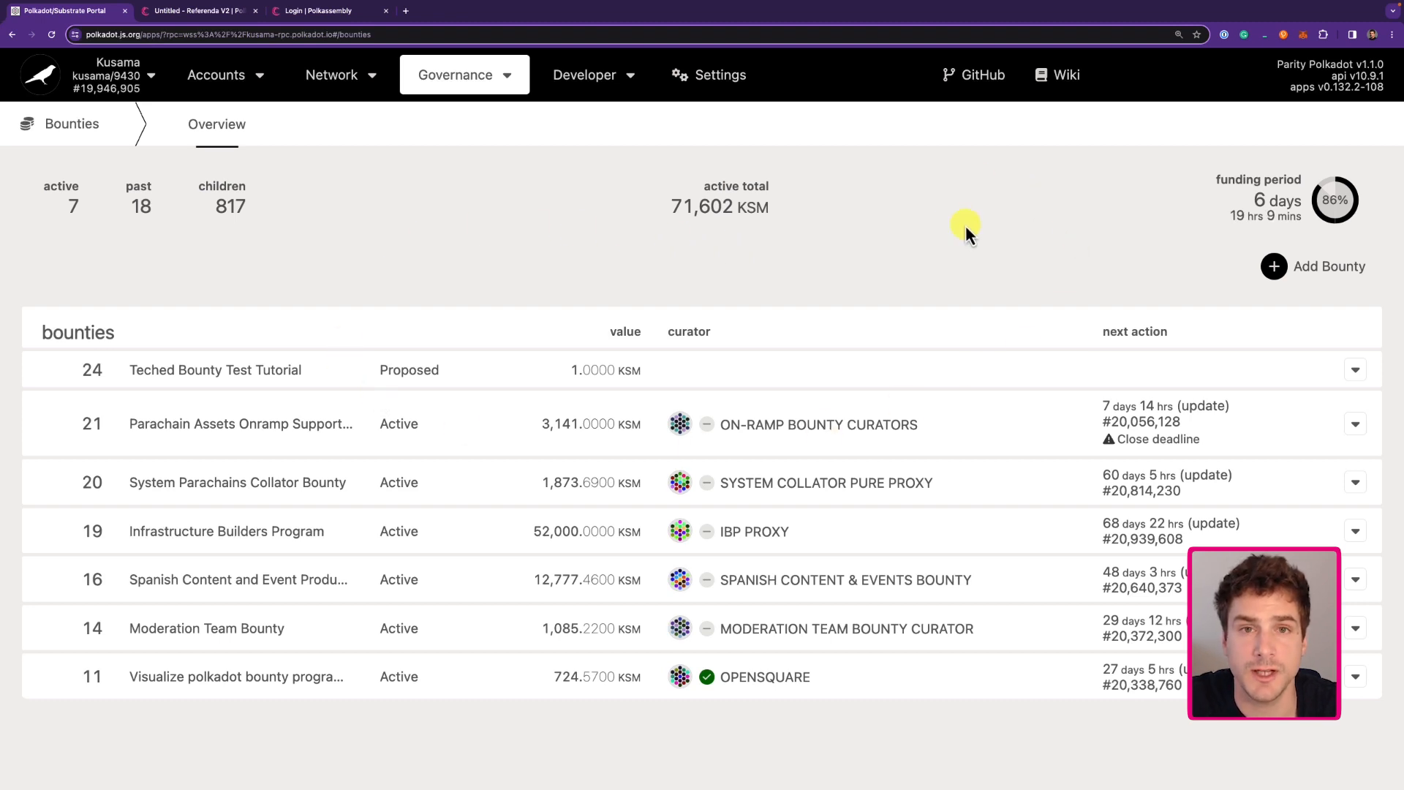